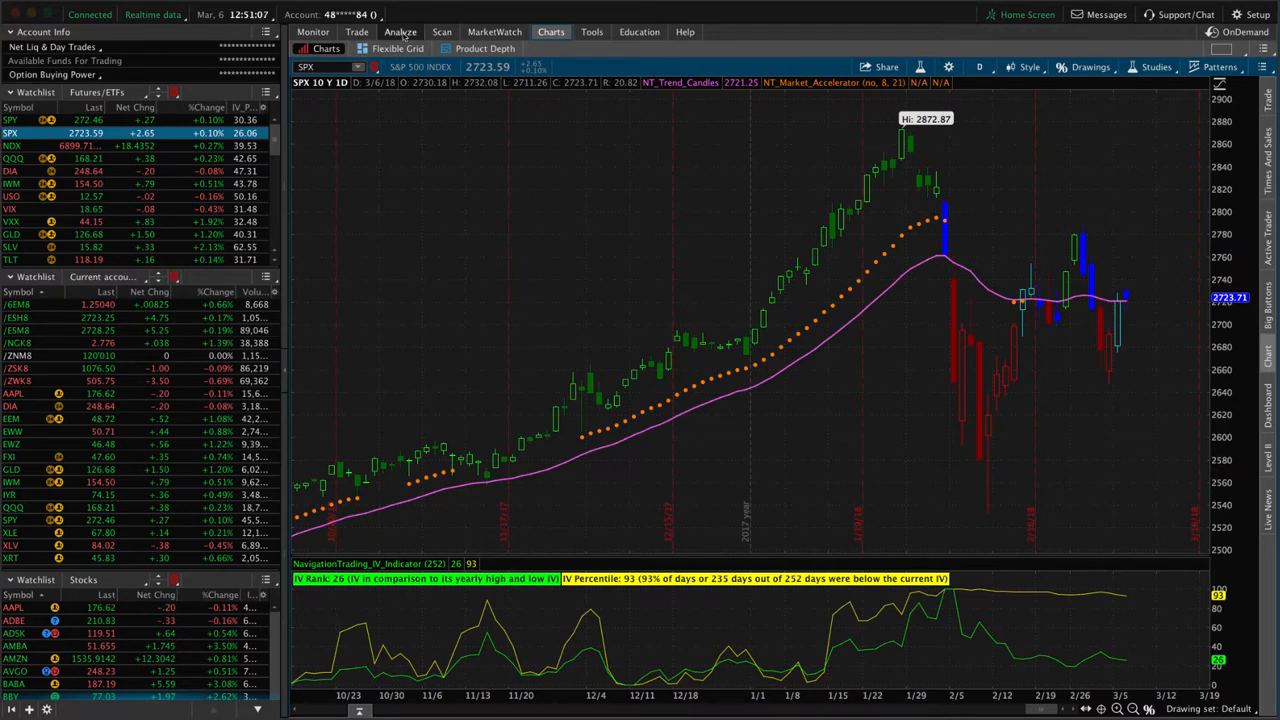
Step: Switch to the Analyze tab to show the SPX call's risk profile through 4/20/18 expiration
click(400, 31)
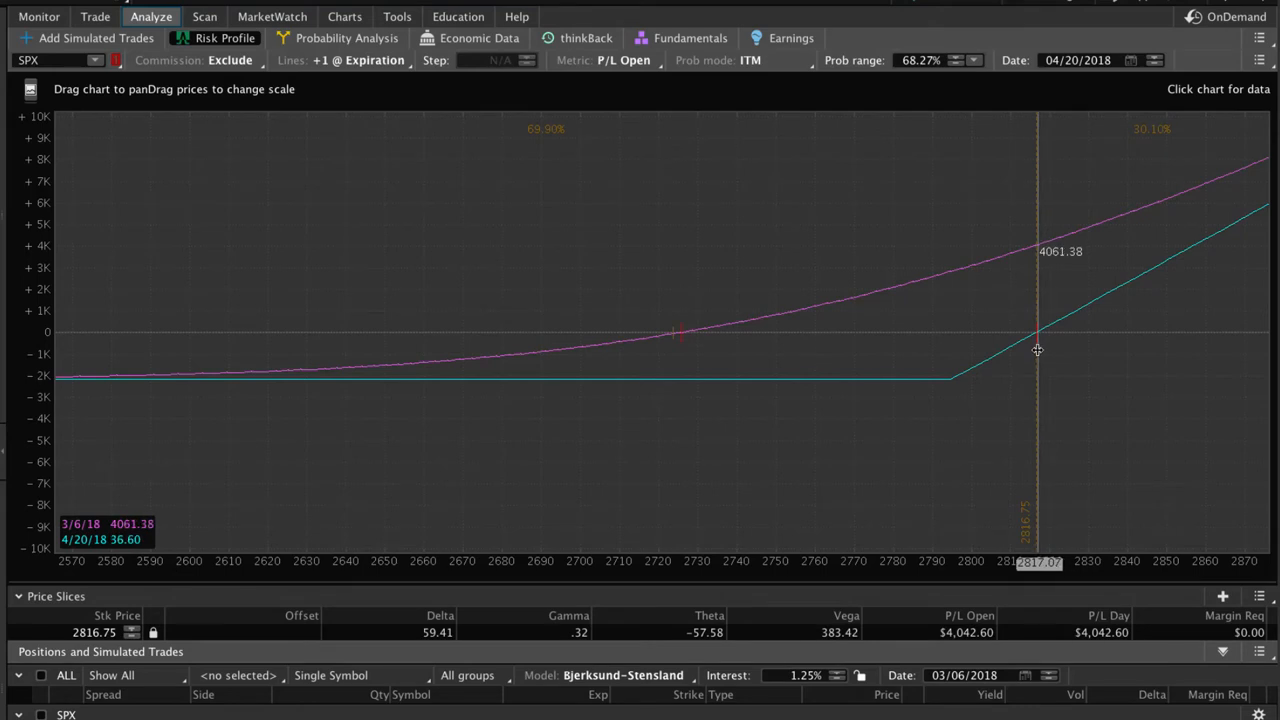
mouse_move(1037, 345)
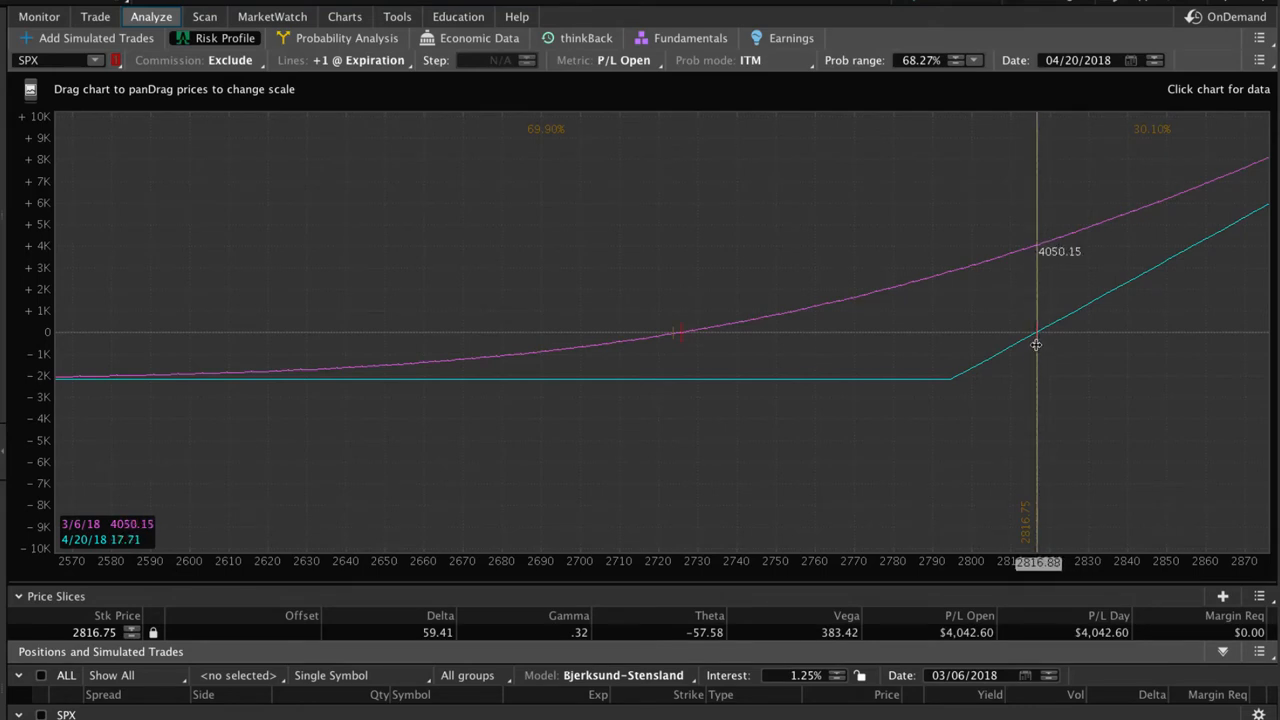
mouse_move(1041, 362)
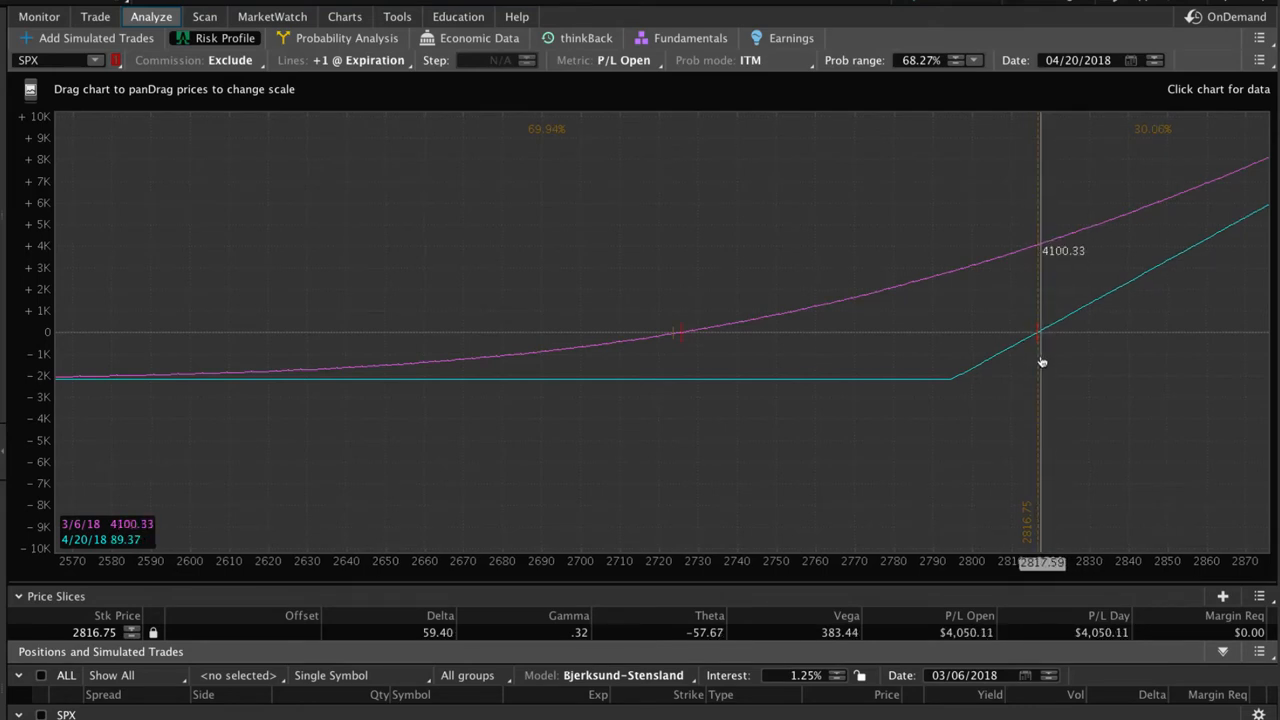
mouse_move(1035, 356)
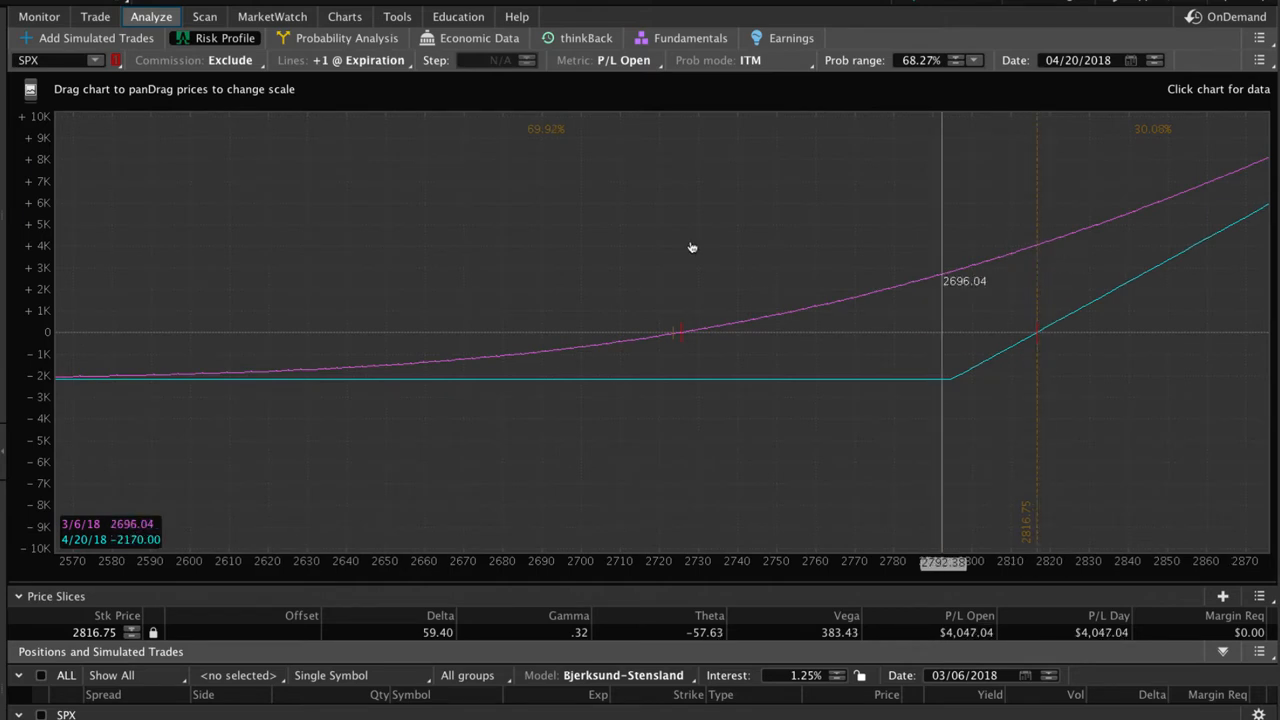
mouse_move(555, 120)
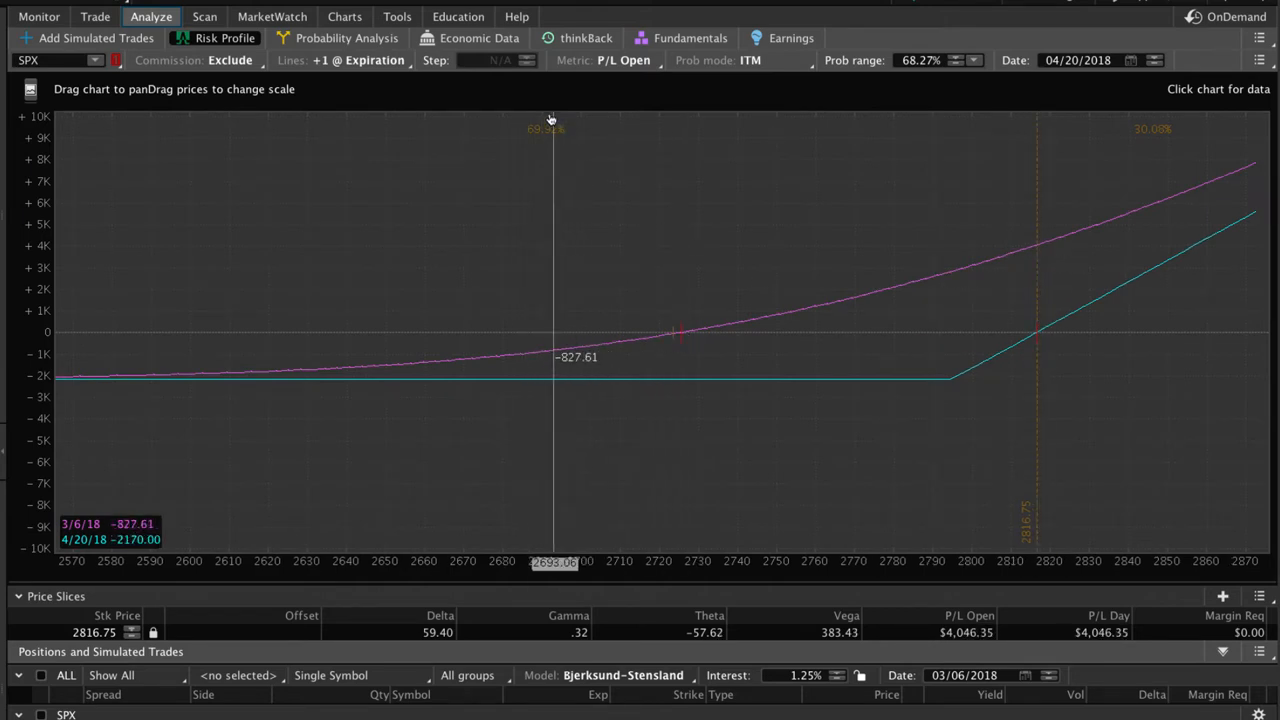
mouse_move(615, 257)
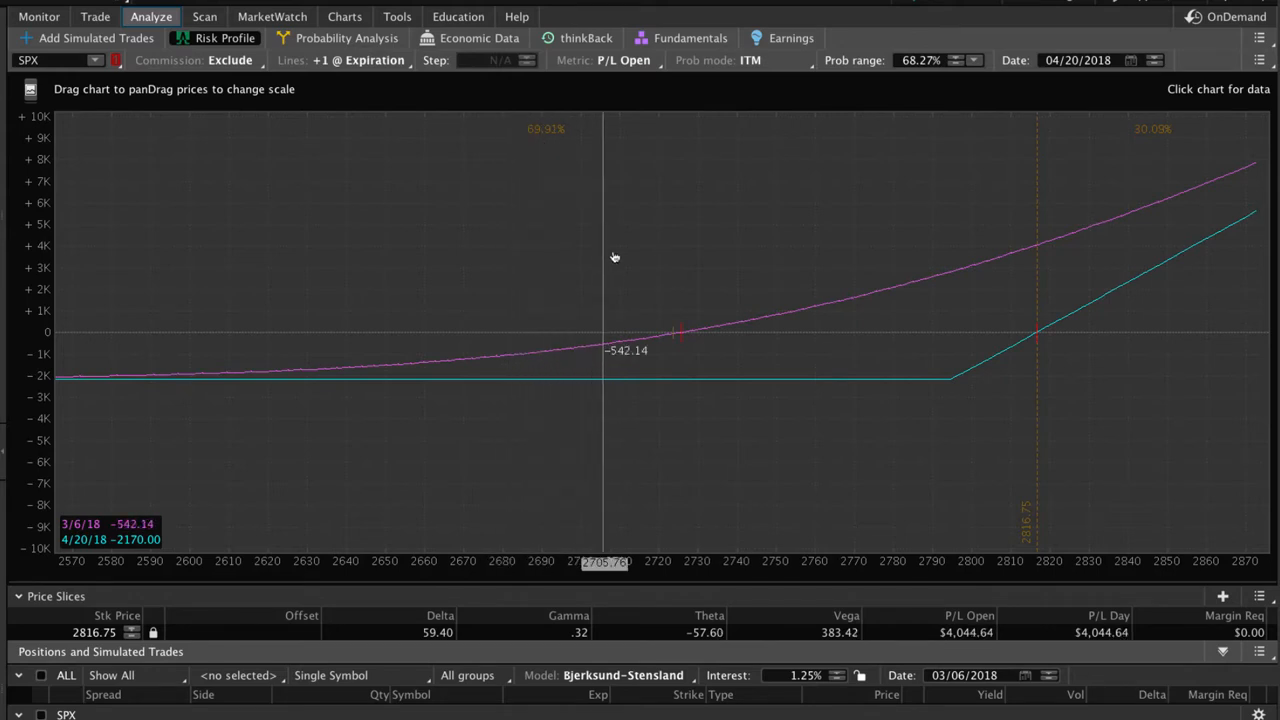
mouse_move(748, 363)
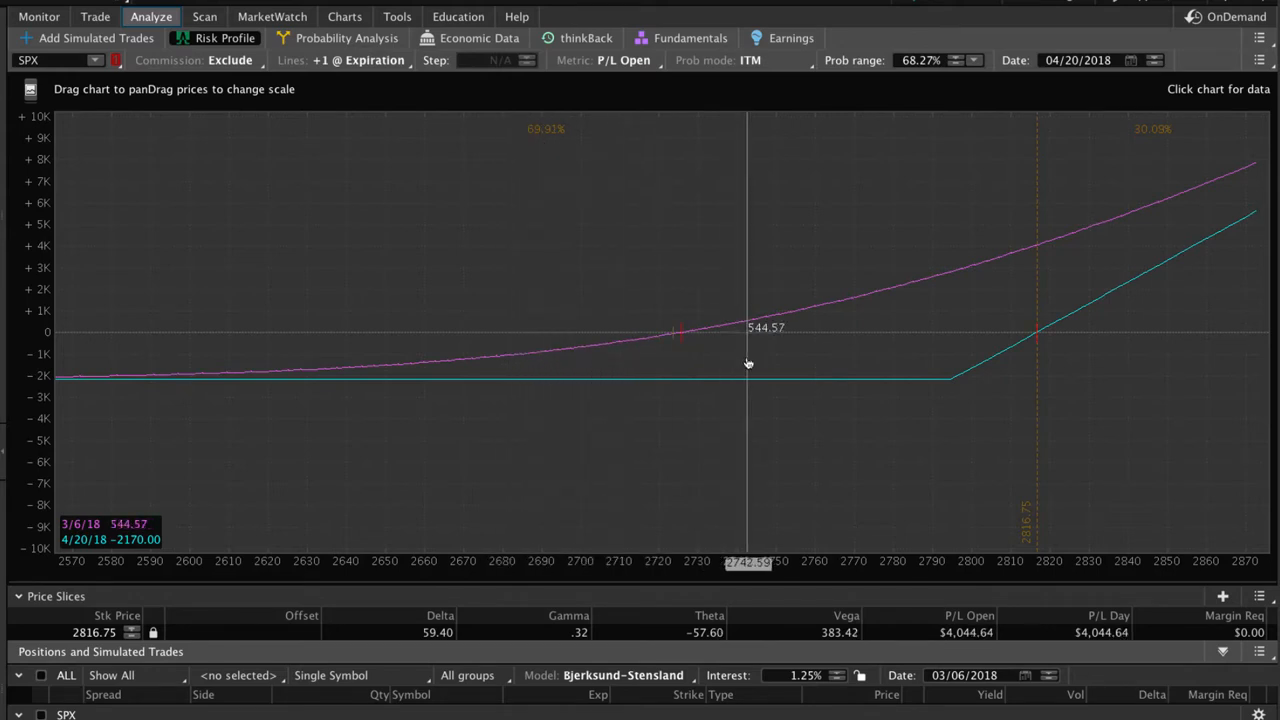
mouse_move(1137, 130)
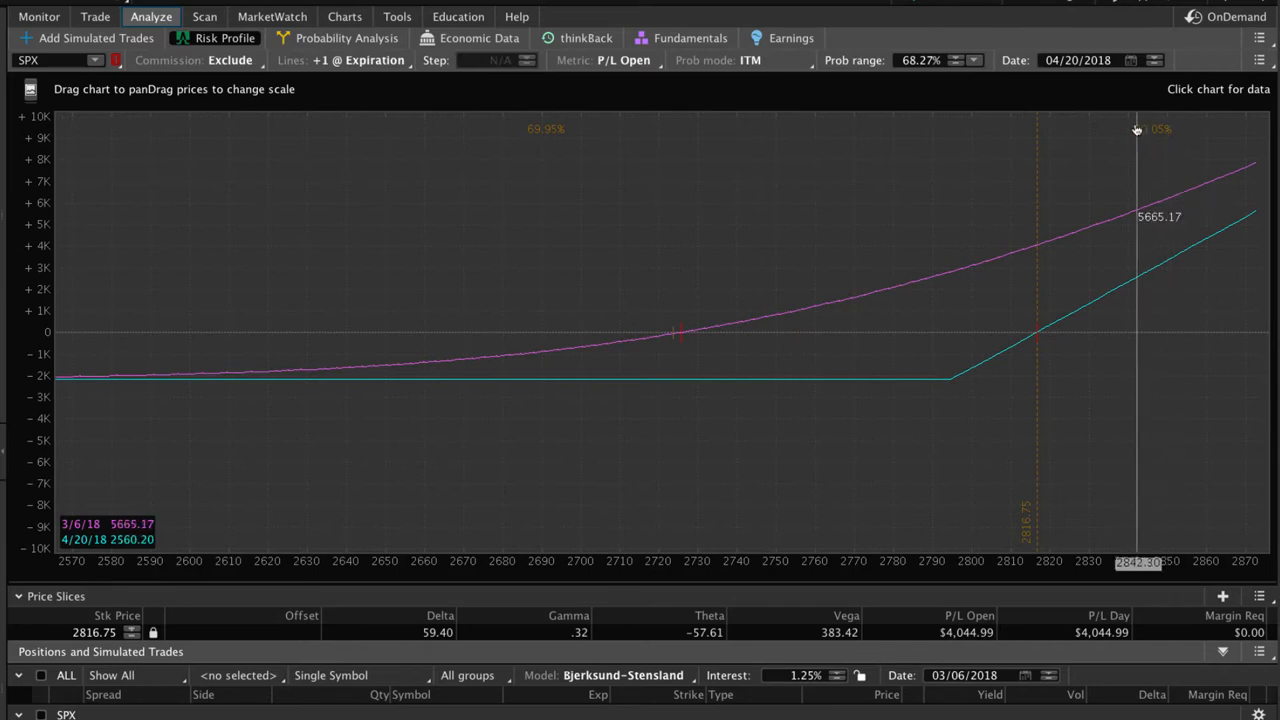
mouse_move(1153, 140)
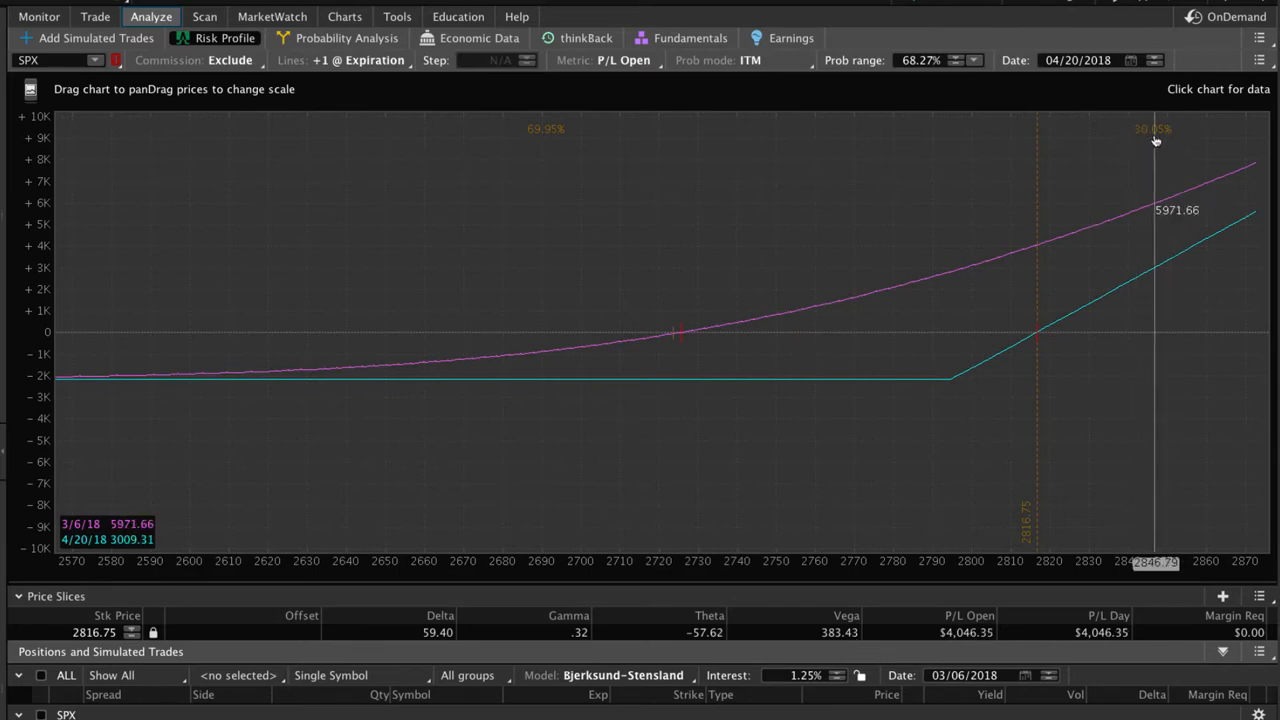
mouse_move(1077, 199)
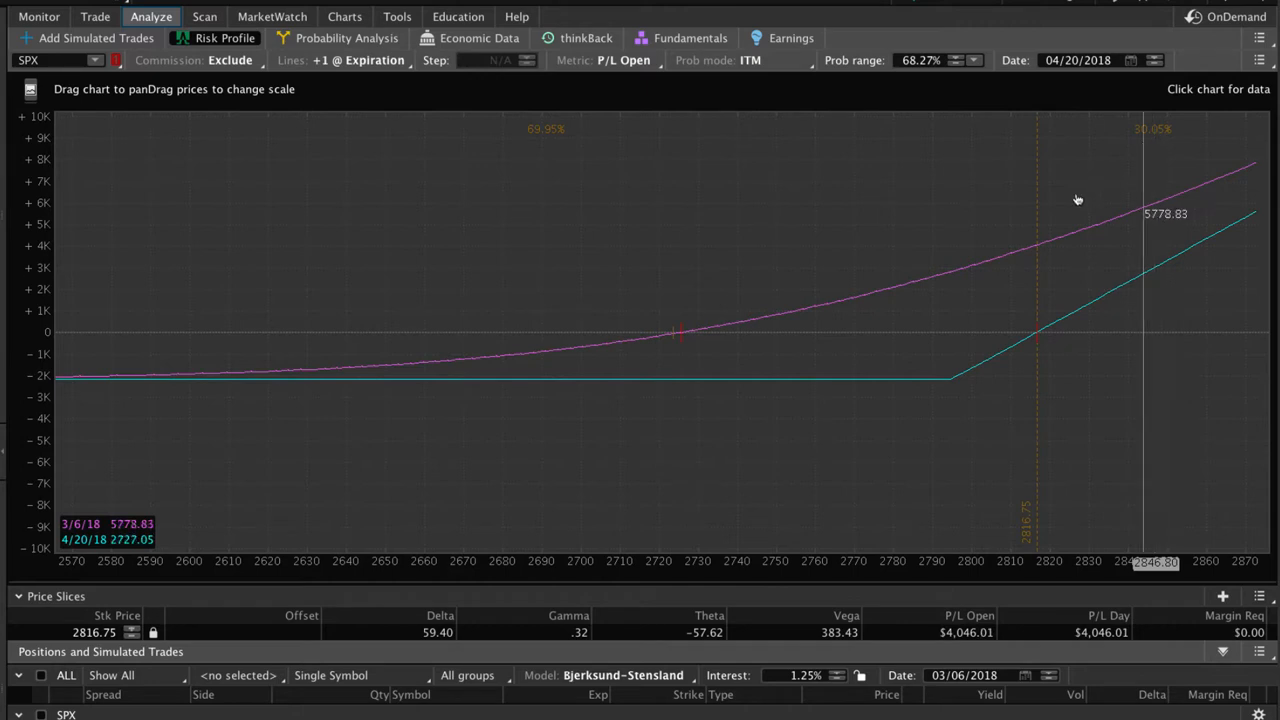
mouse_move(726, 465)
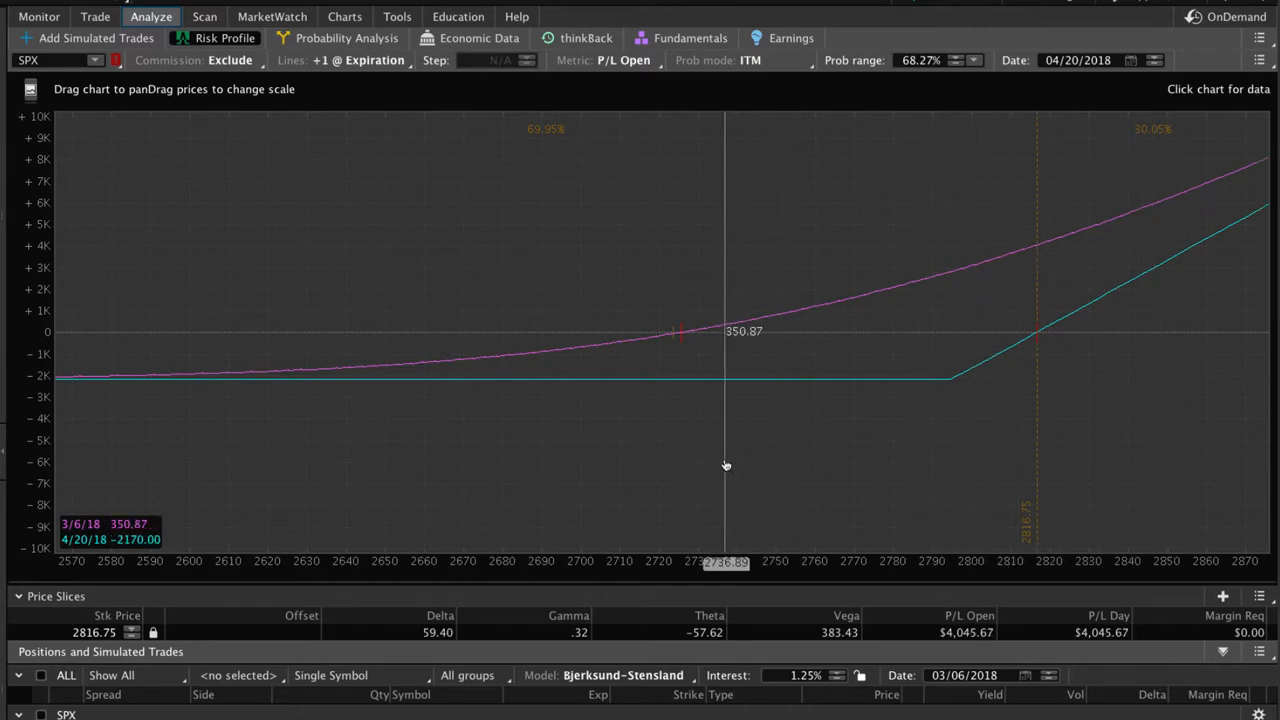
mouse_move(672, 467)
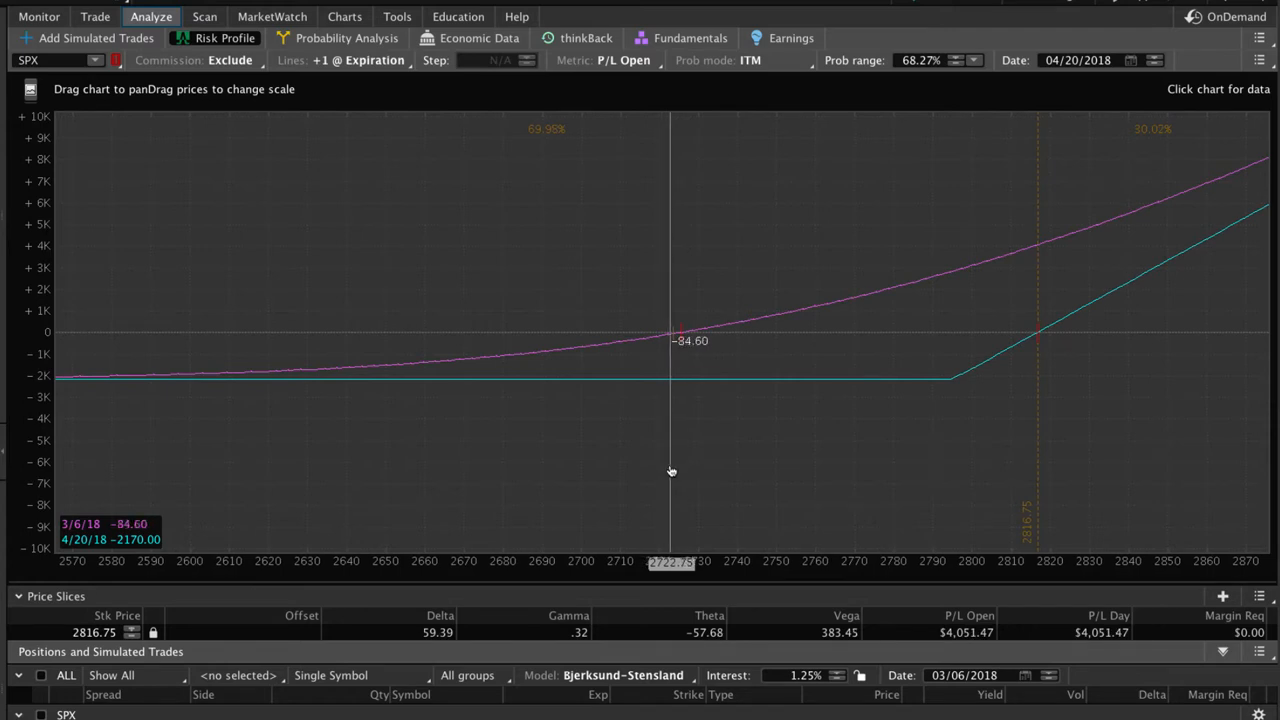
mouse_move(670, 471)
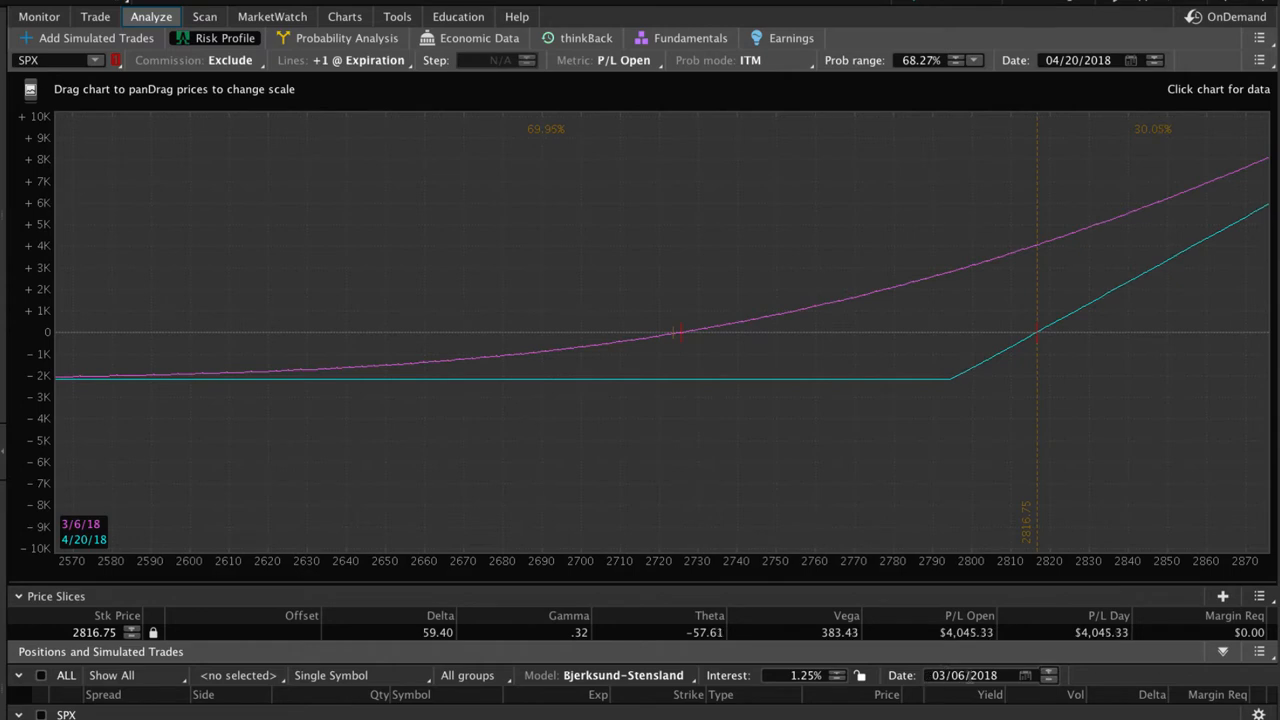
mouse_move(166, 548)
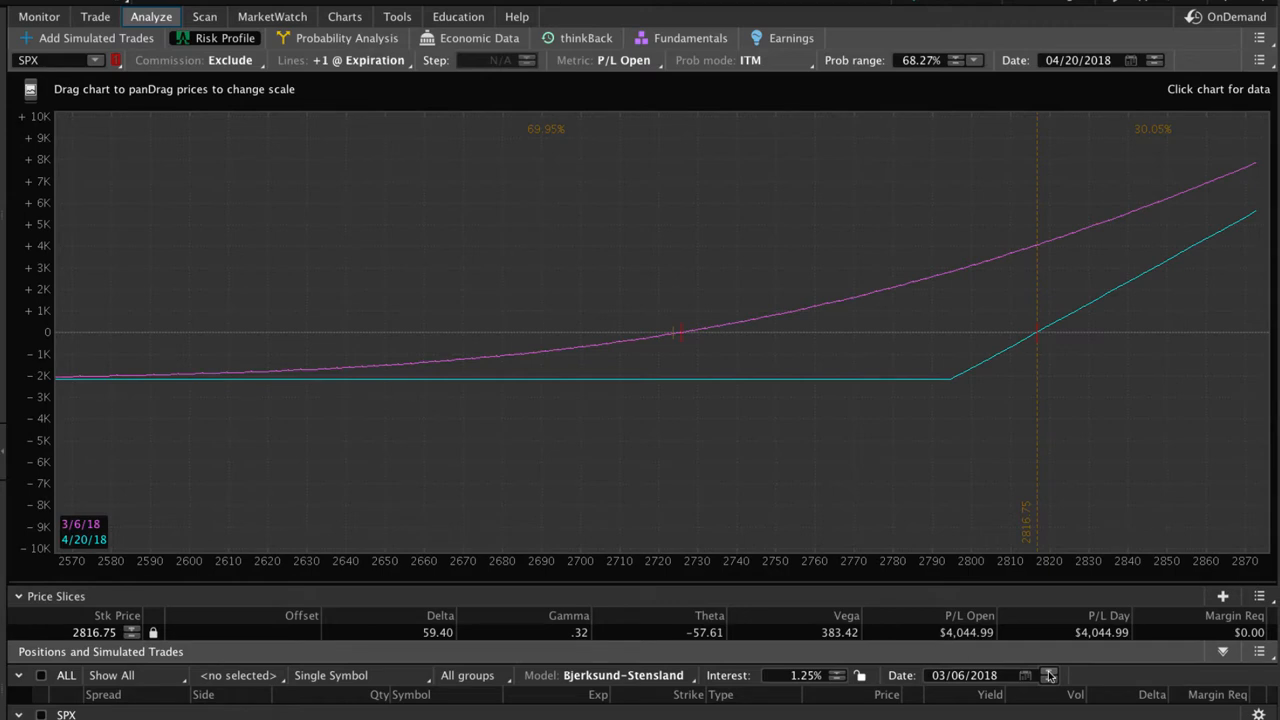
Step: Step the analysis date forward to 04/20/2018 so today's curve meets the expiration line
click(1049, 675)
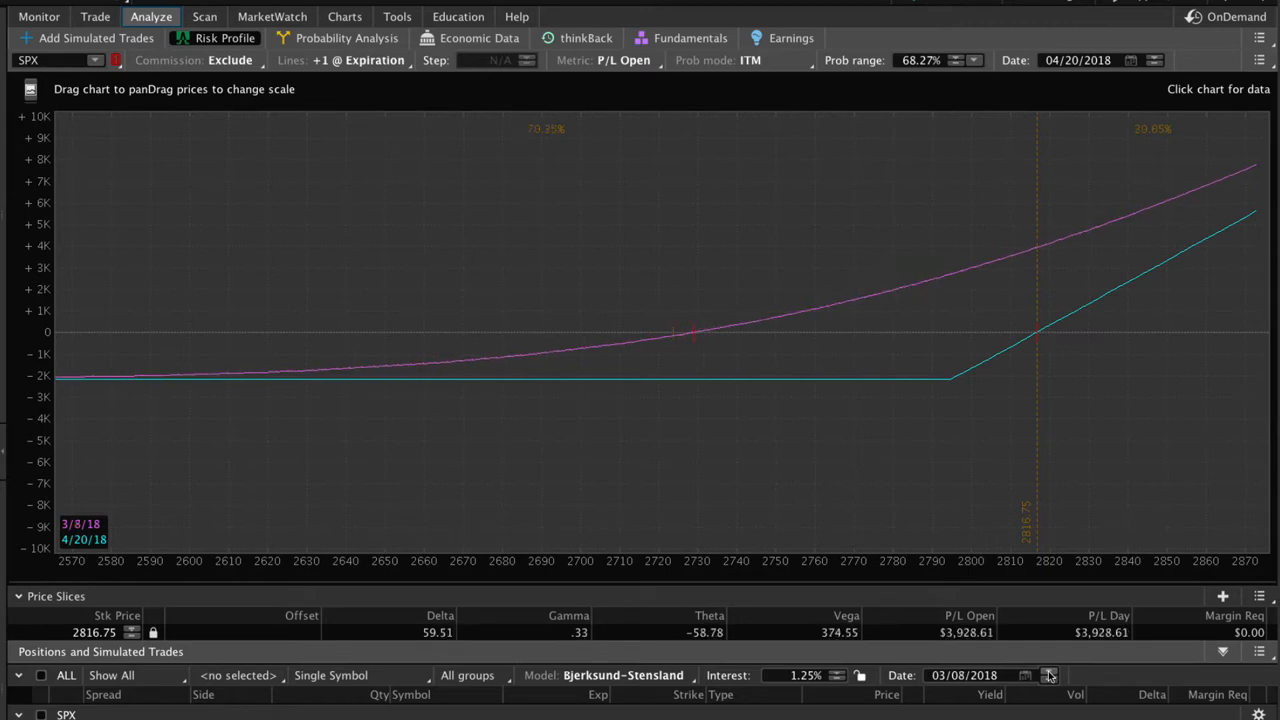
click(1047, 675)
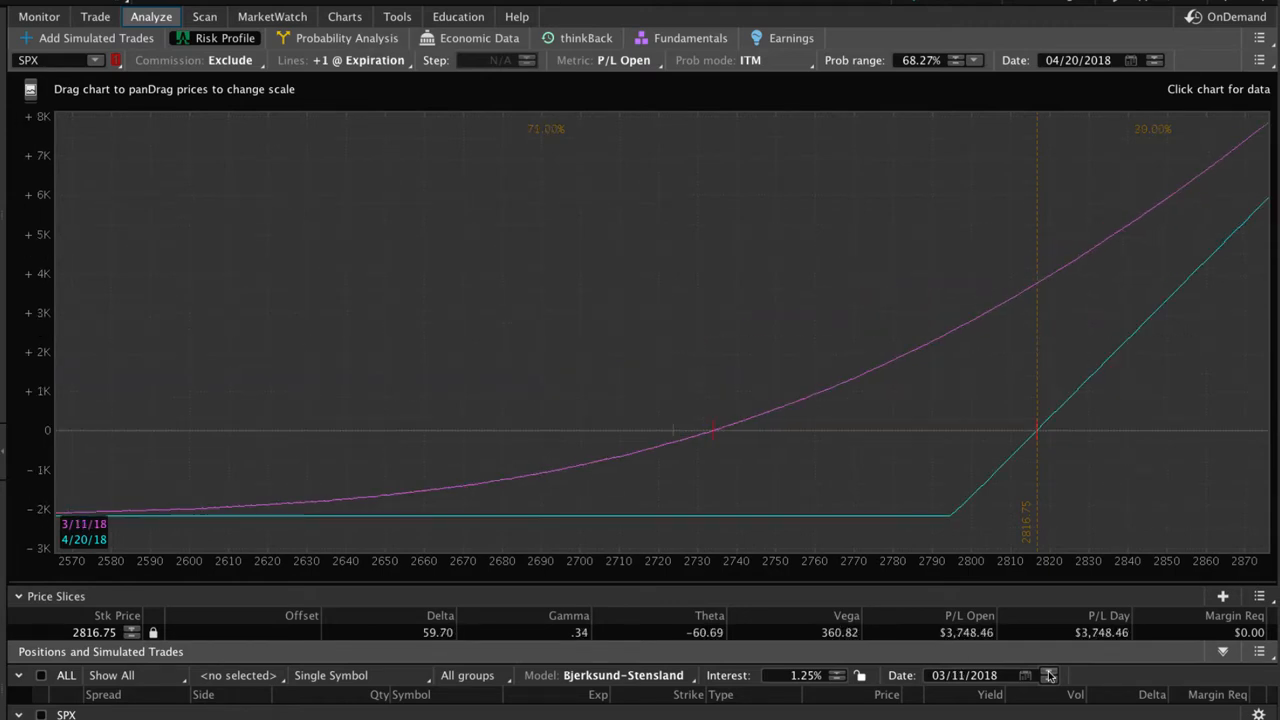
click(1049, 671)
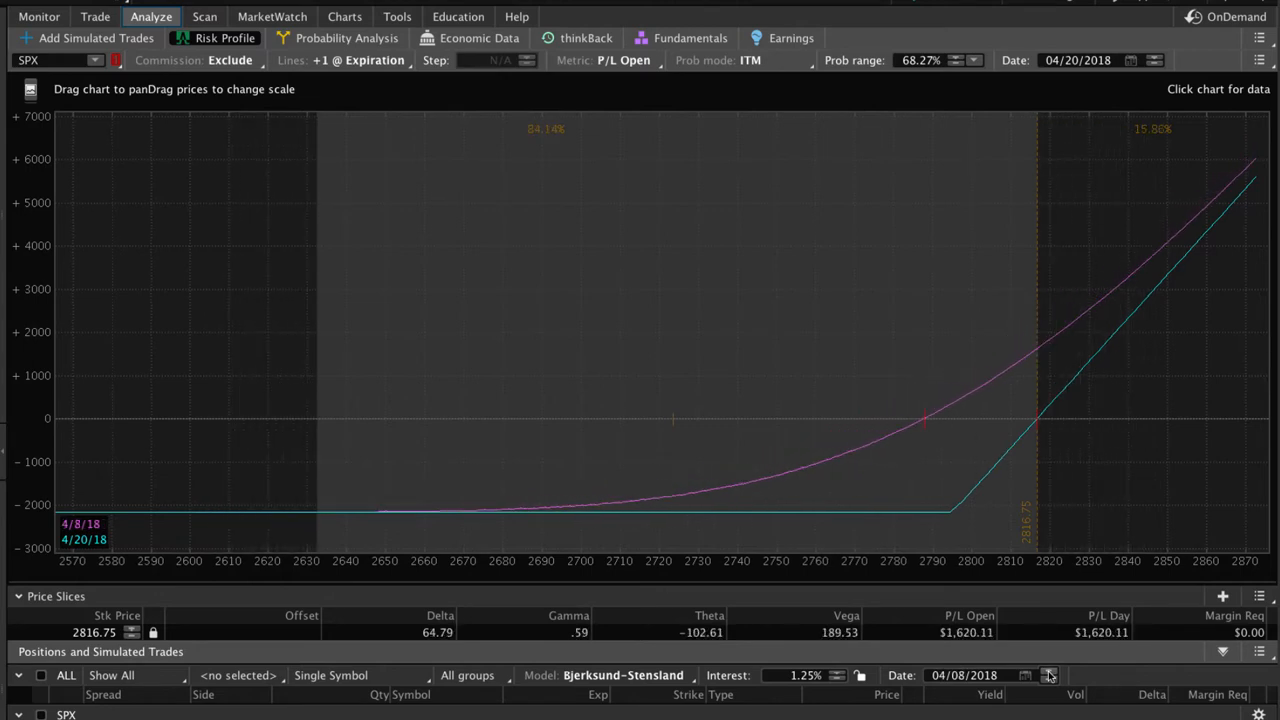
click(1048, 675)
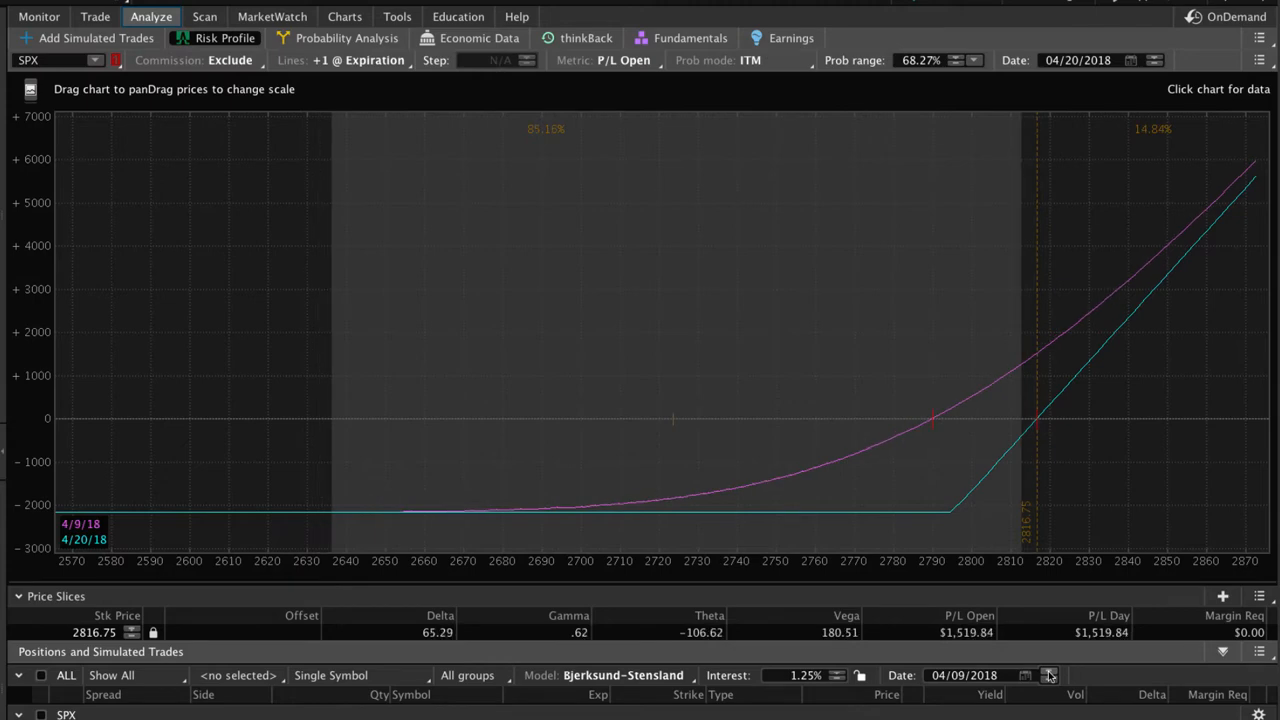
click(1048, 675)
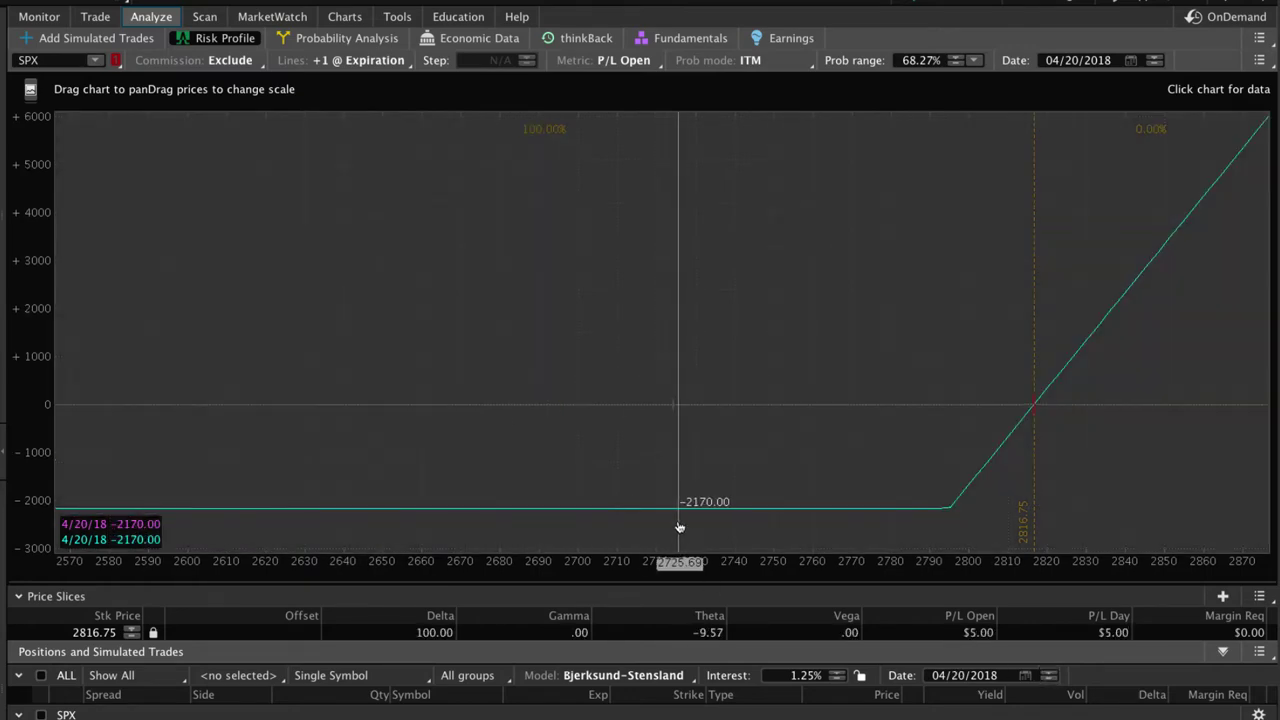
mouse_move(675, 527)
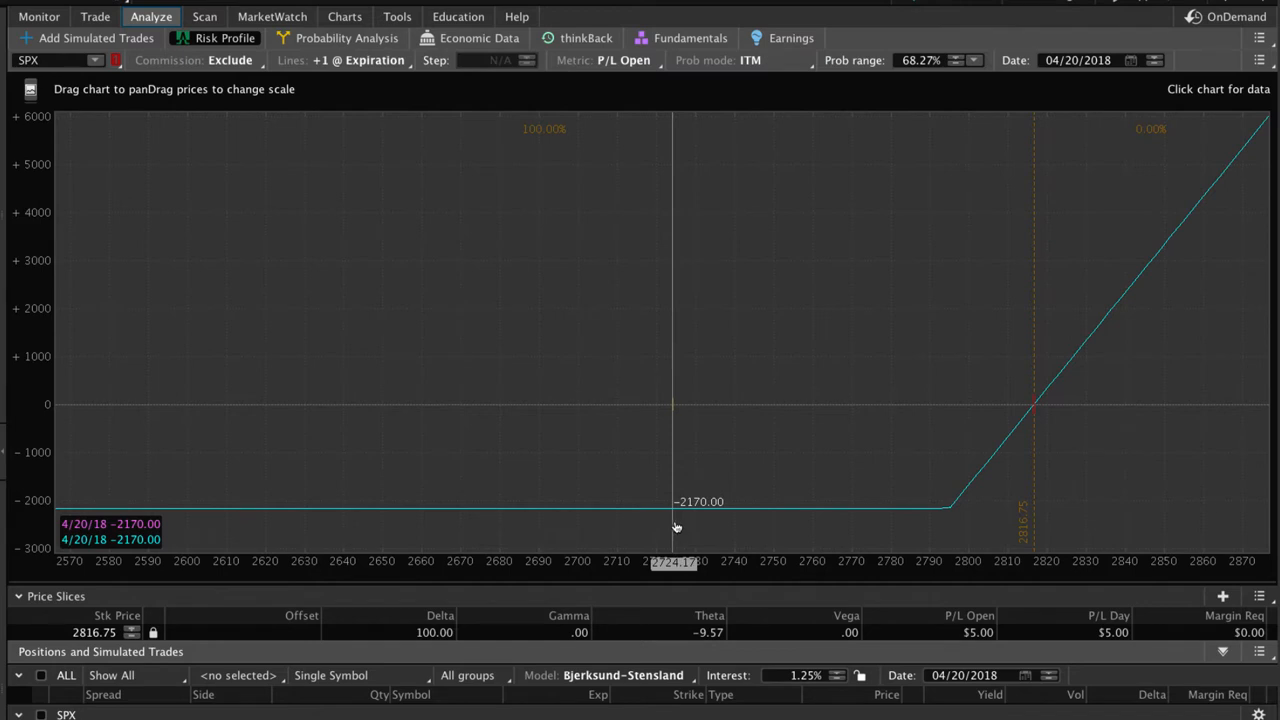
mouse_move(676, 527)
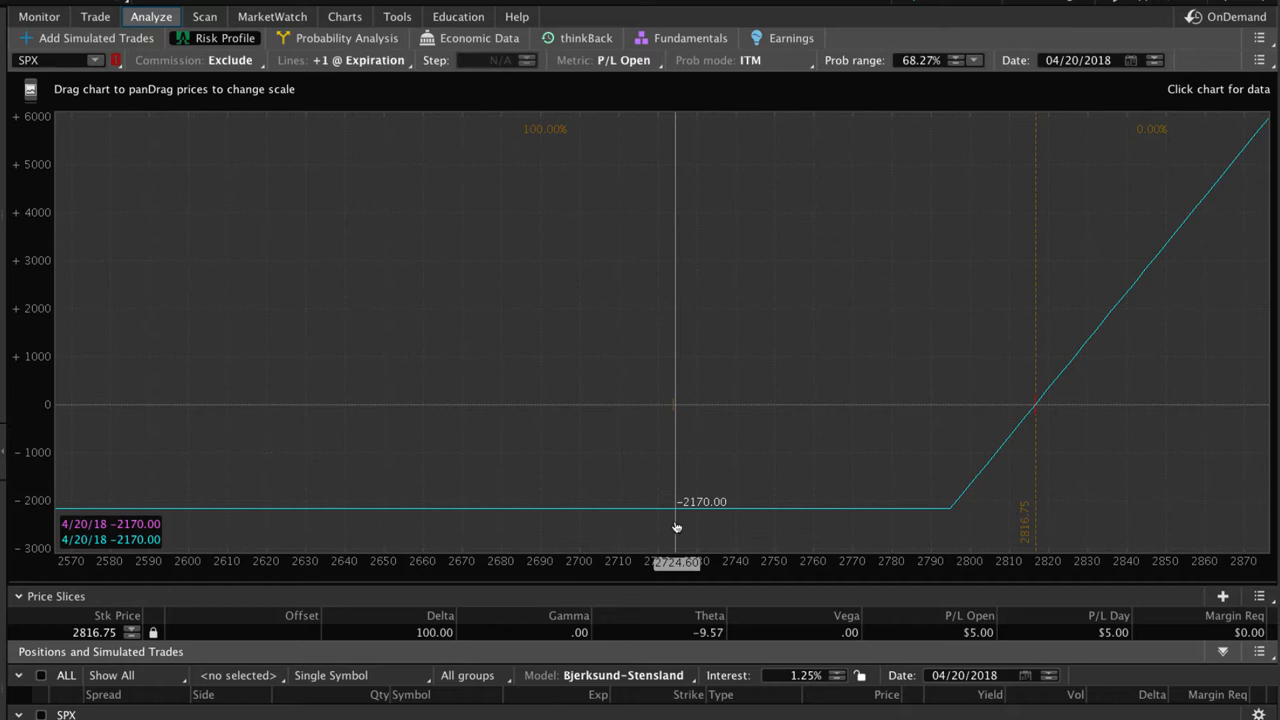
mouse_move(671, 519)
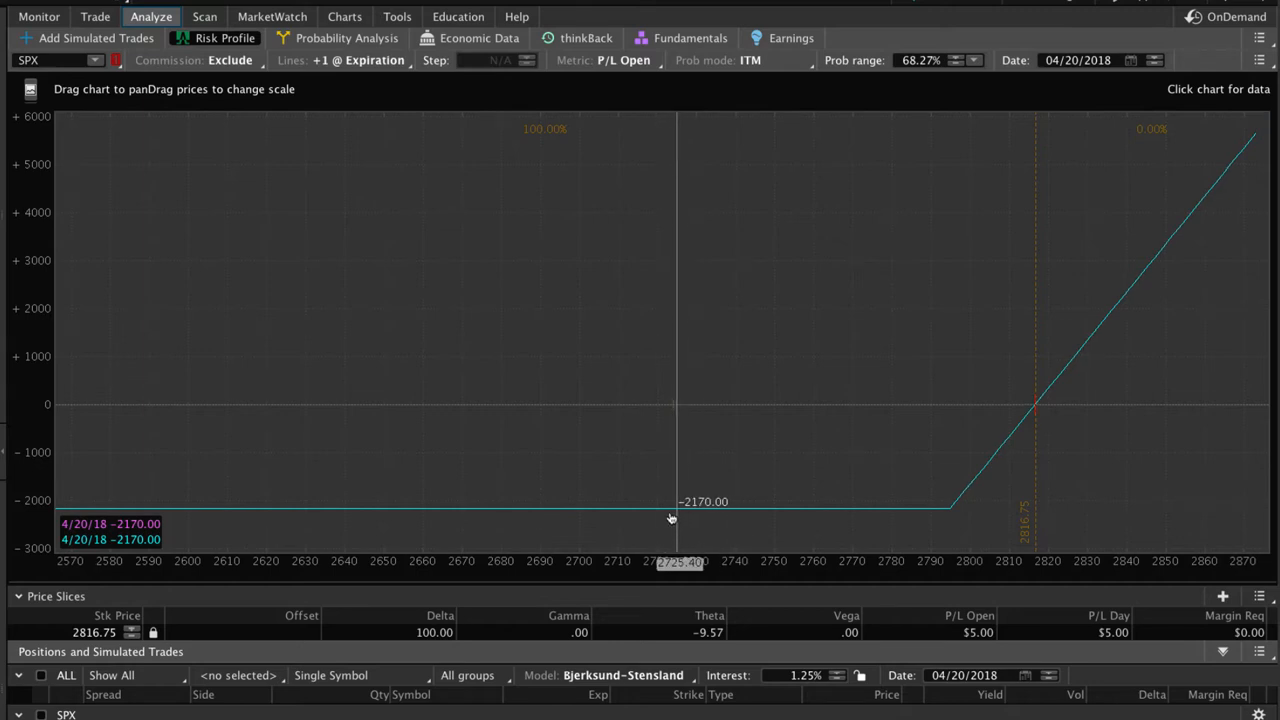
mouse_move(665, 517)
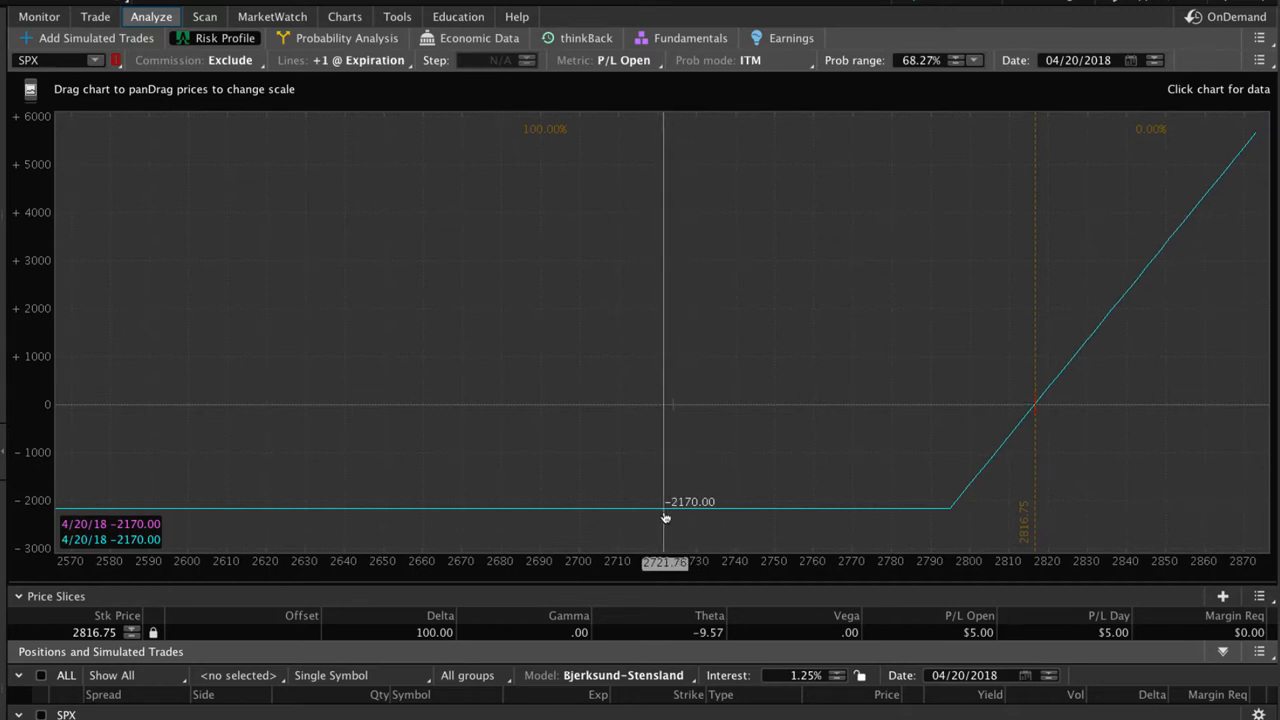
mouse_move(670, 515)
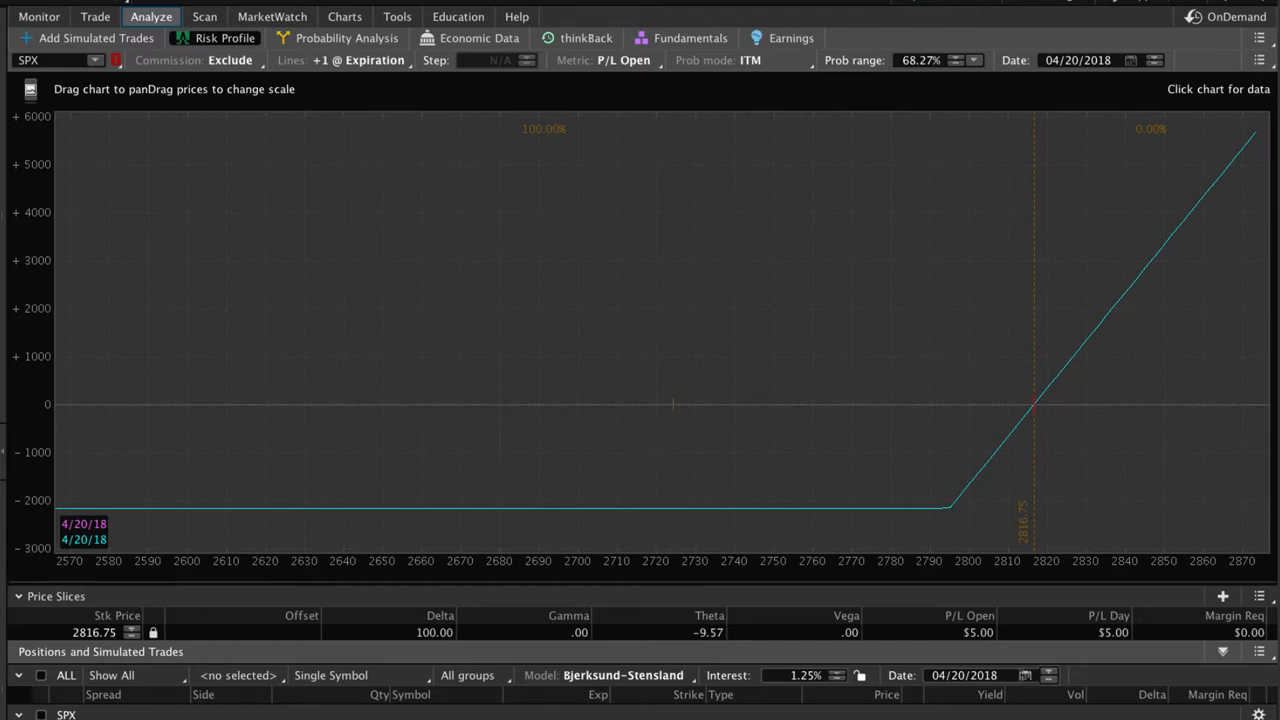
mouse_move(675, 440)
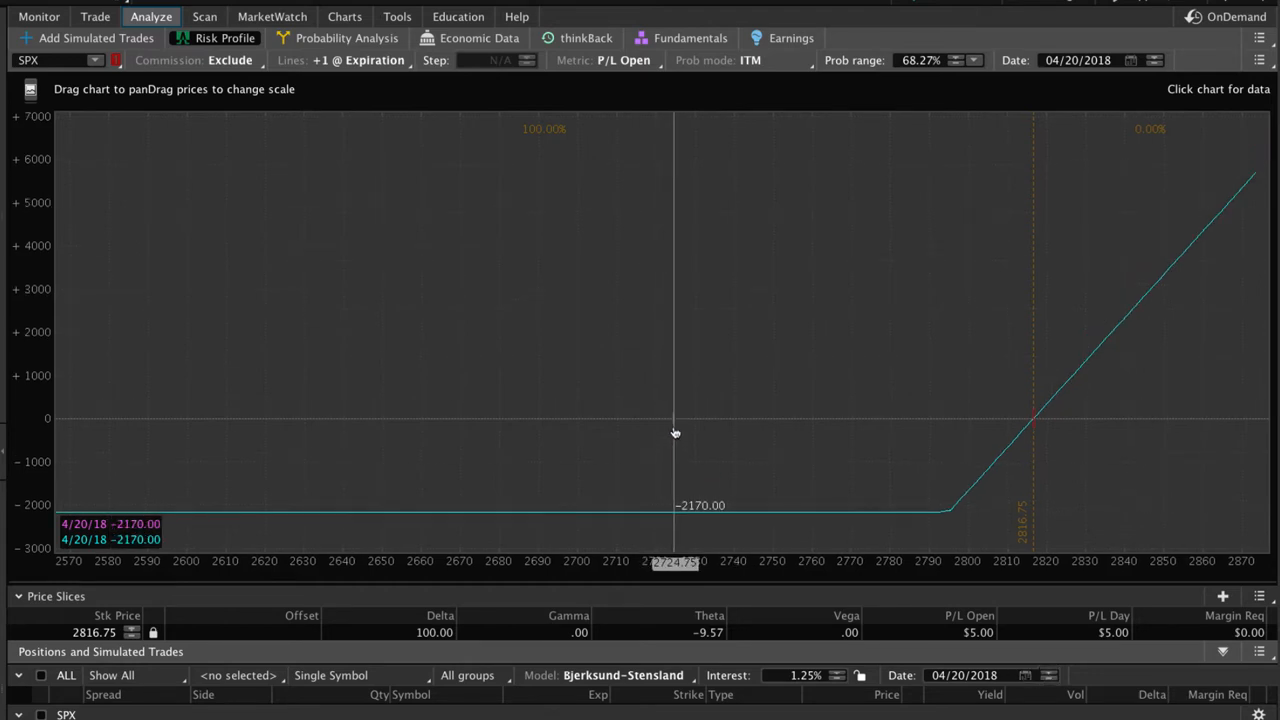
mouse_move(704, 434)
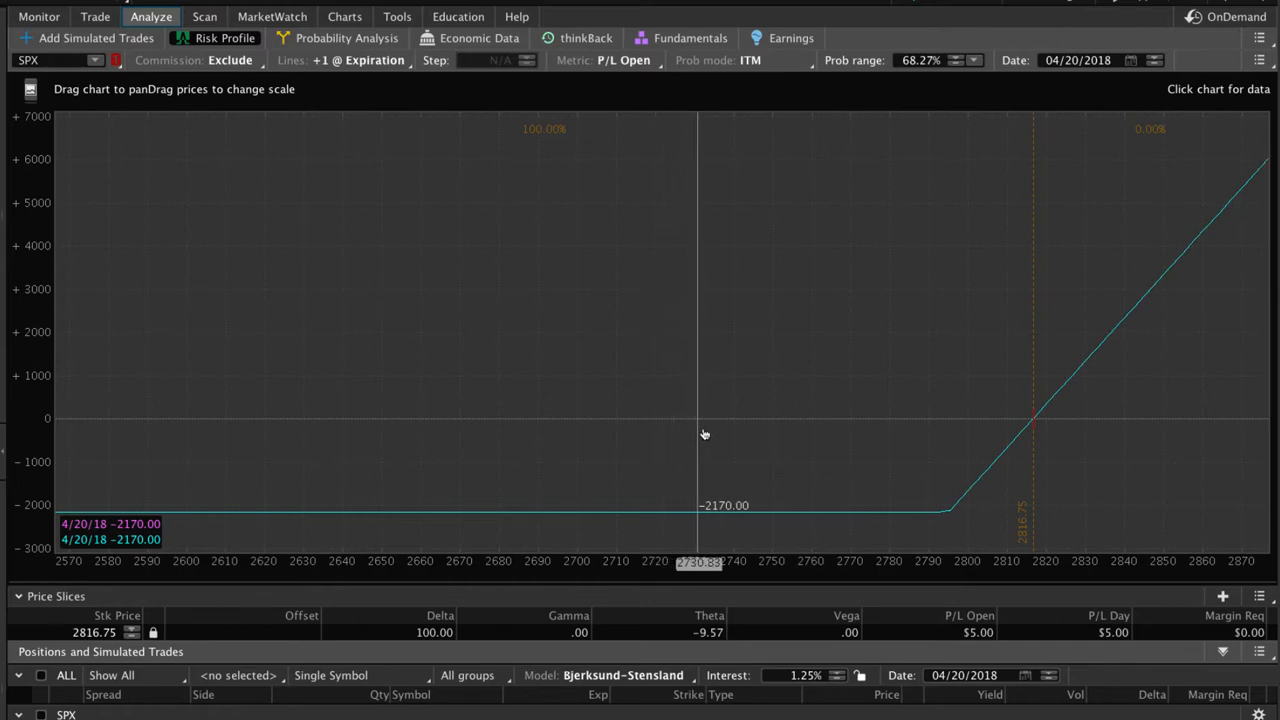
mouse_move(1023, 443)
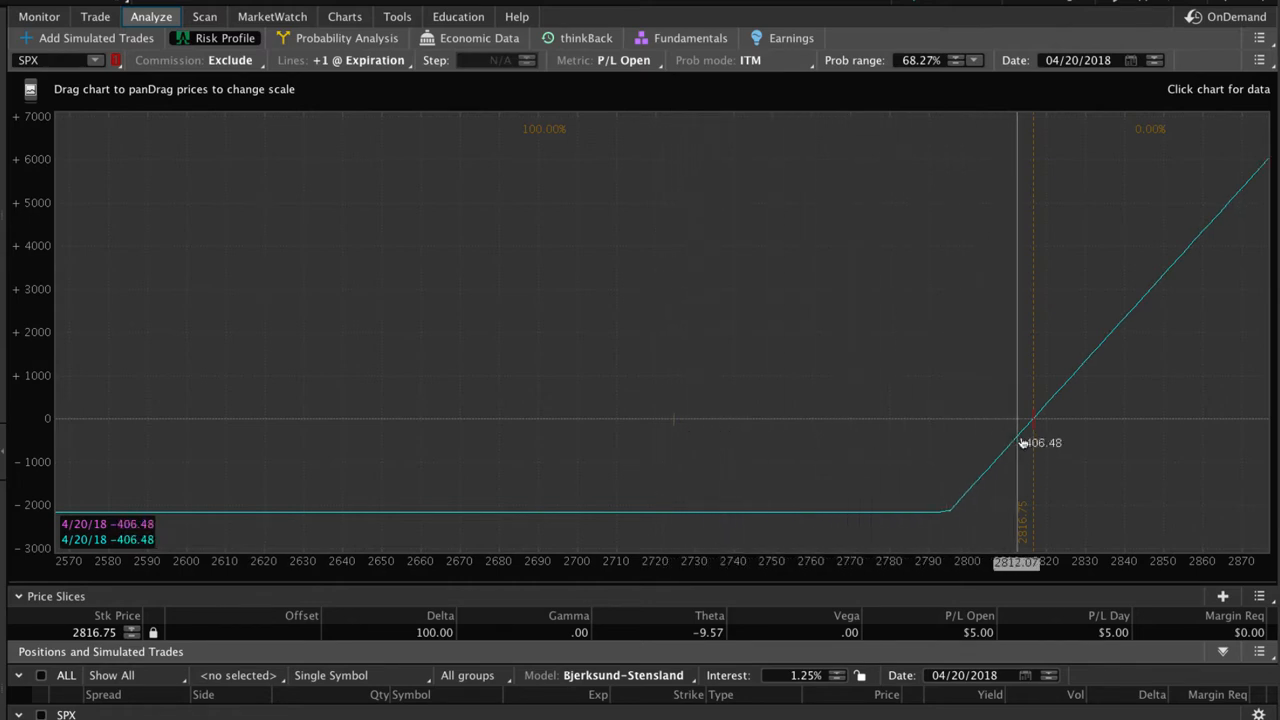
mouse_move(1029, 518)
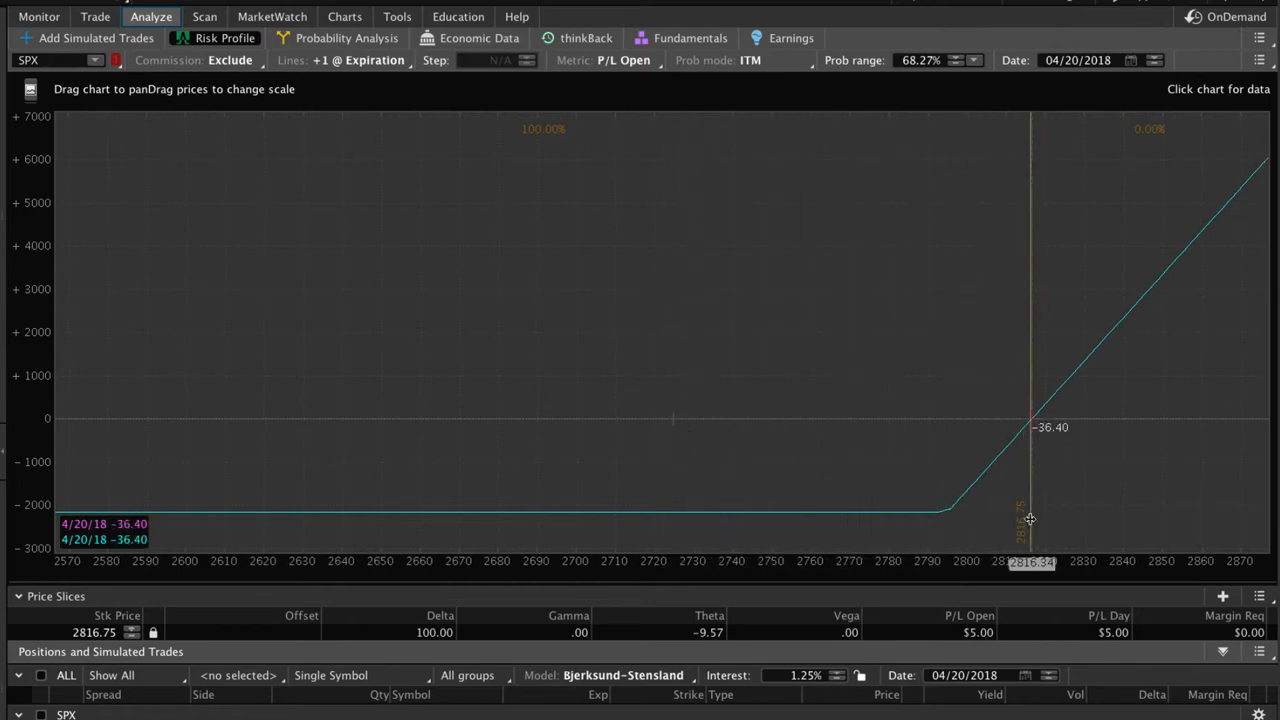
mouse_move(1030, 425)
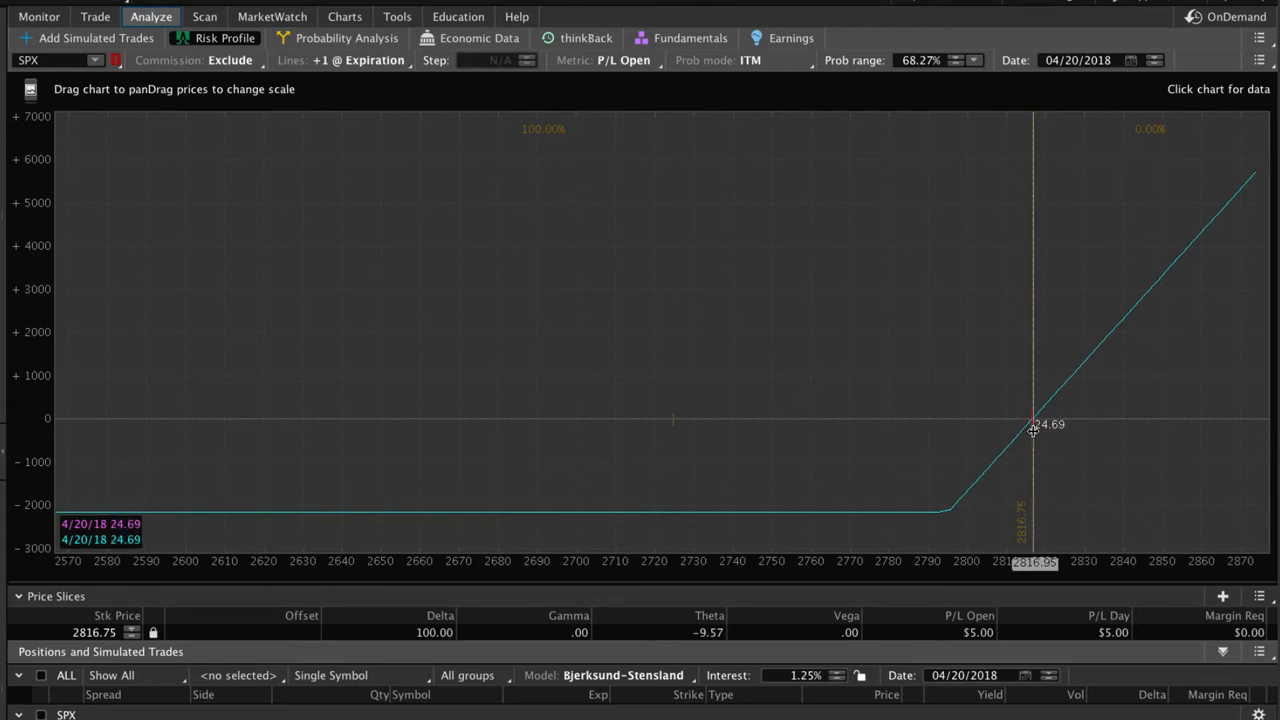
mouse_move(1053, 435)
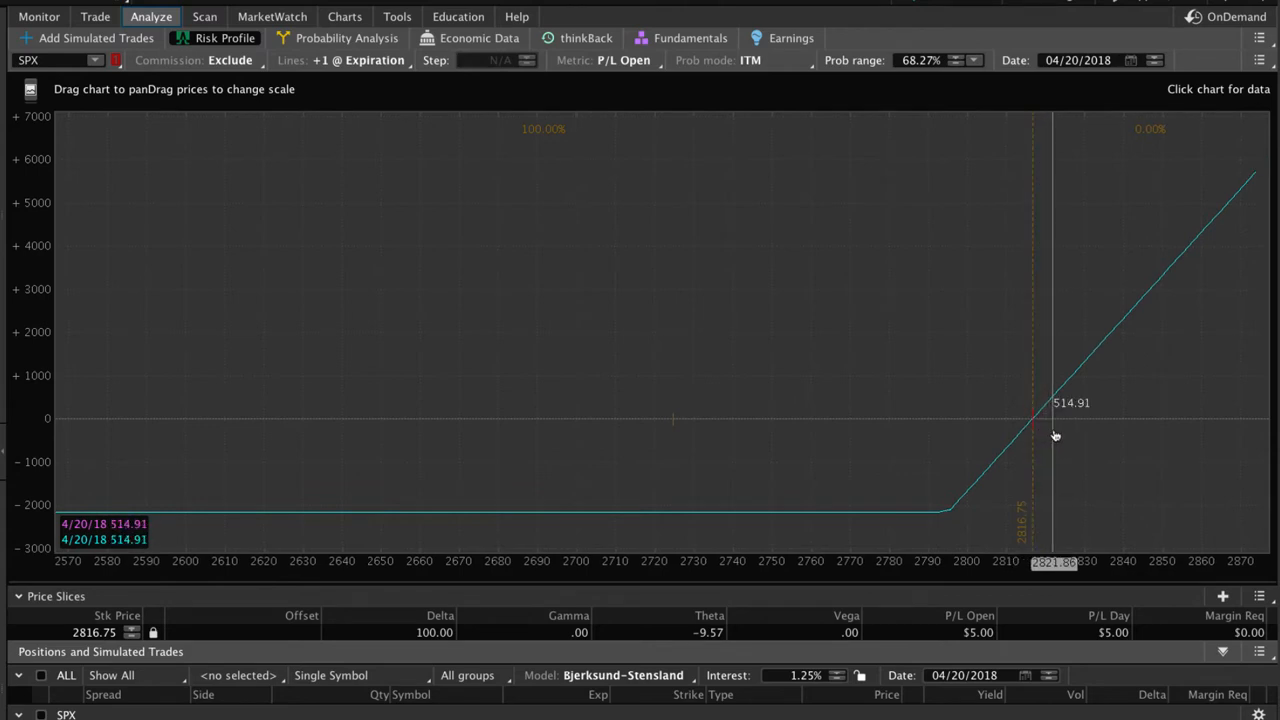
mouse_move(475, 542)
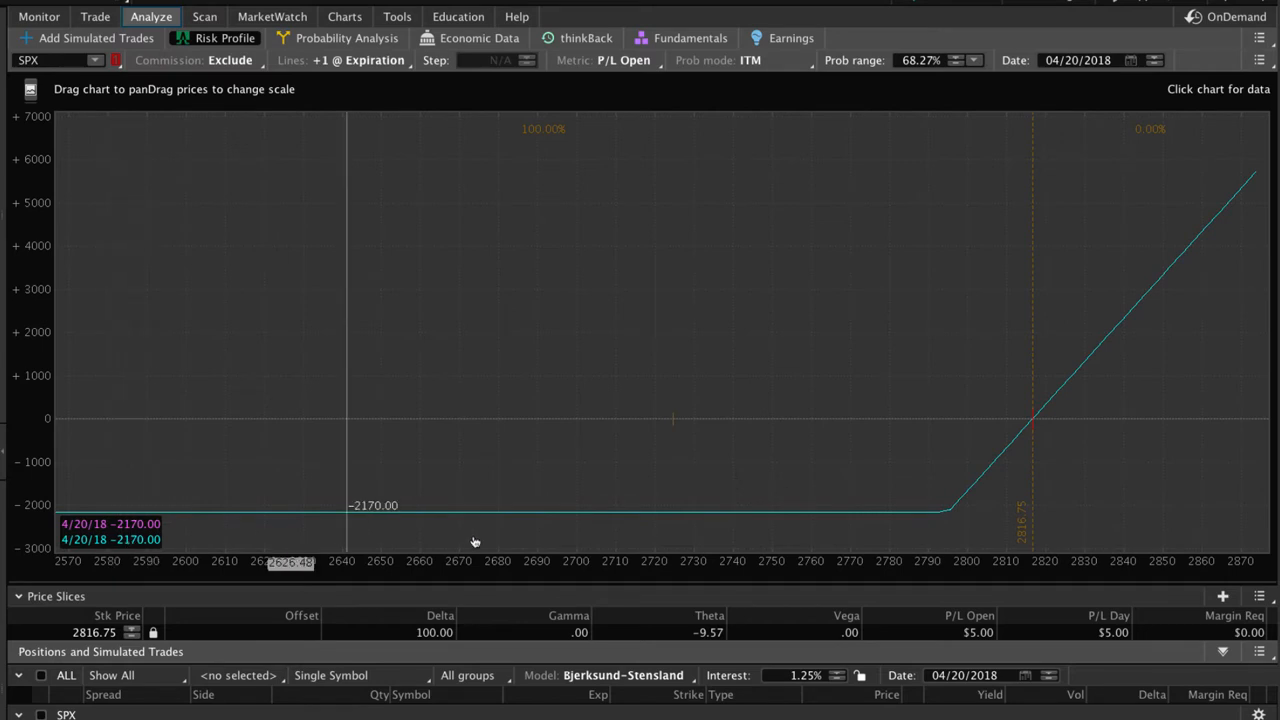
mouse_move(1035, 500)
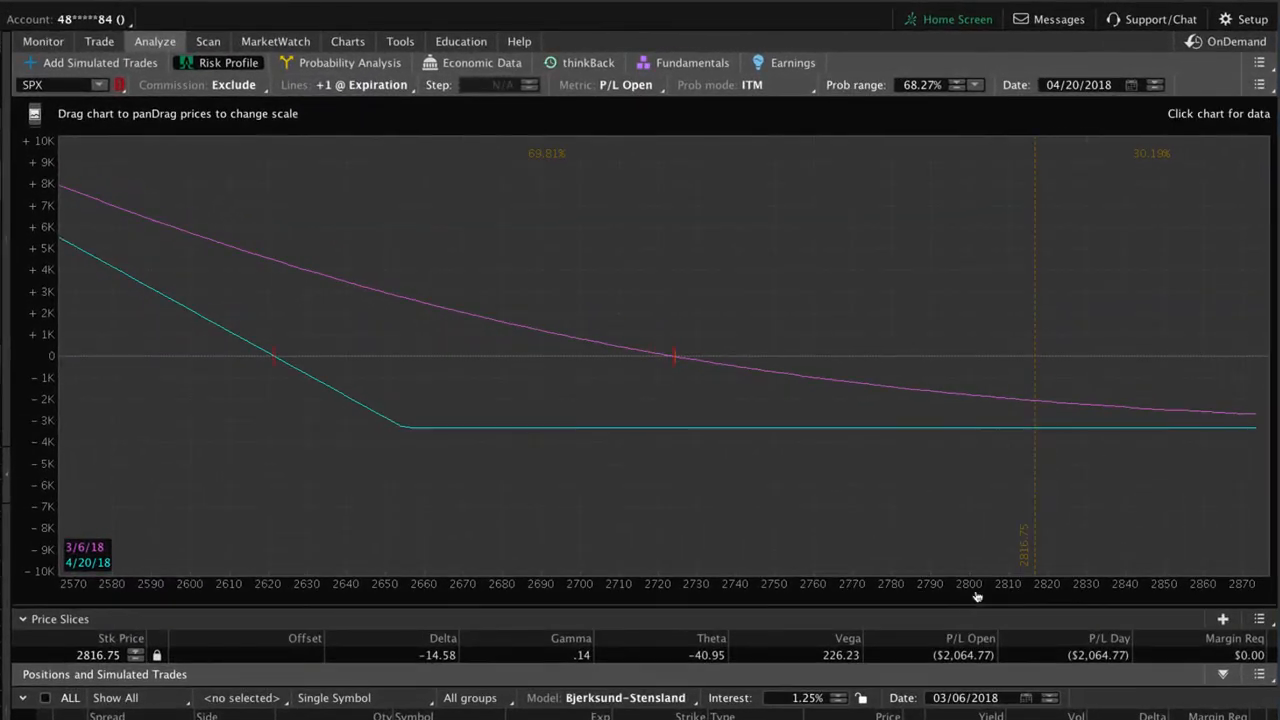
mouse_move(1035, 340)
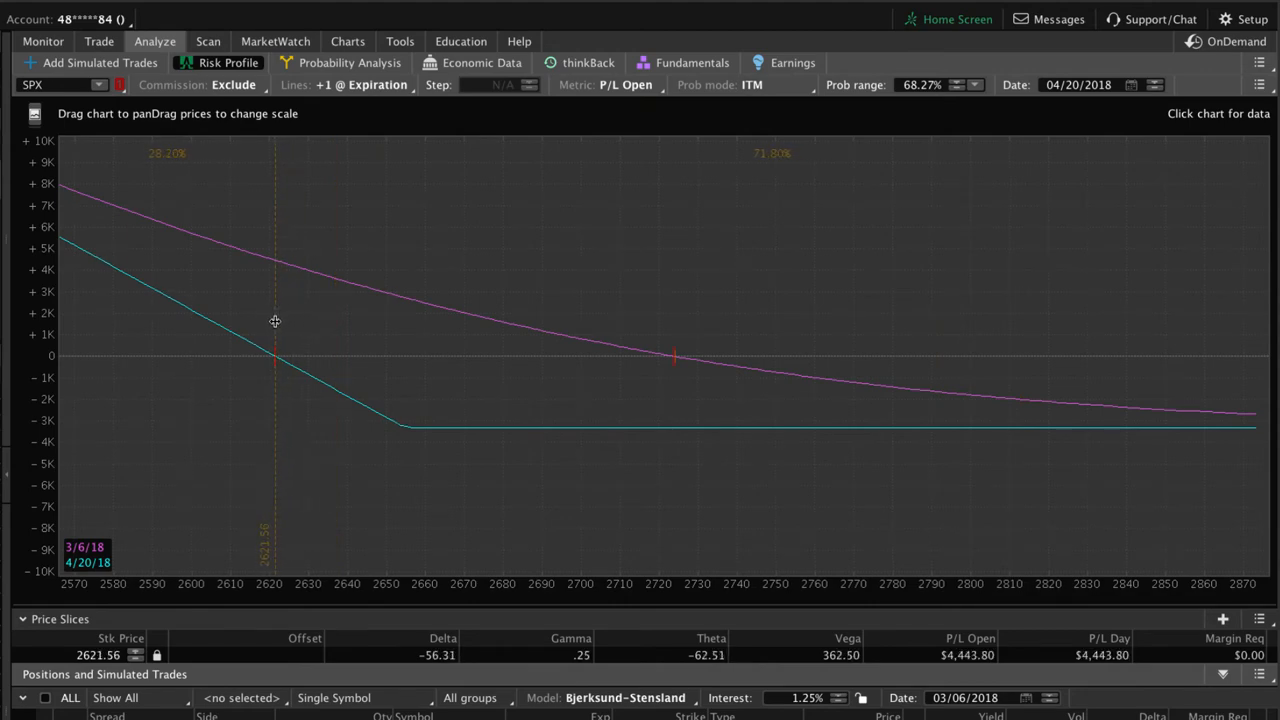
mouse_move(420, 410)
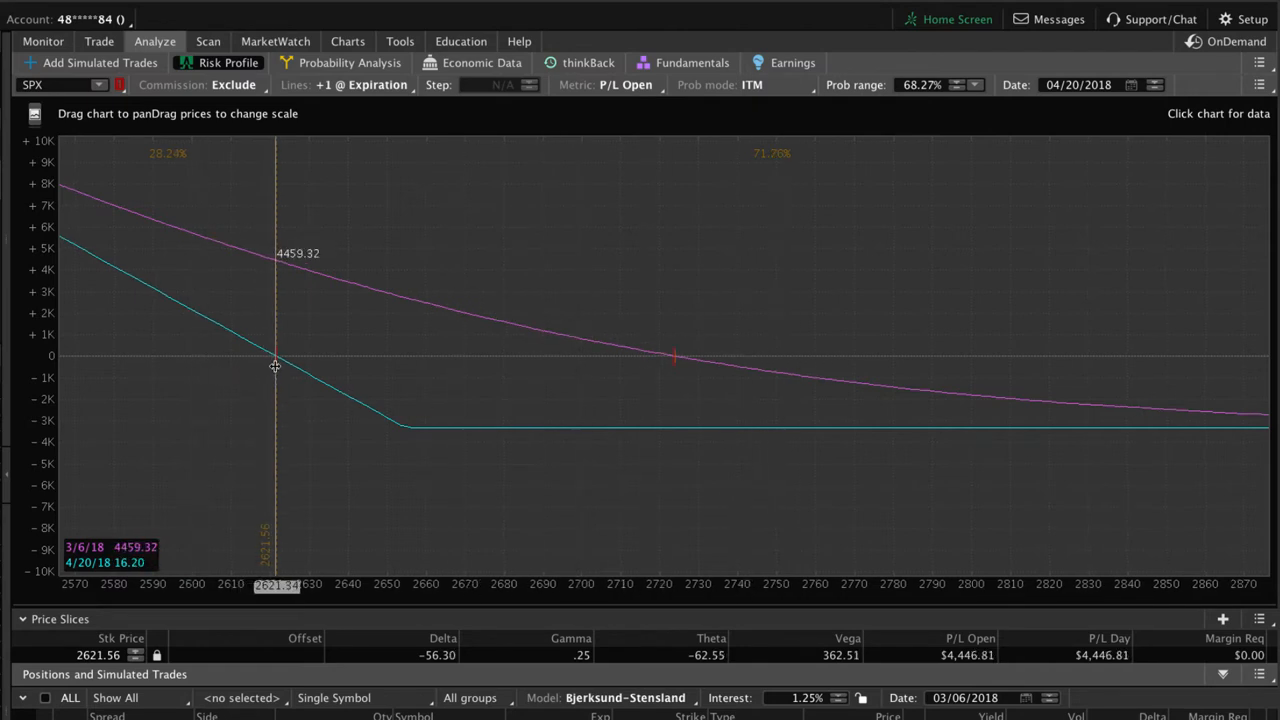
mouse_move(503, 451)
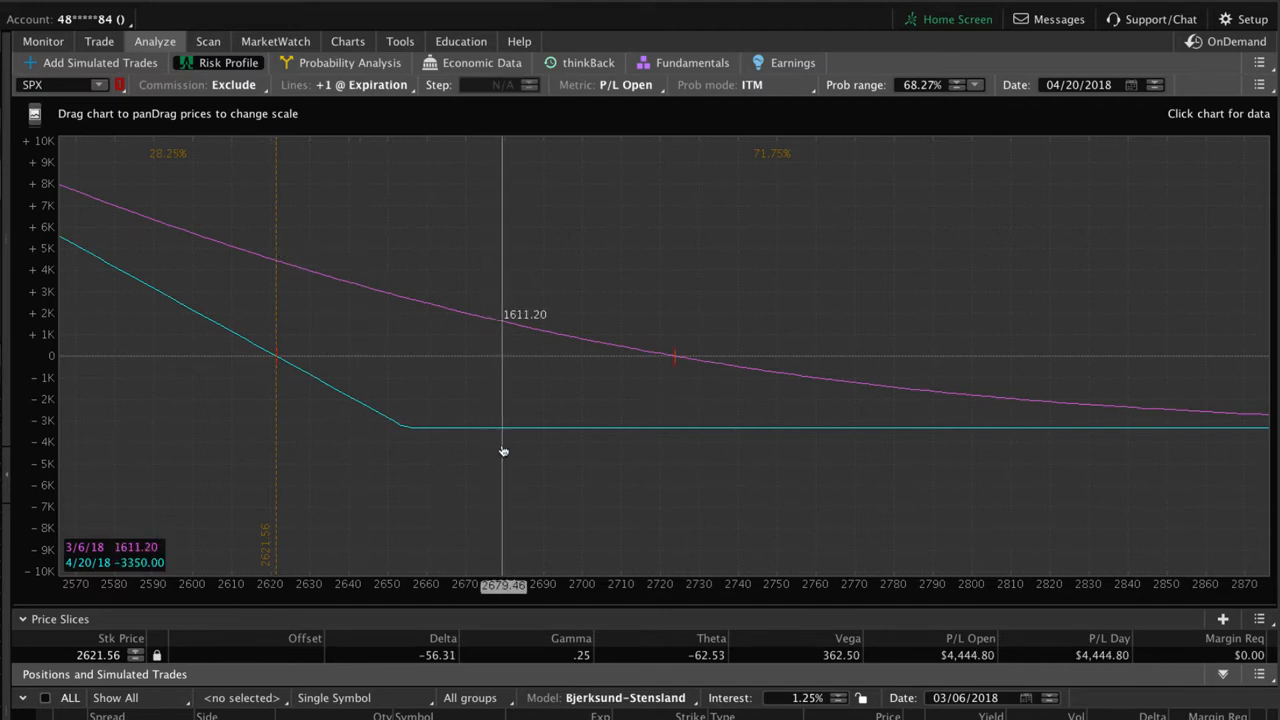
mouse_move(748, 141)
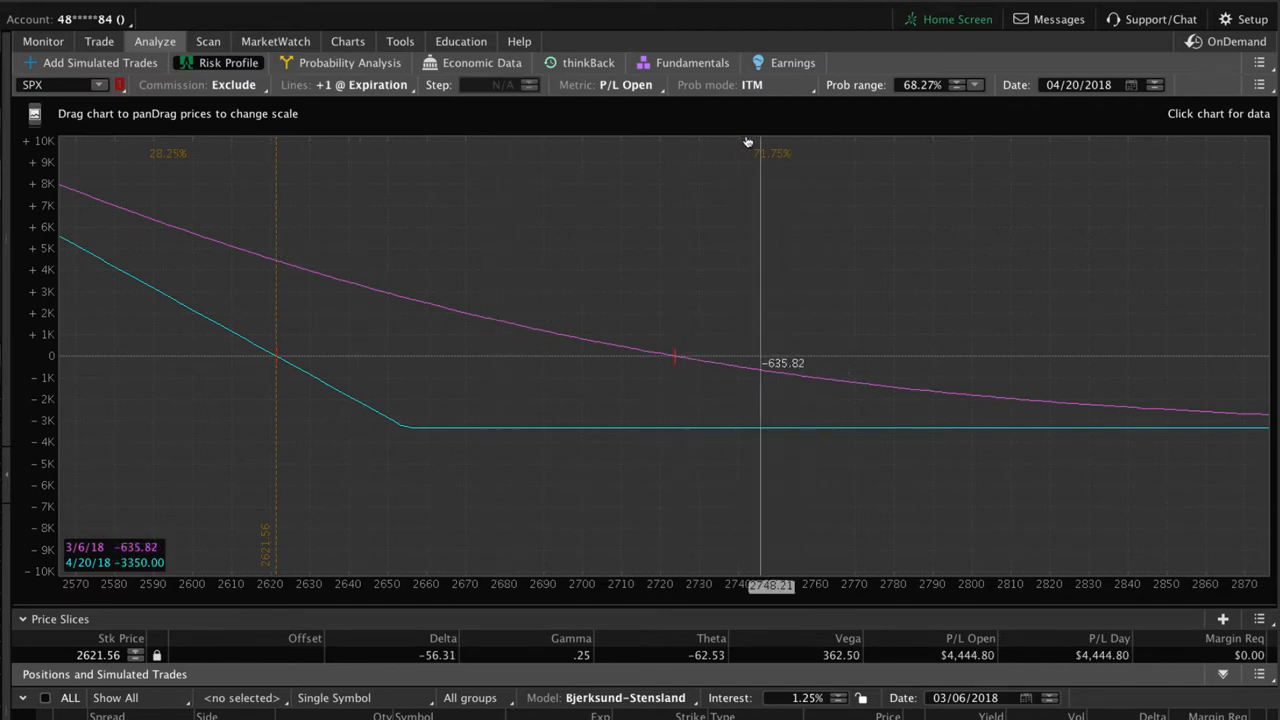
mouse_move(788, 170)
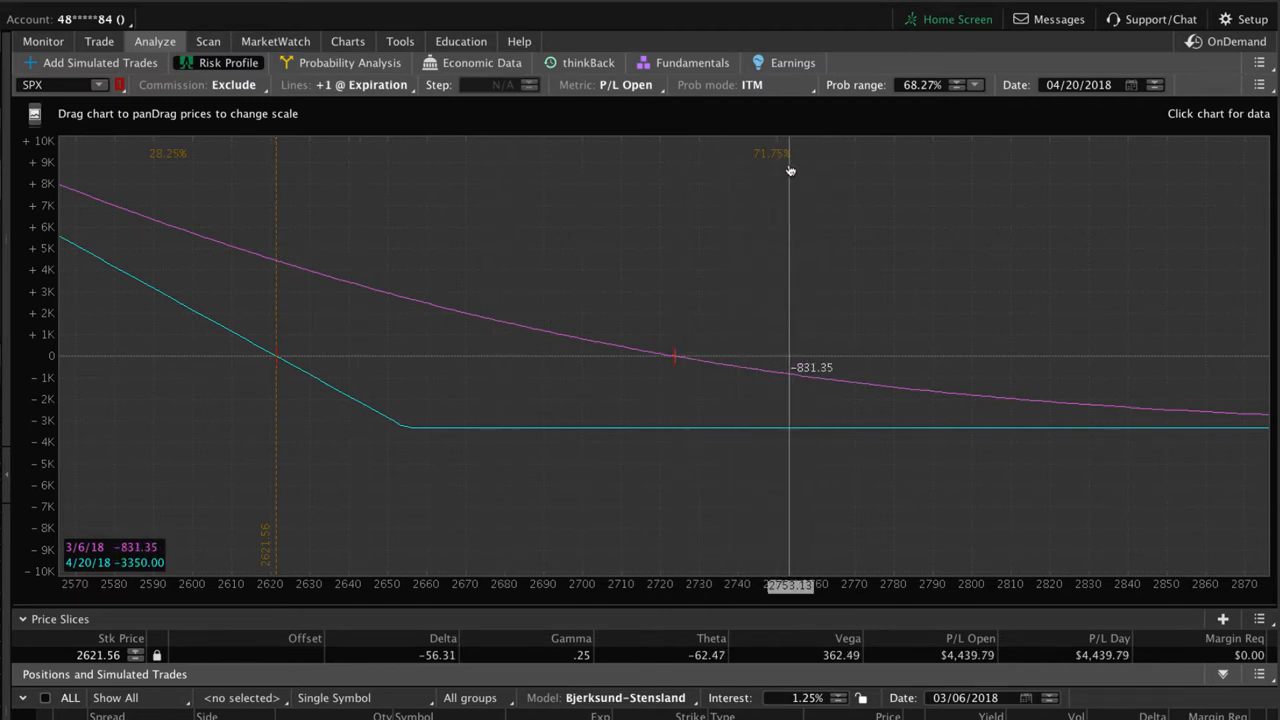
mouse_move(715, 258)
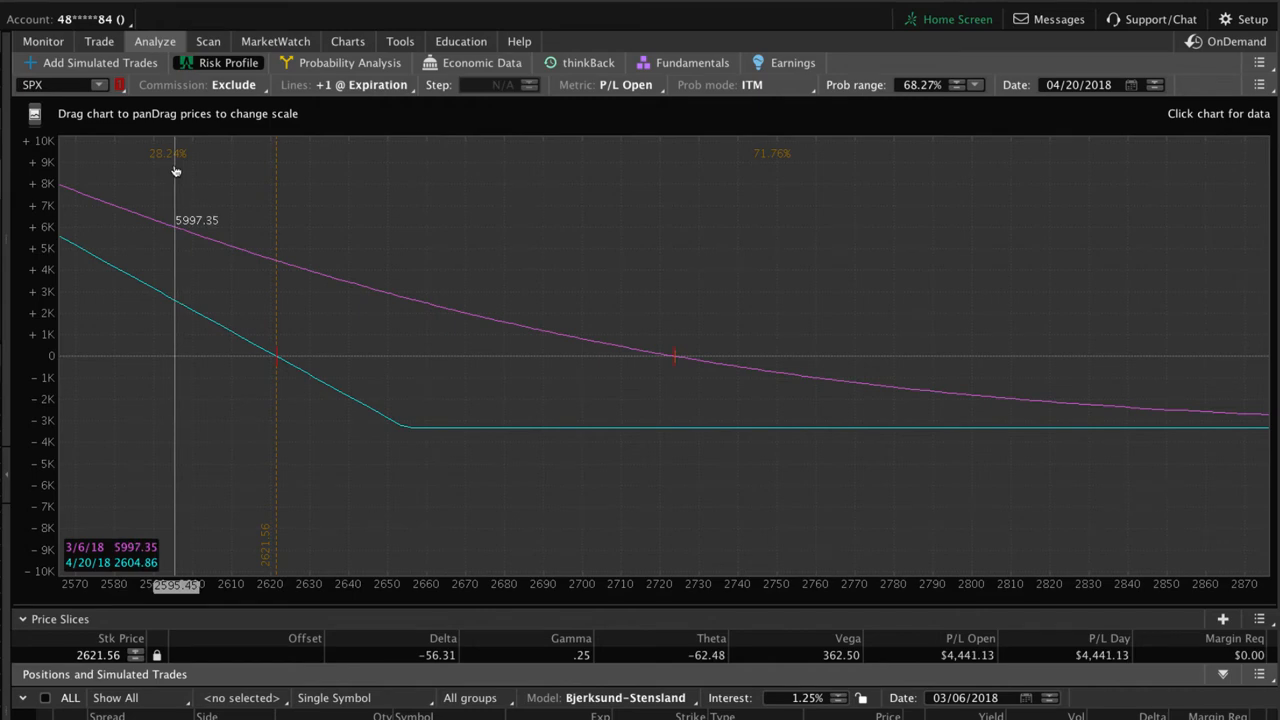
mouse_move(543, 541)
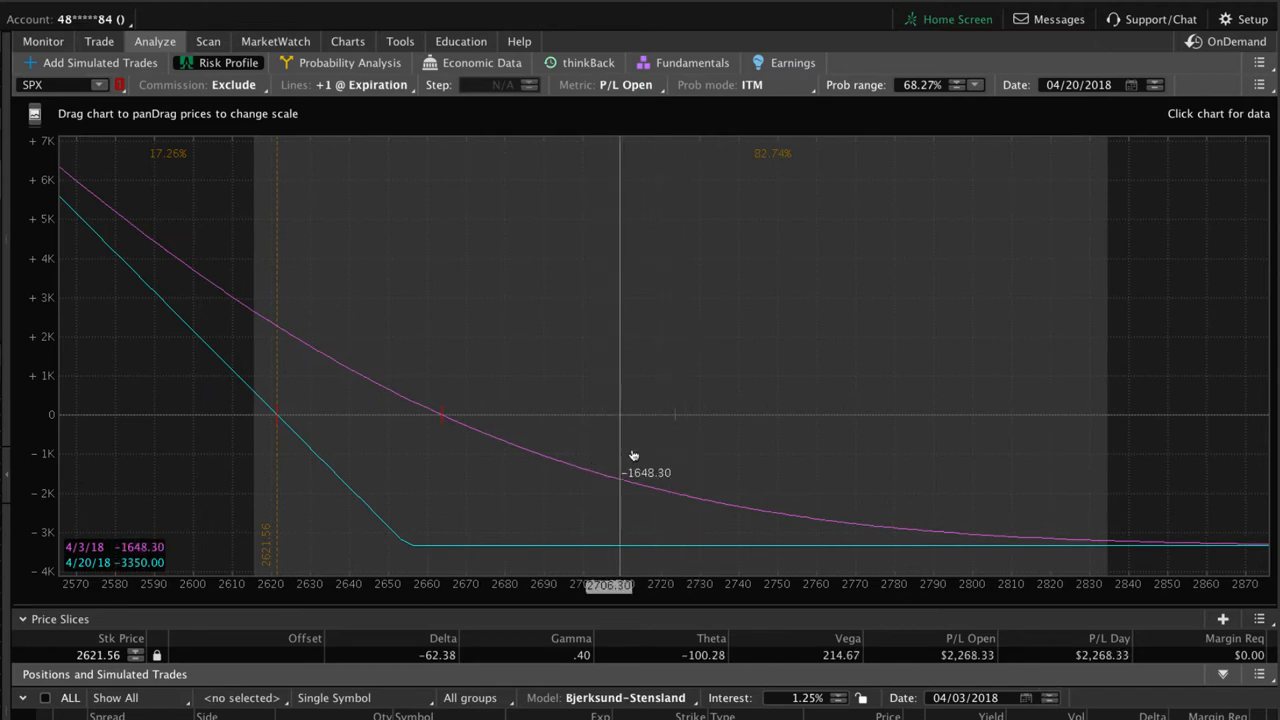
mouse_move(565, 540)
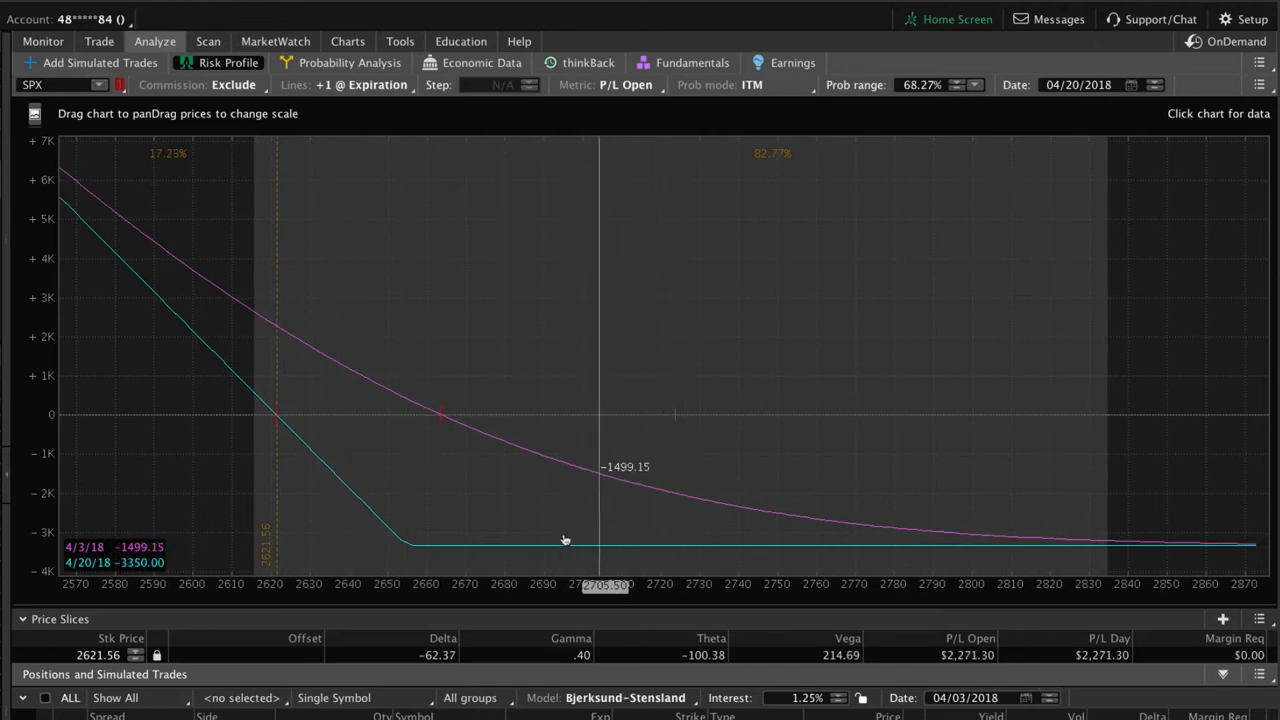
mouse_move(434, 520)
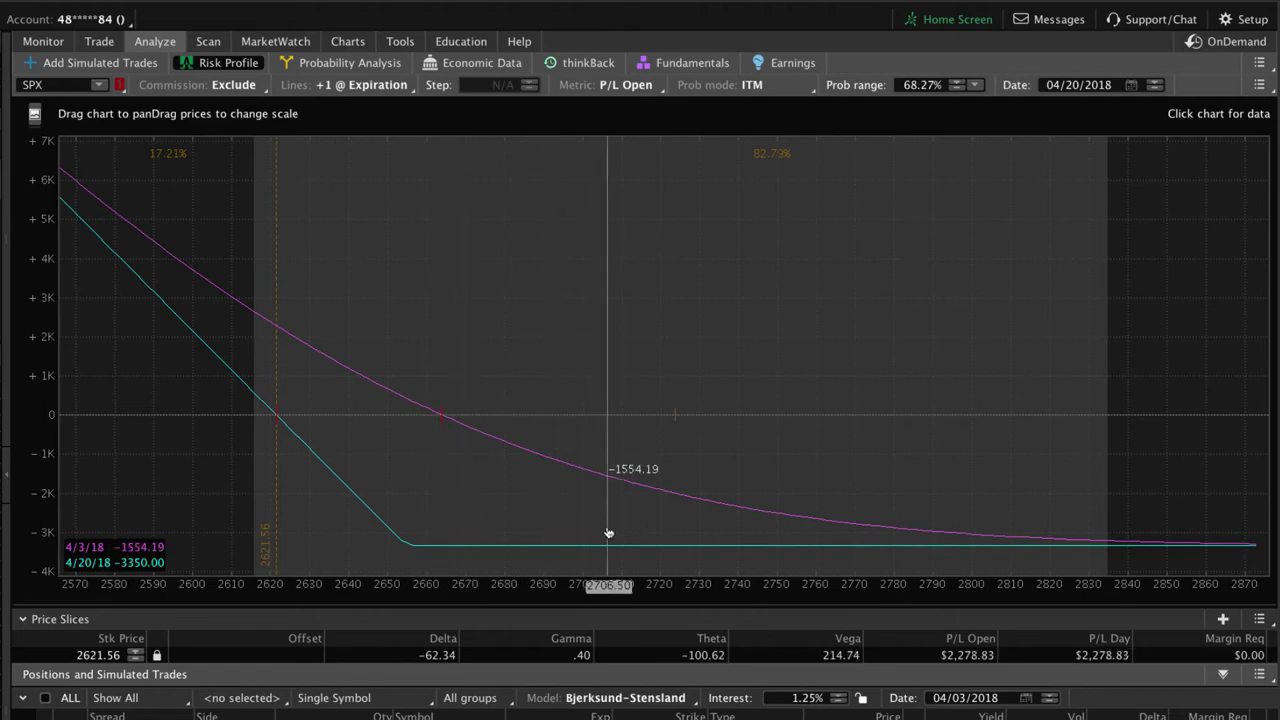
mouse_move(668, 537)
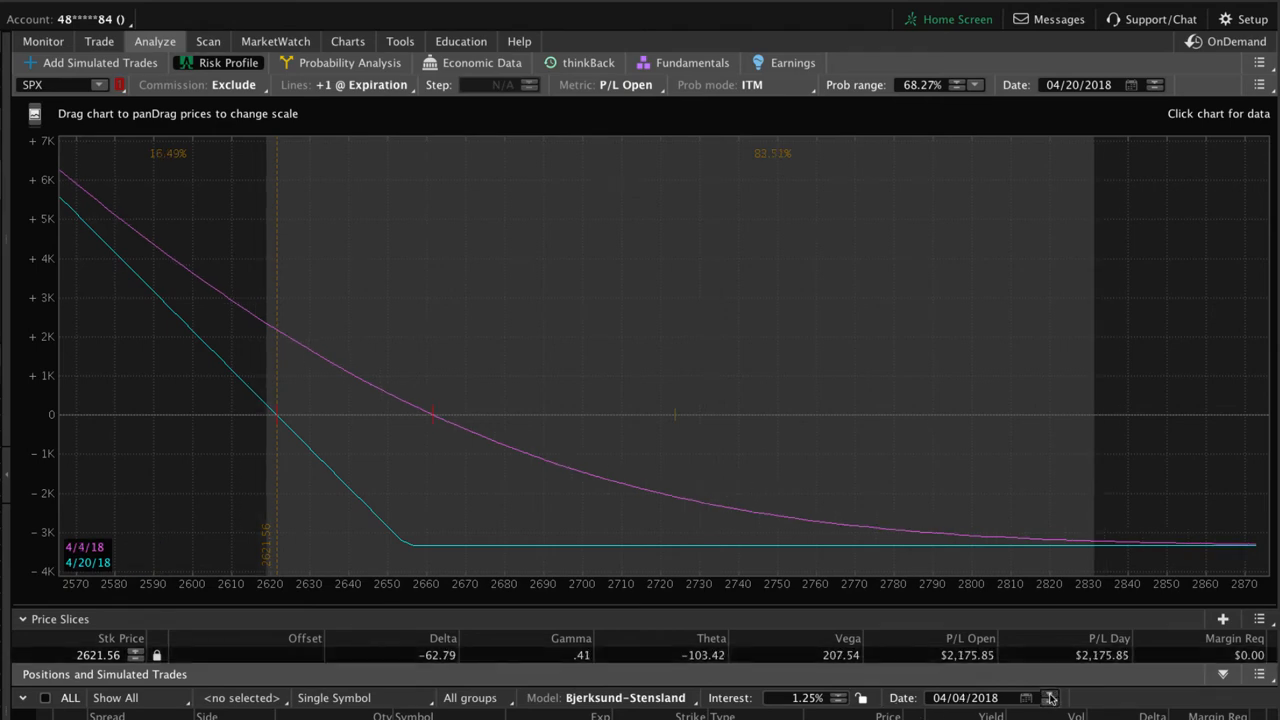
Step: Advance the long put's analysis date to 04/20/2018, merging today's curve with expiration
click(1050, 697)
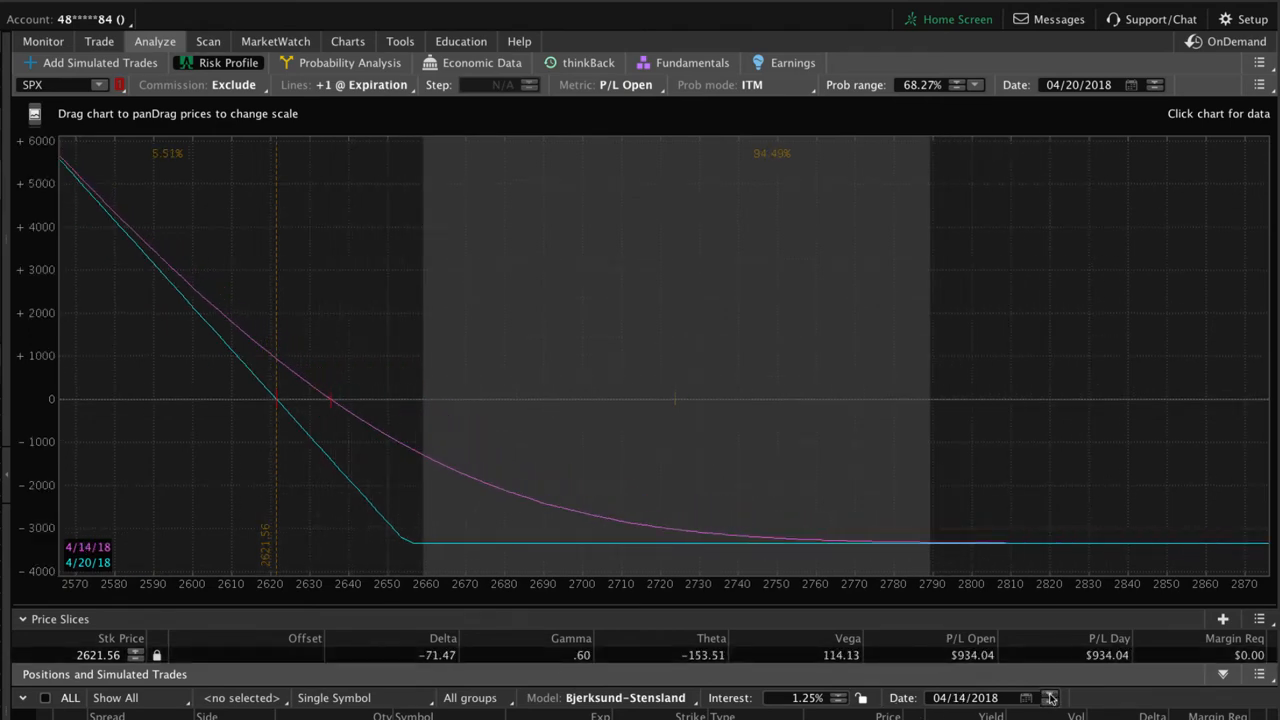
click(1050, 697)
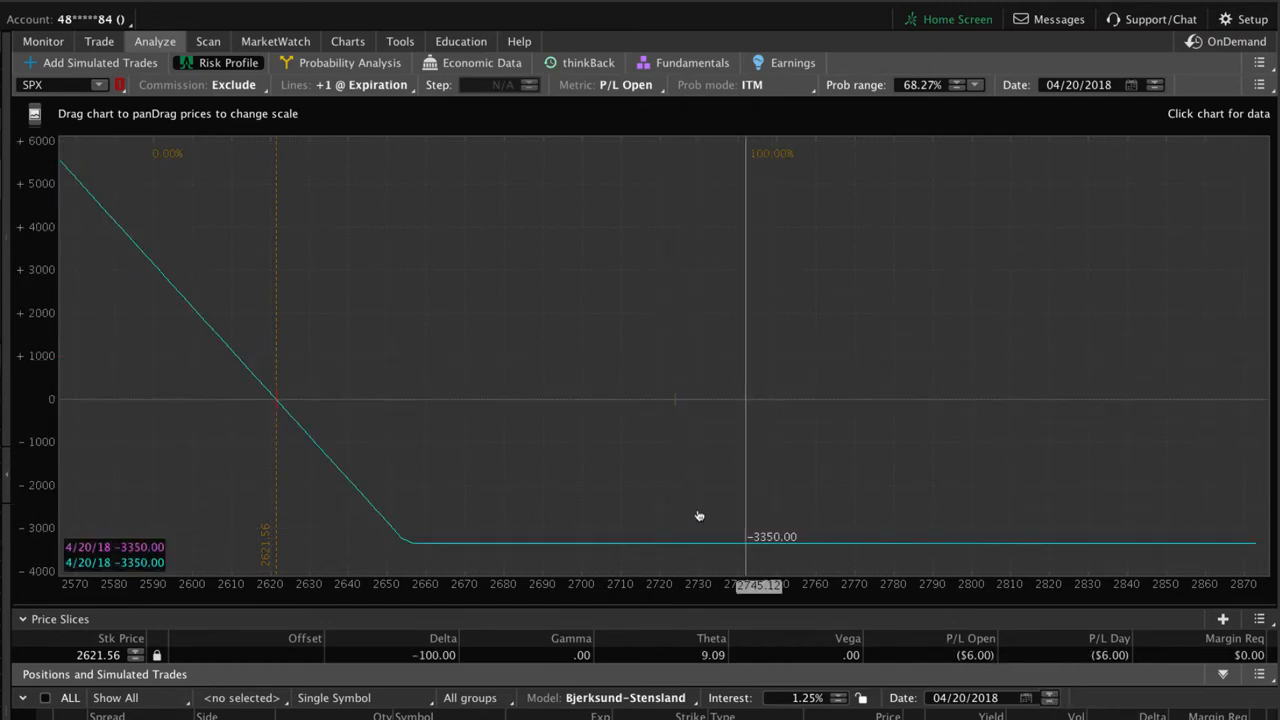
mouse_move(675, 518)
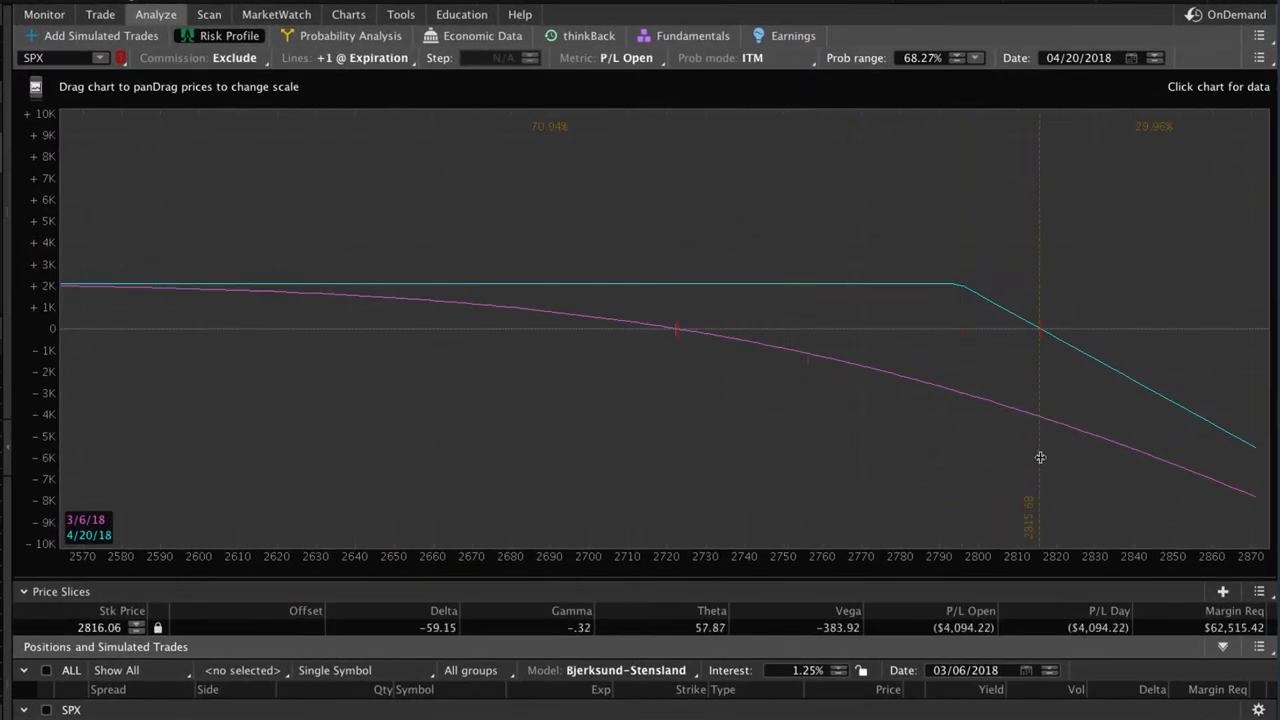
mouse_move(1016, 466)
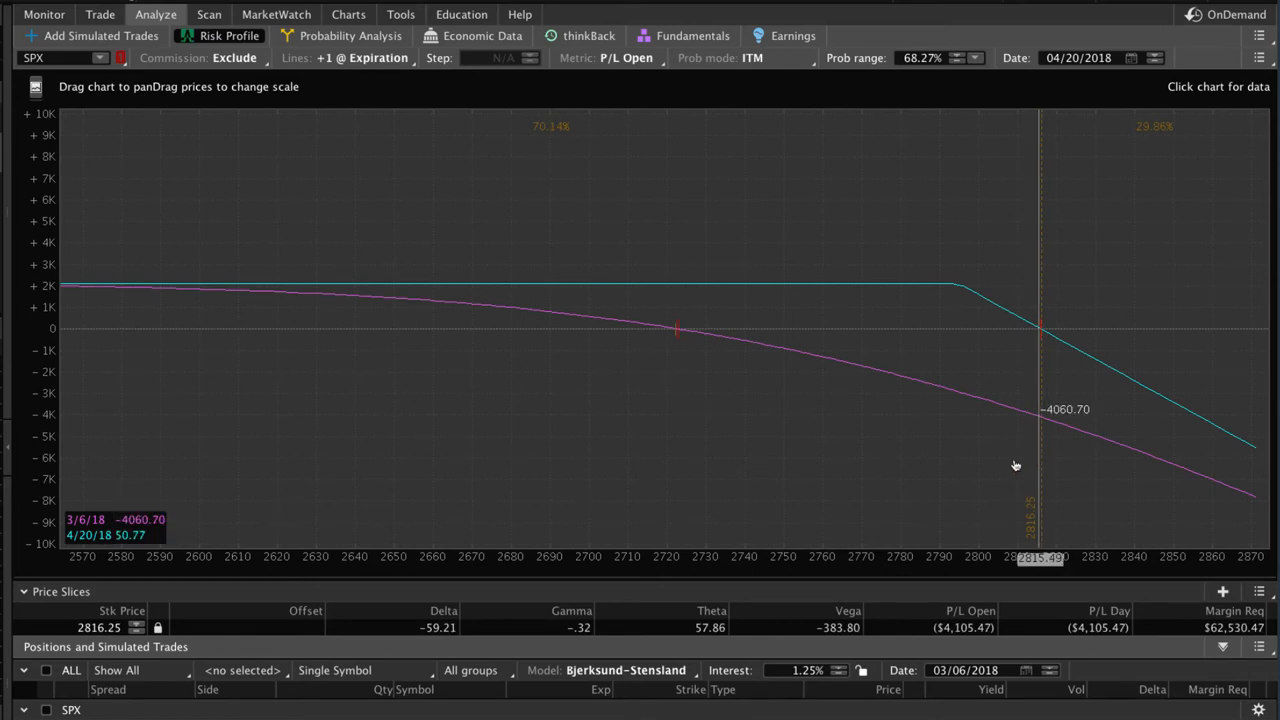
mouse_move(1046, 356)
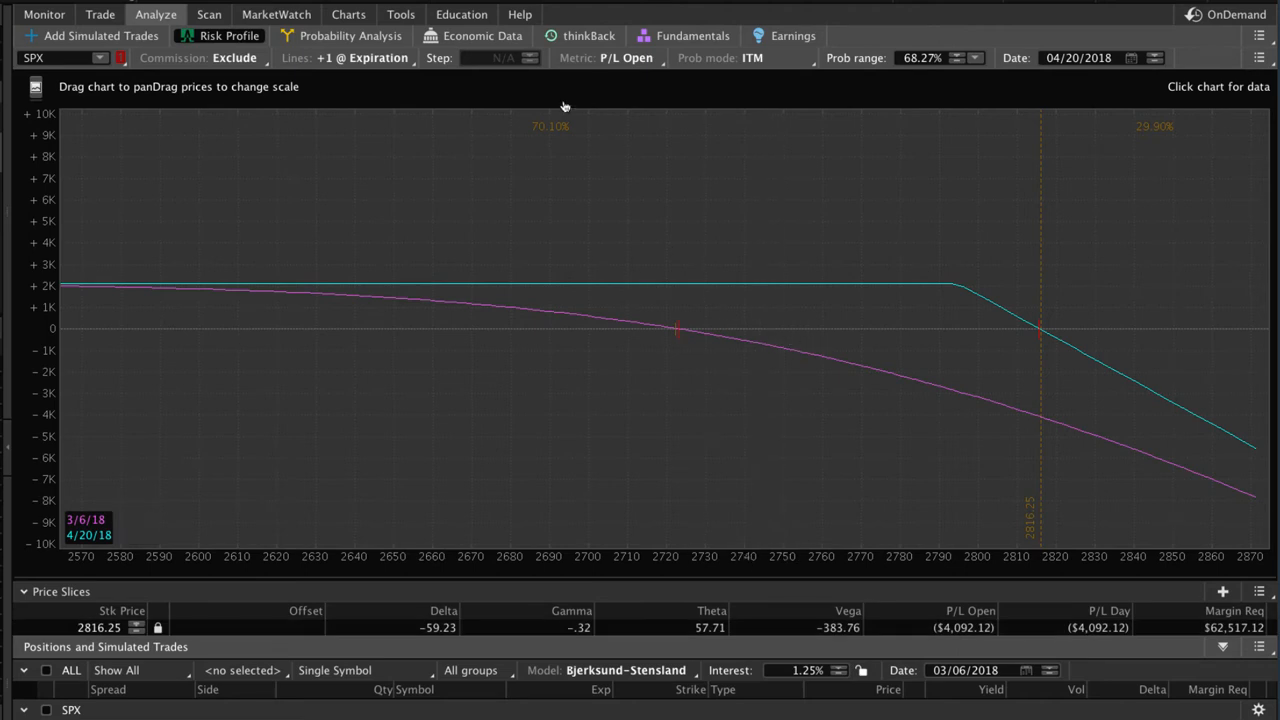
mouse_move(538, 145)
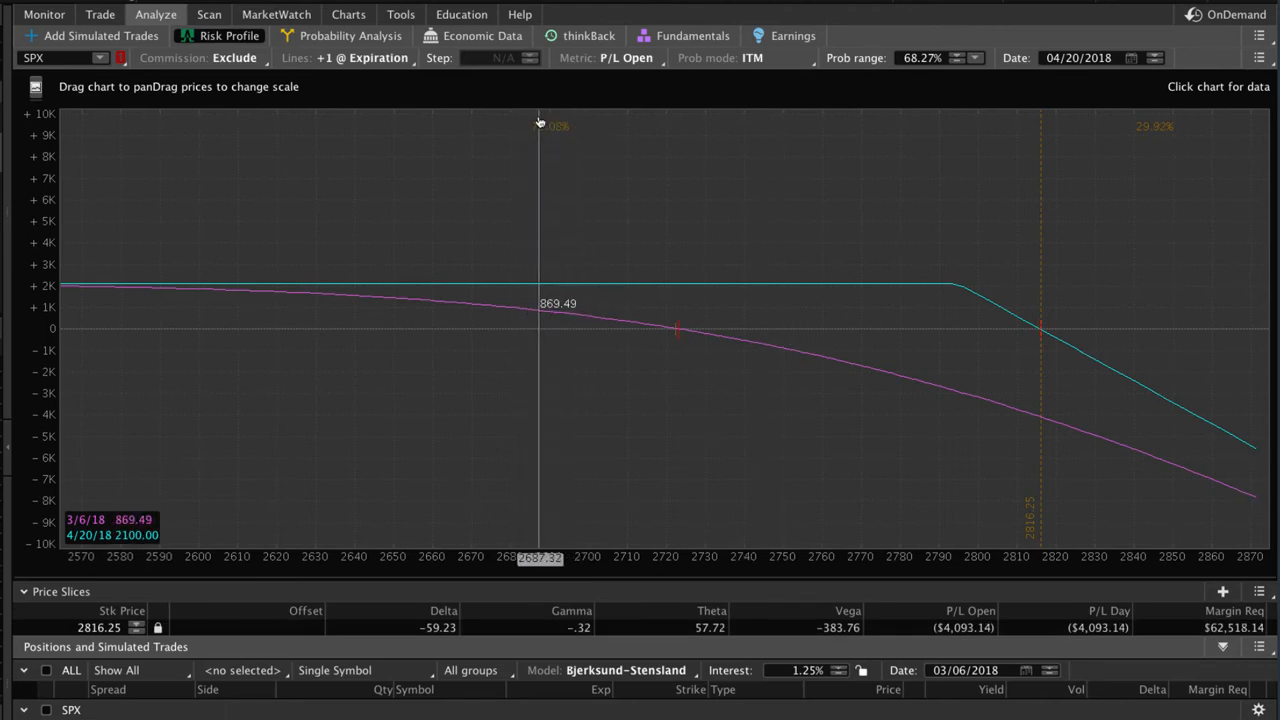
mouse_move(1220, 167)
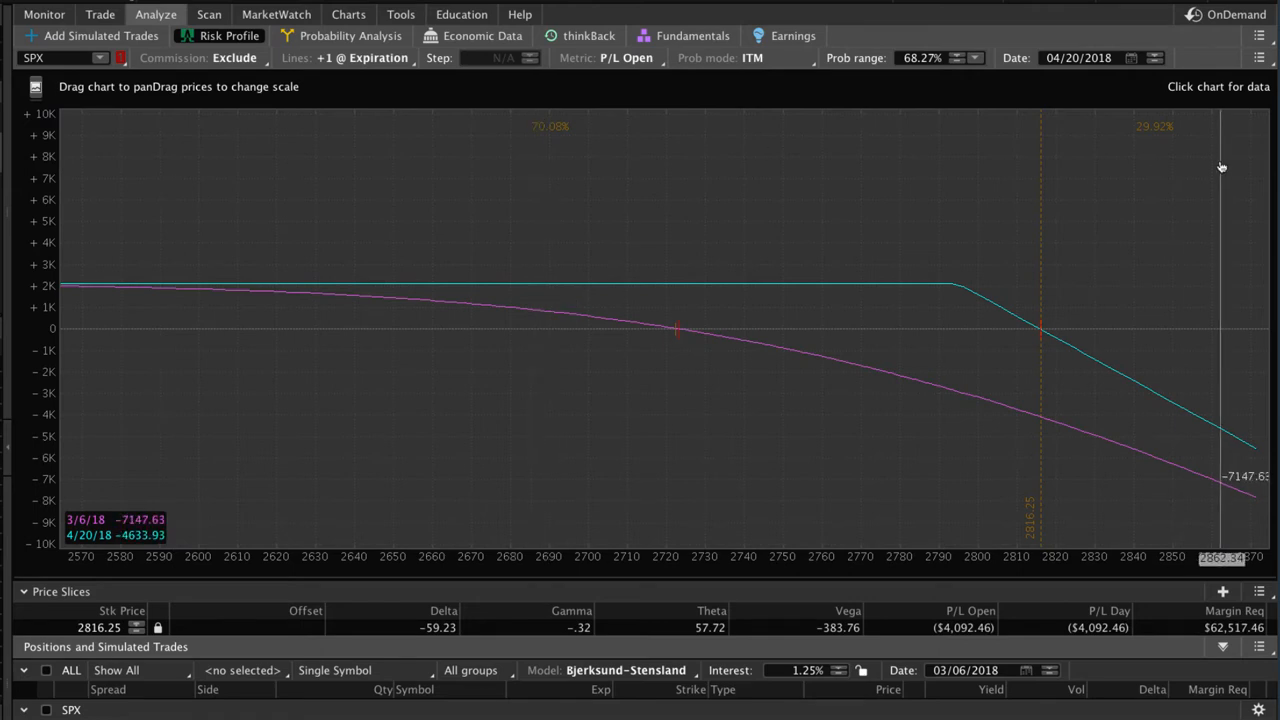
mouse_move(1157, 140)
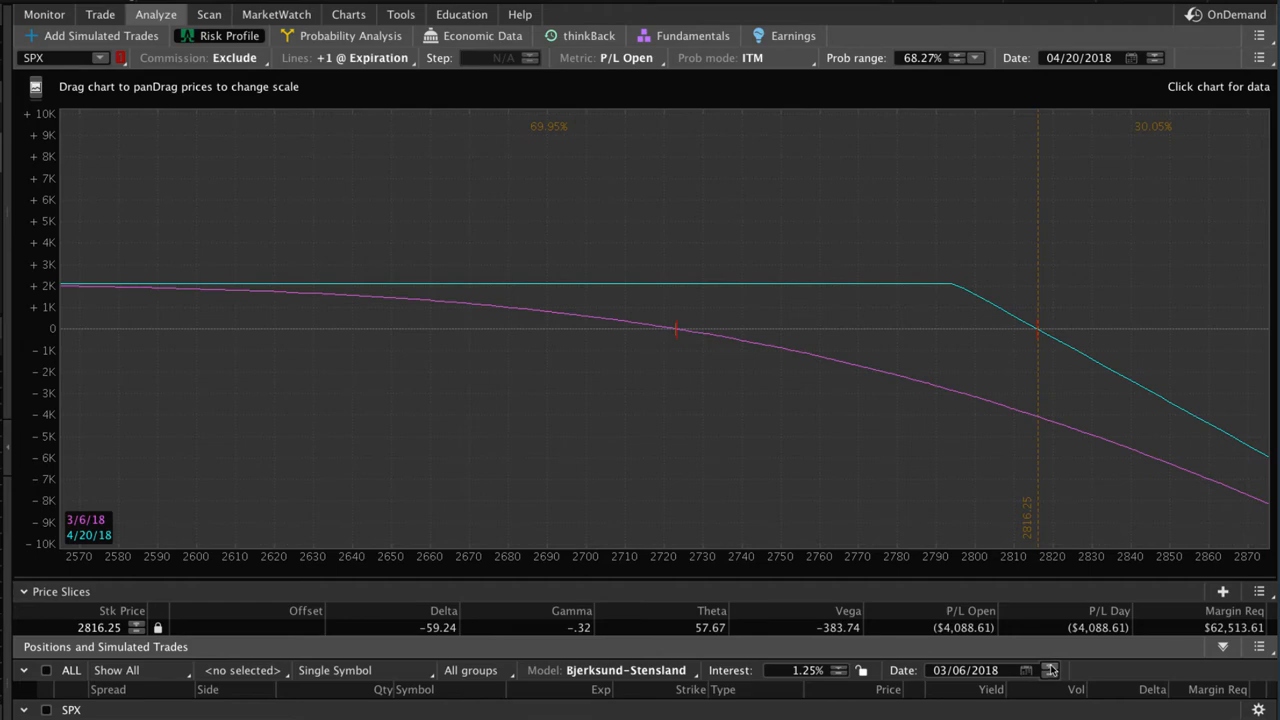
Step: Step the short call's analysis date from 03/06/2018 through March into April toward expiration
click(1050, 670)
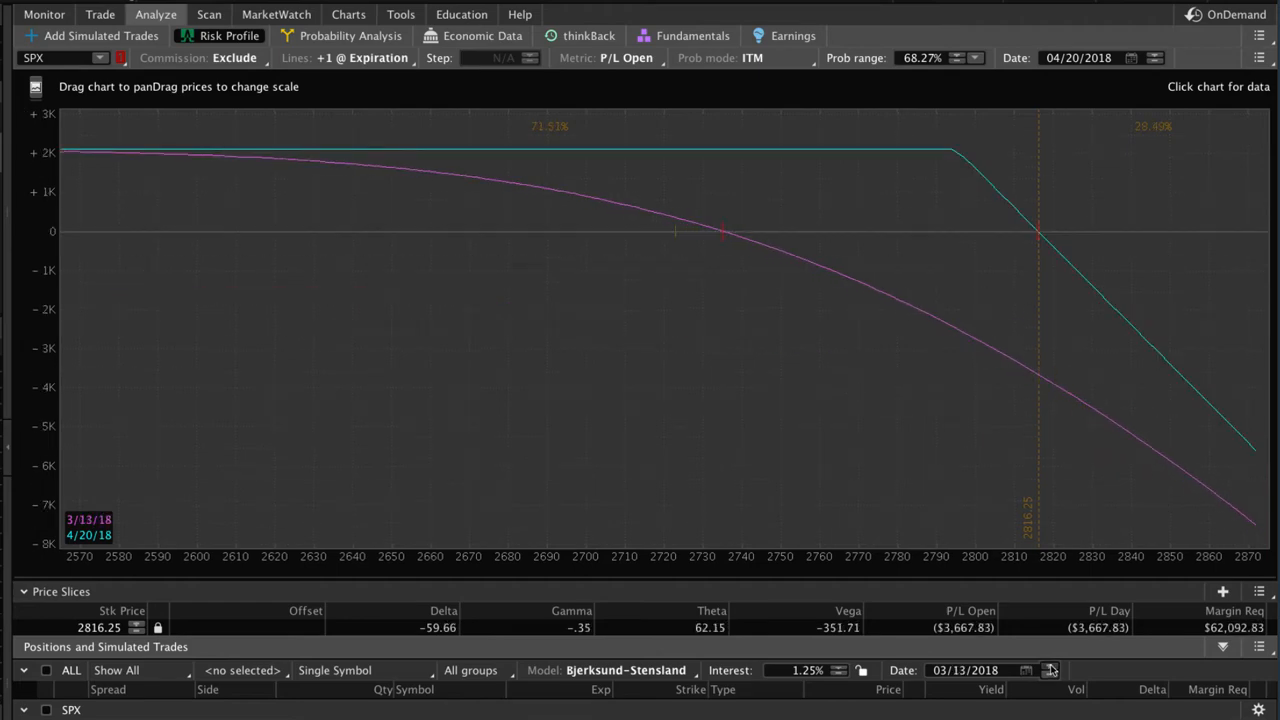
click(1050, 670)
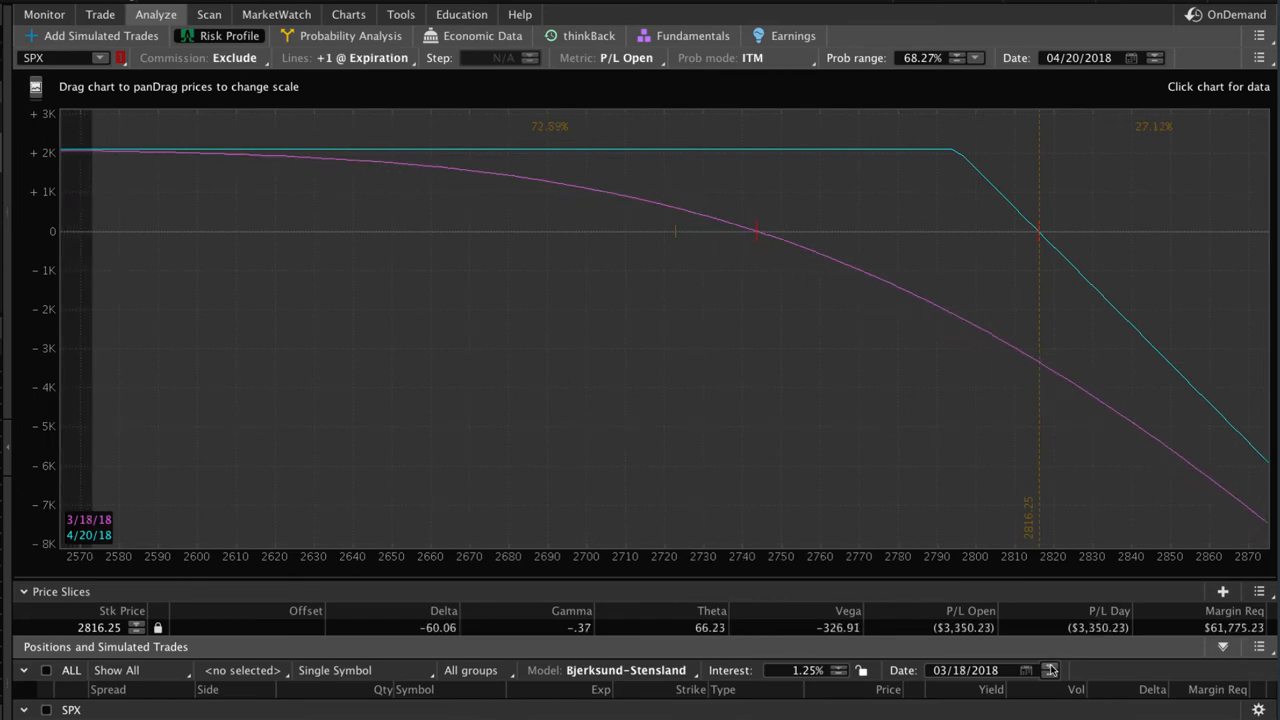
click(1050, 670)
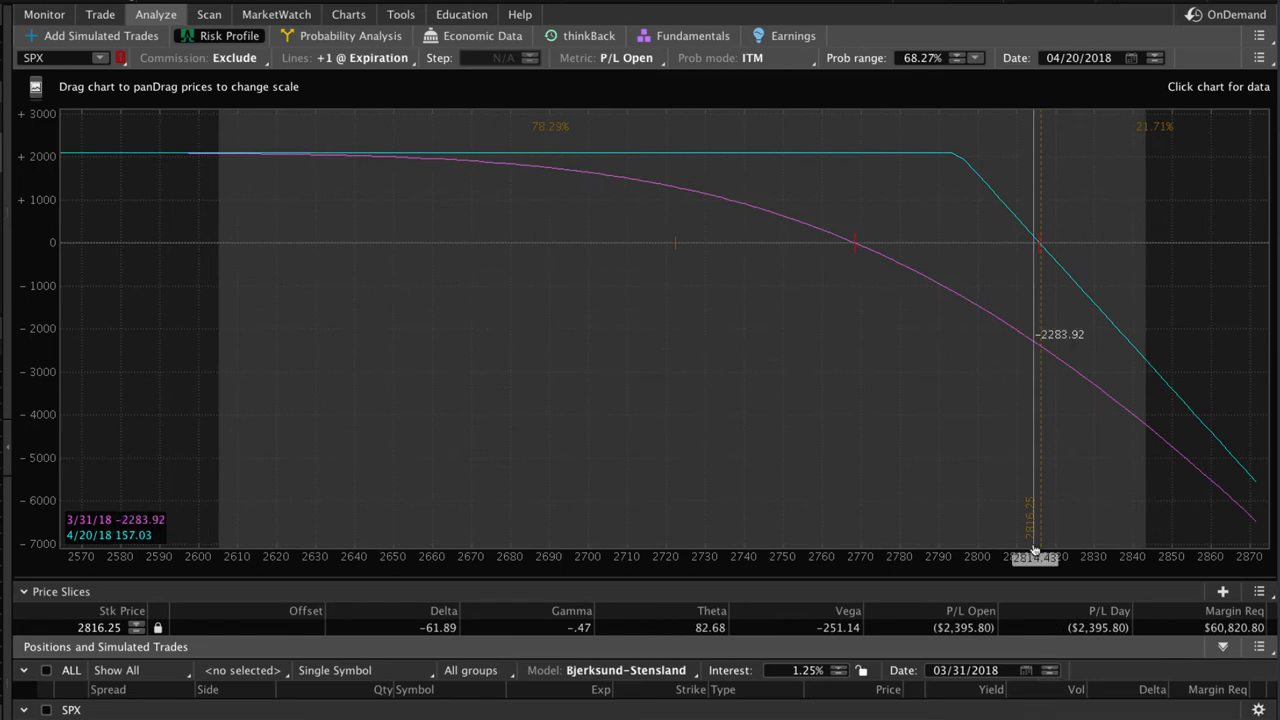
mouse_move(983, 282)
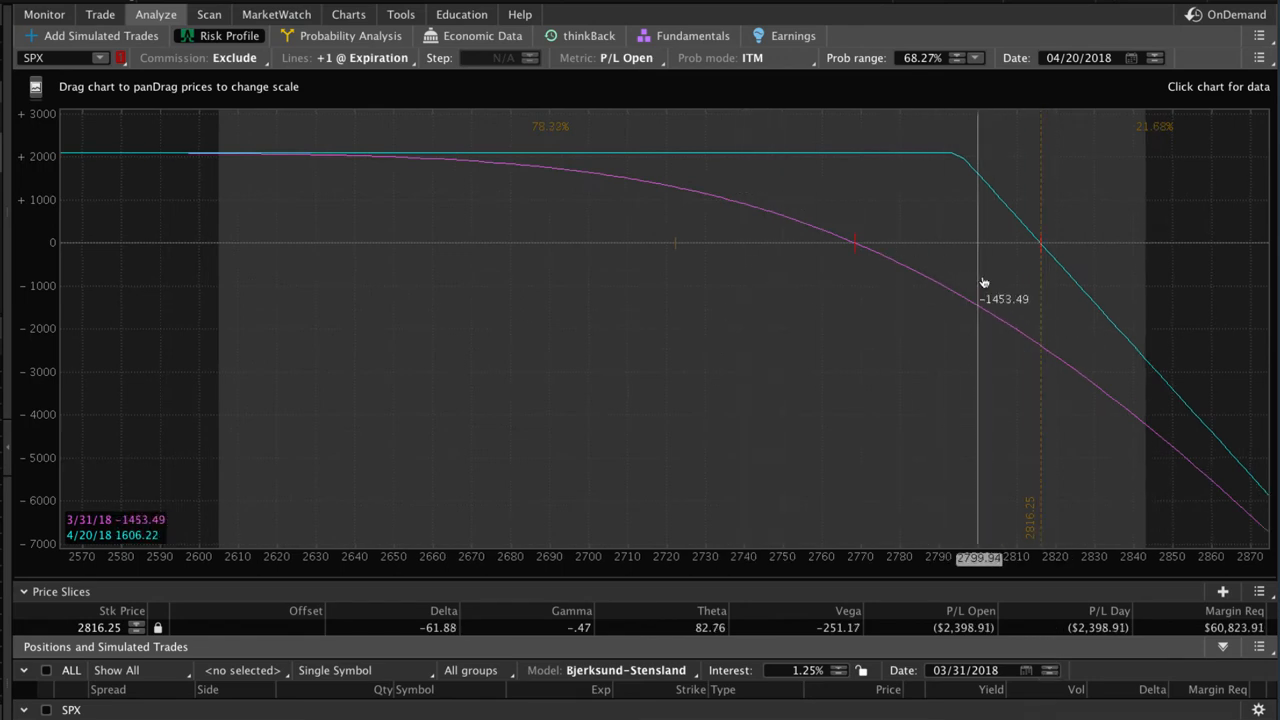
mouse_move(1140, 256)
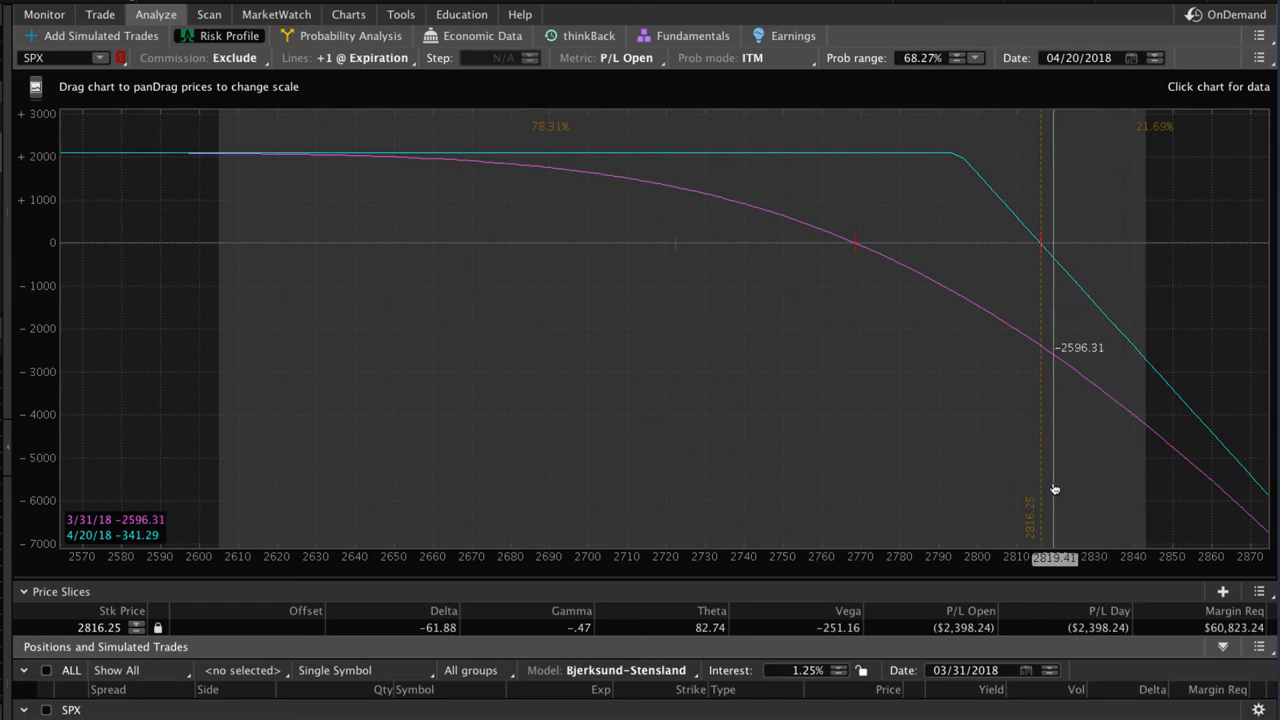
mouse_move(964, 521)
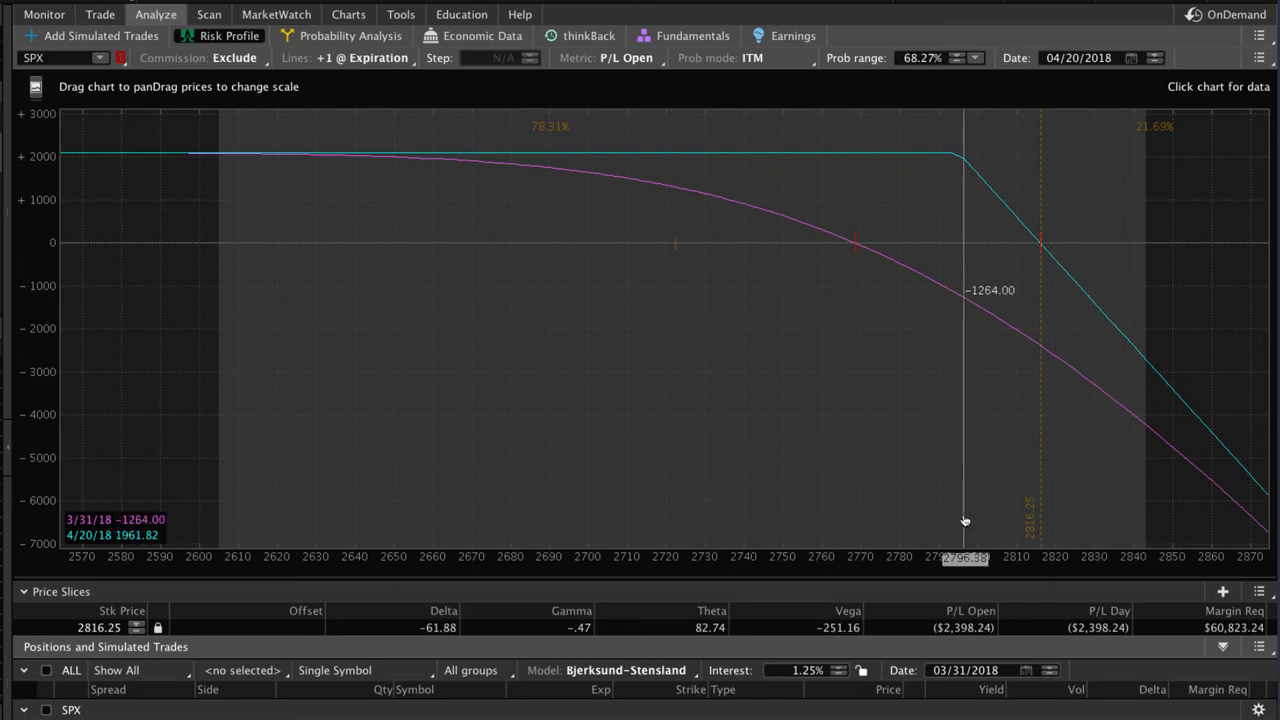
click(1050, 670)
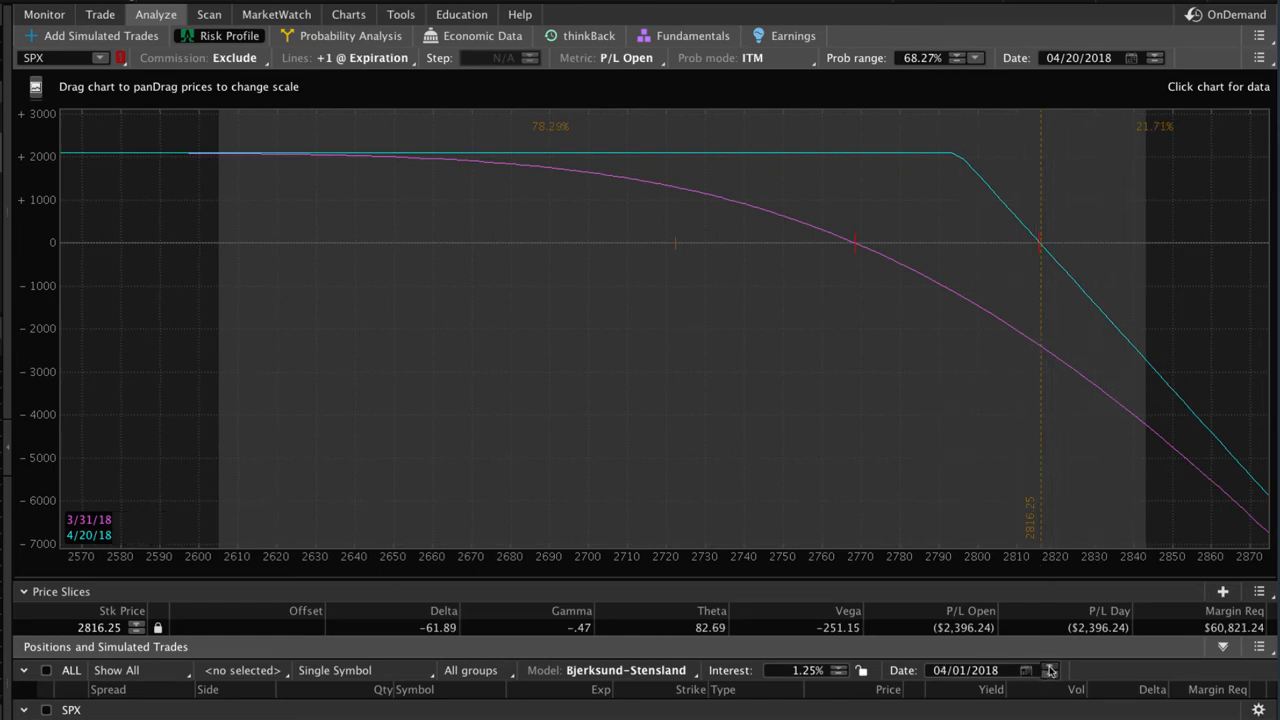
click(1050, 670)
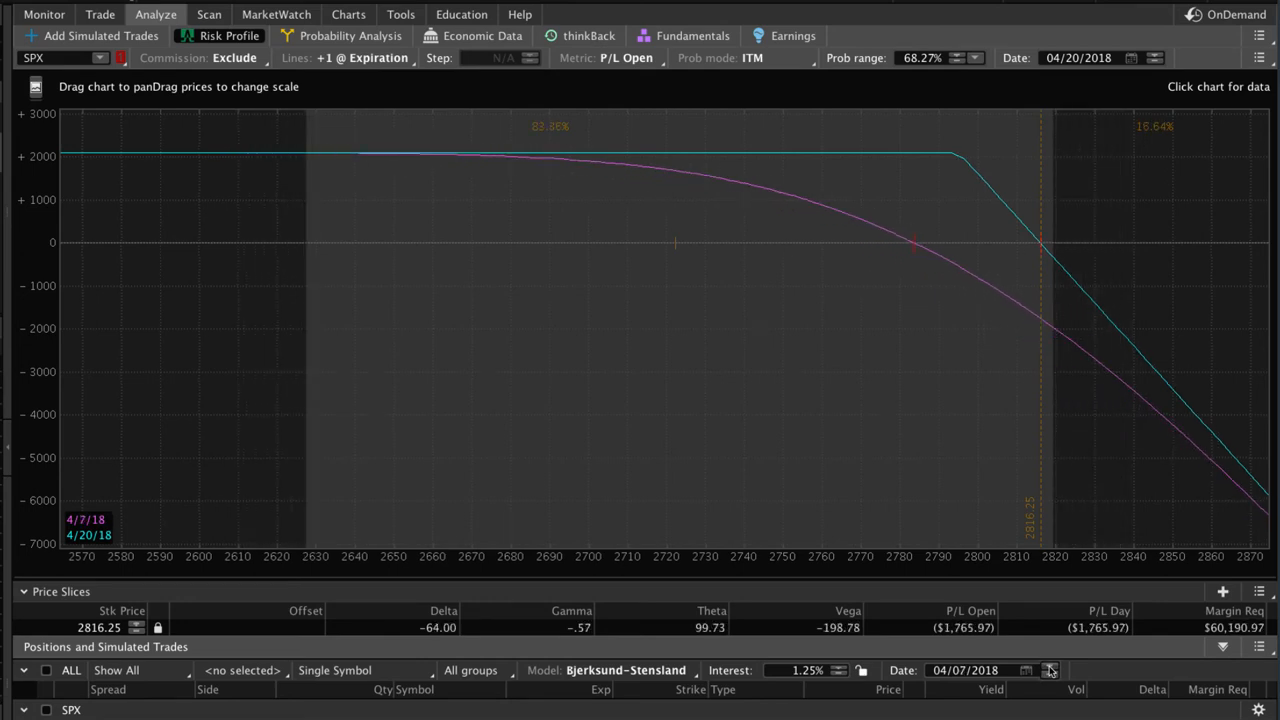
click(1050, 667)
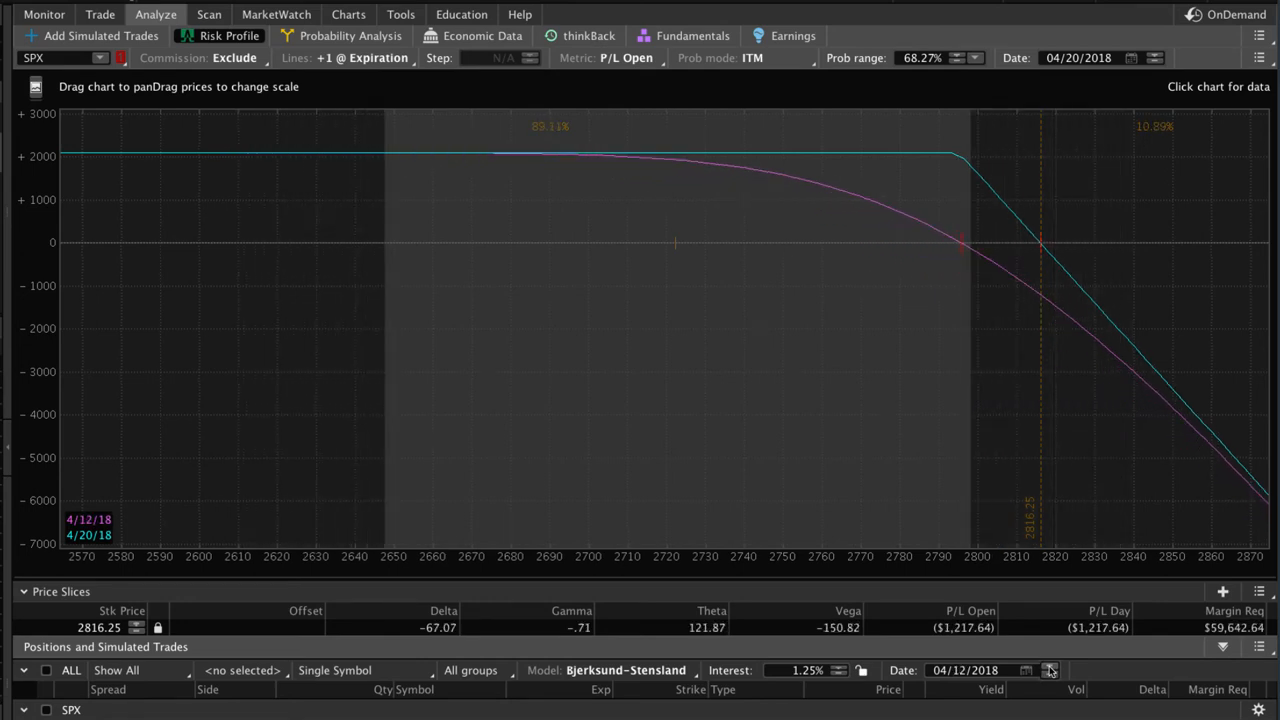
click(1050, 668)
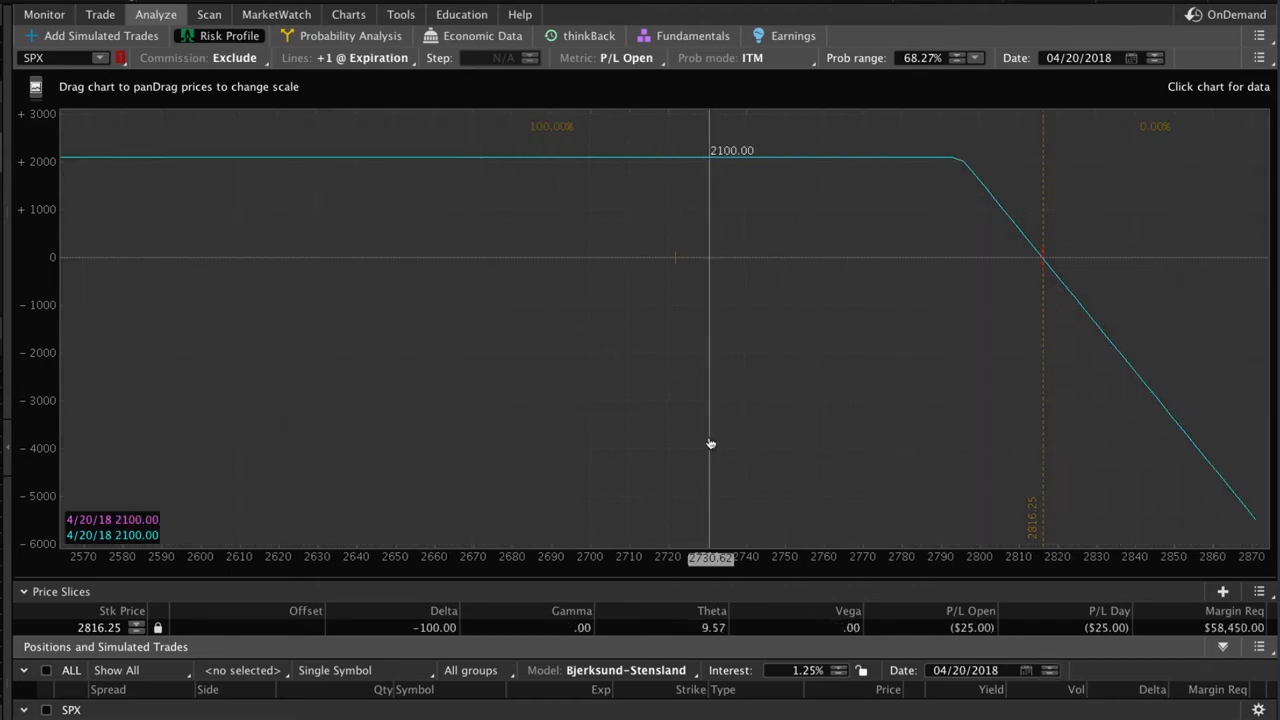
mouse_move(672, 363)
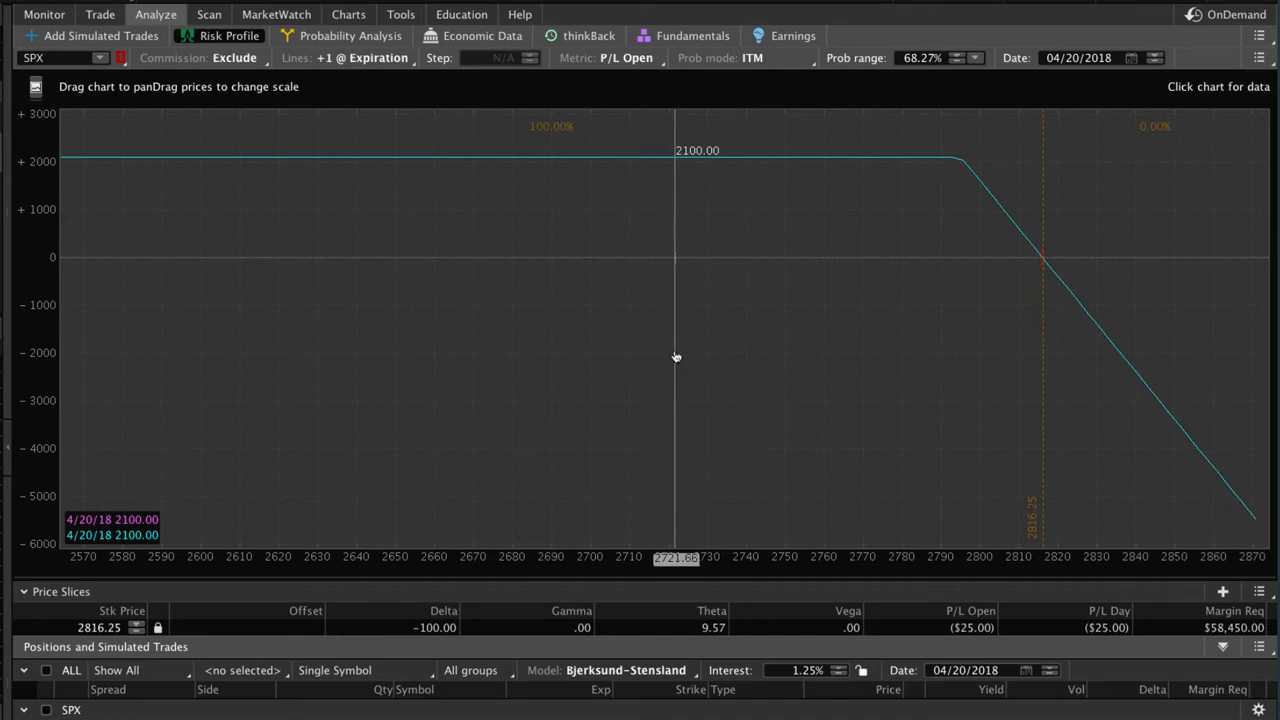
mouse_move(671, 318)
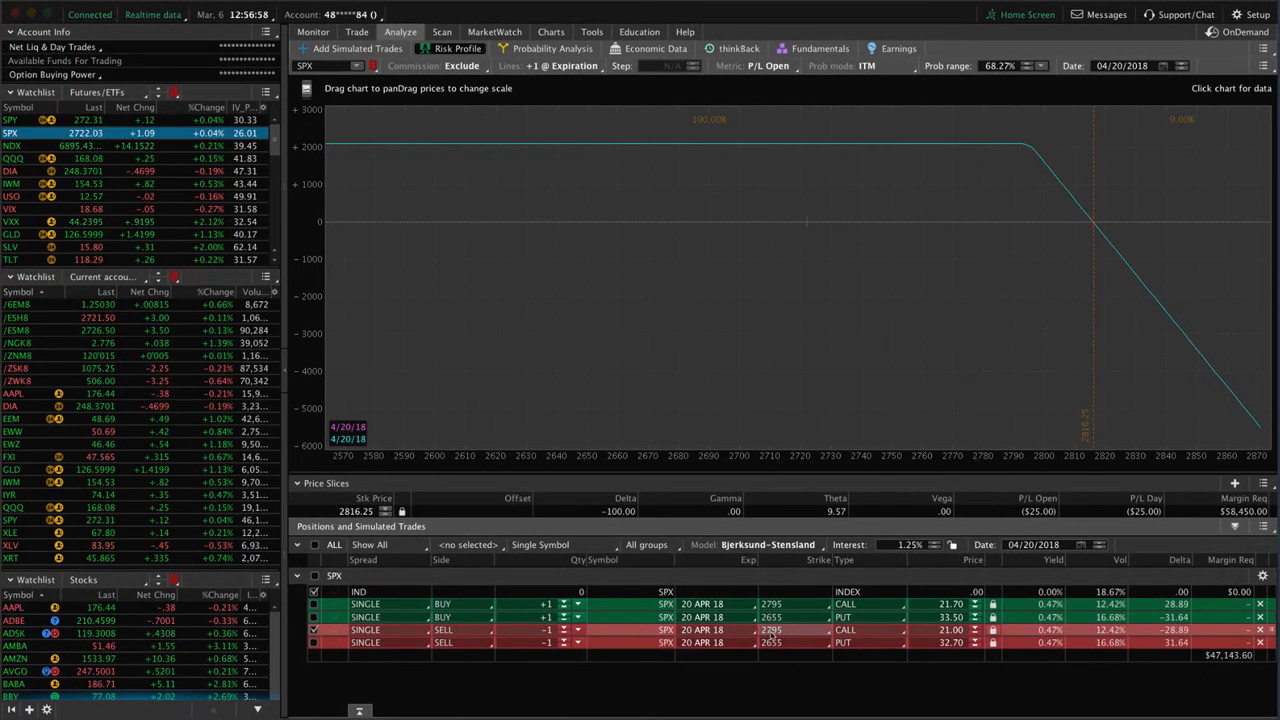
mouse_move(1055, 388)
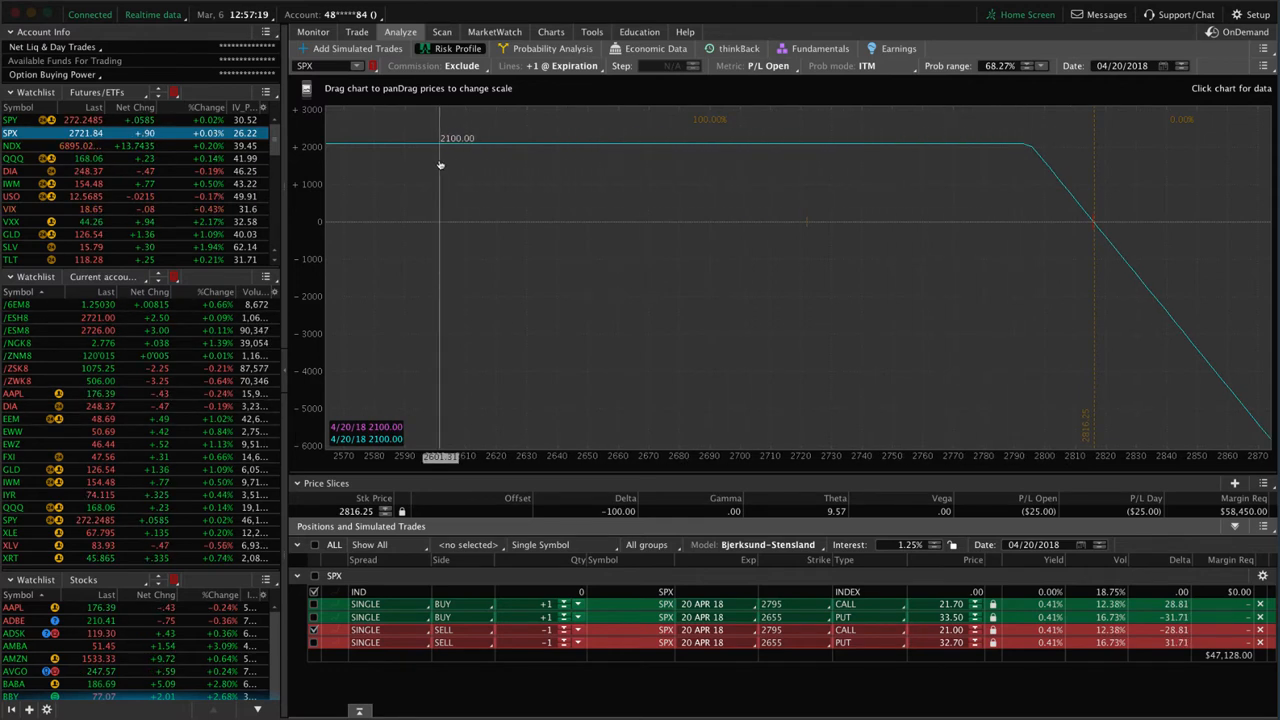
mouse_move(514, 199)
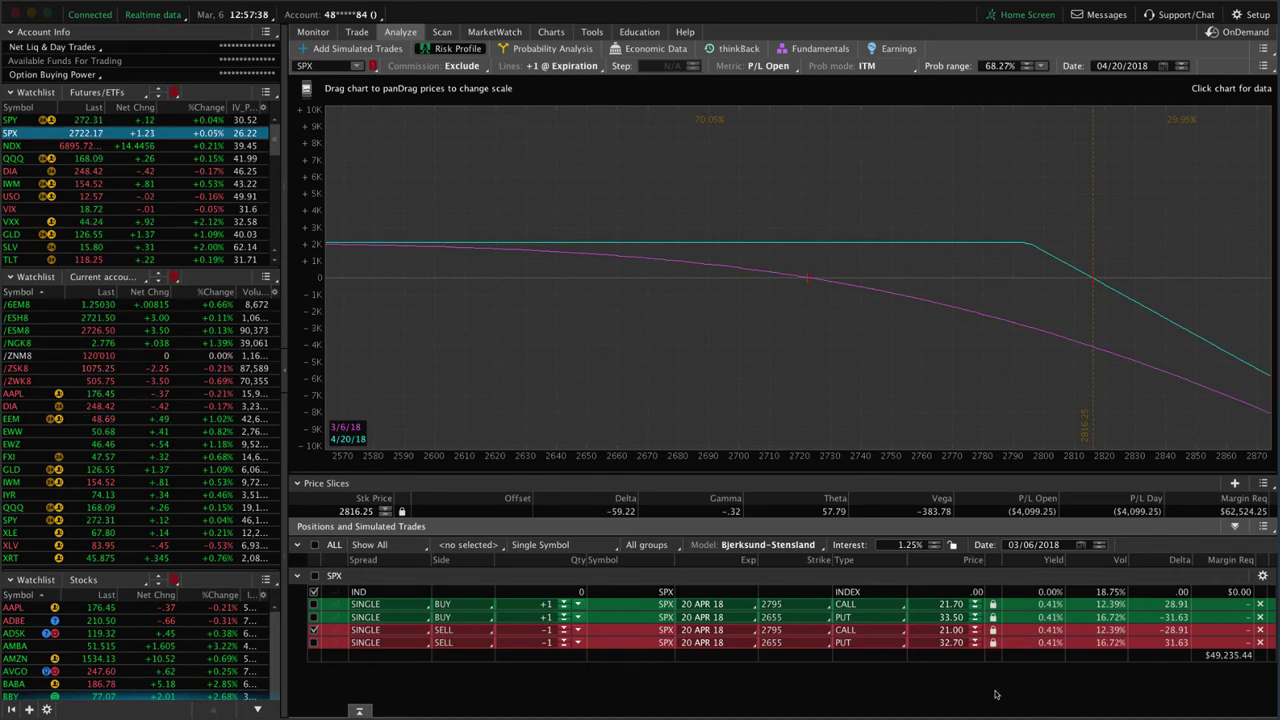
mouse_move(838, 412)
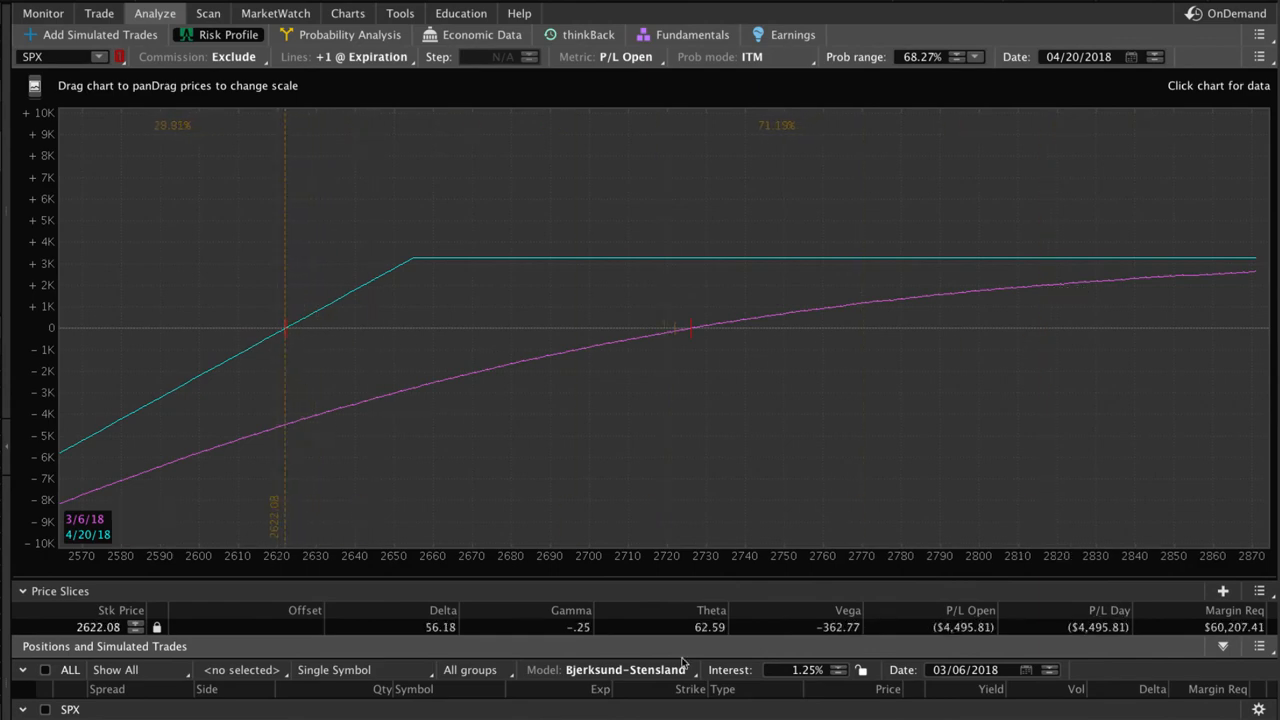
mouse_move(786, 402)
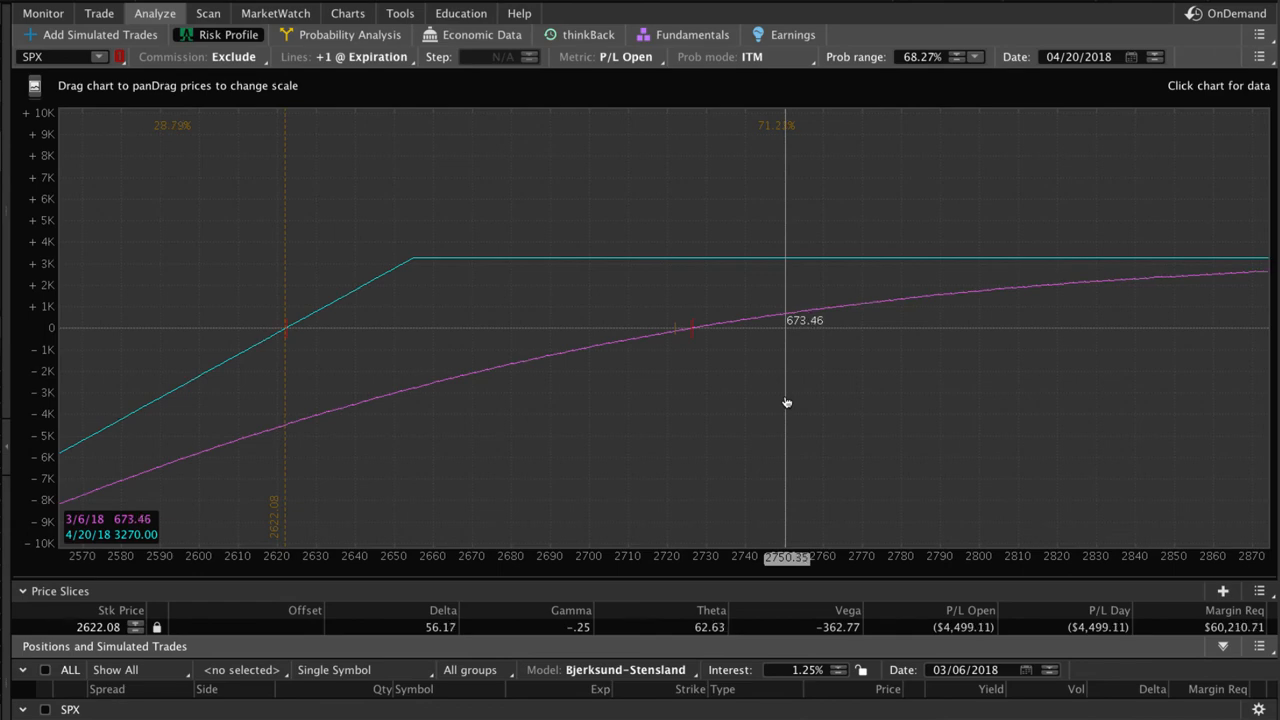
mouse_move(770, 398)
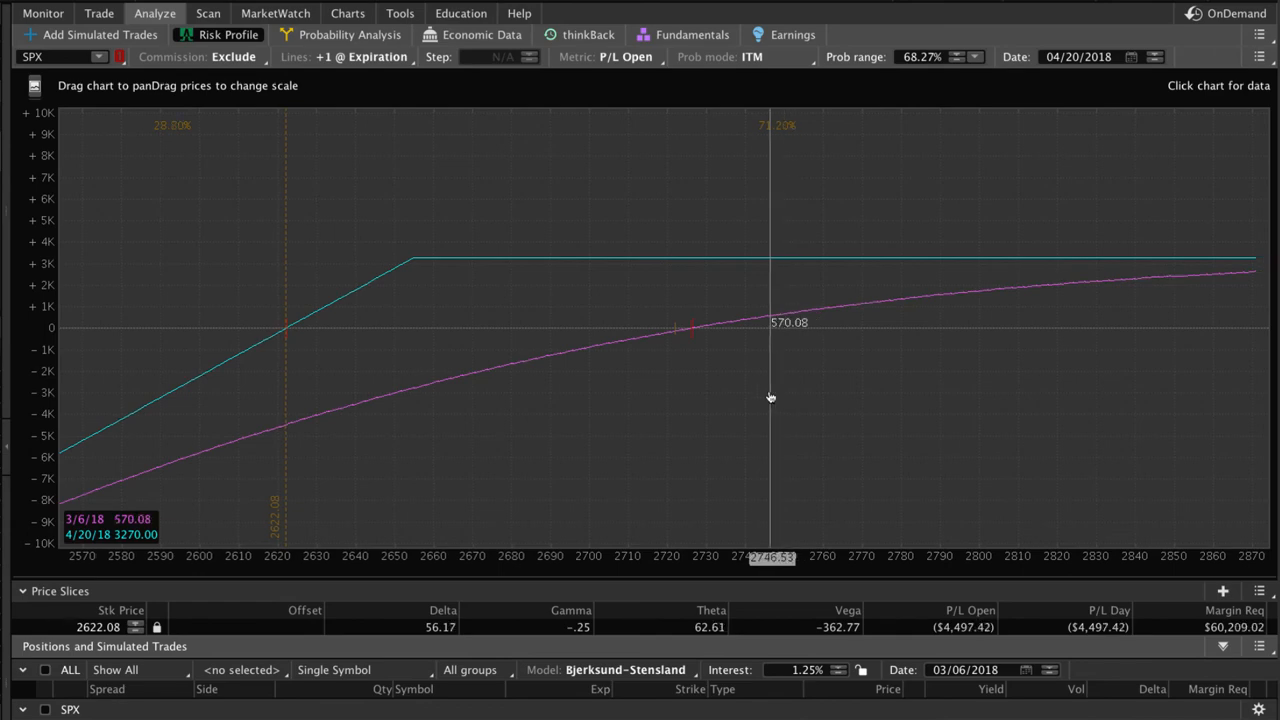
mouse_move(613, 285)
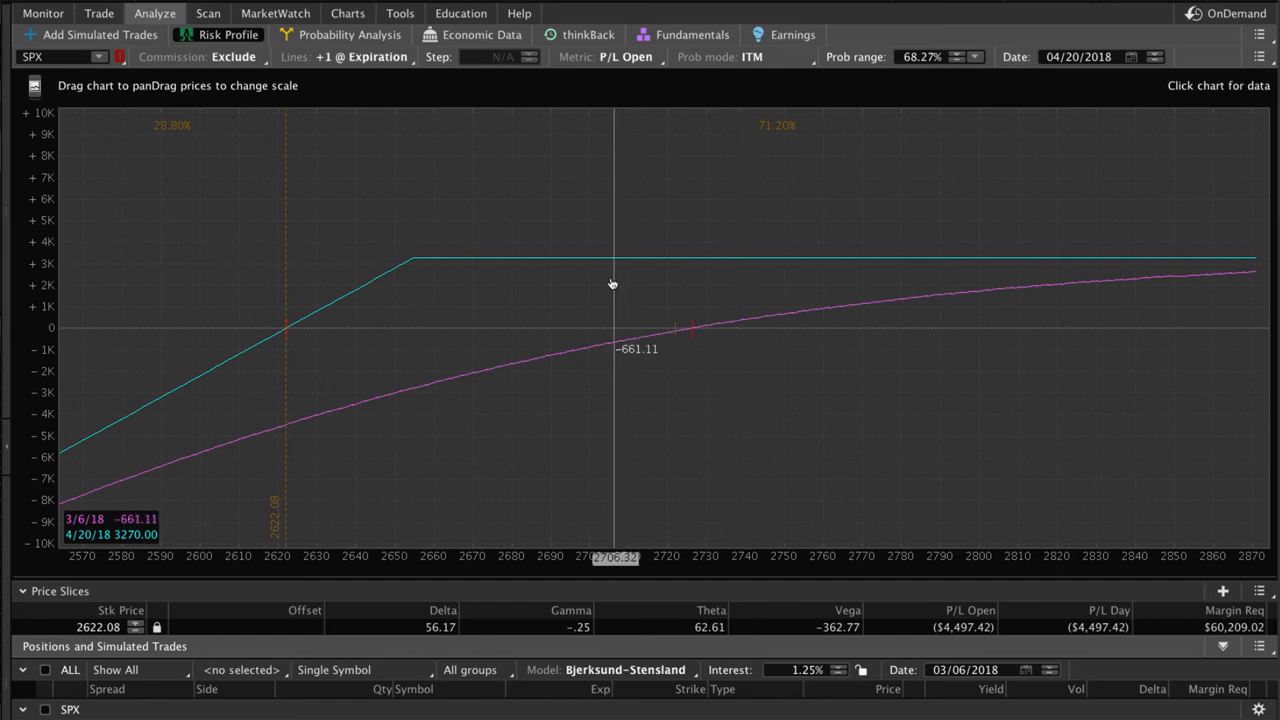
mouse_move(620, 370)
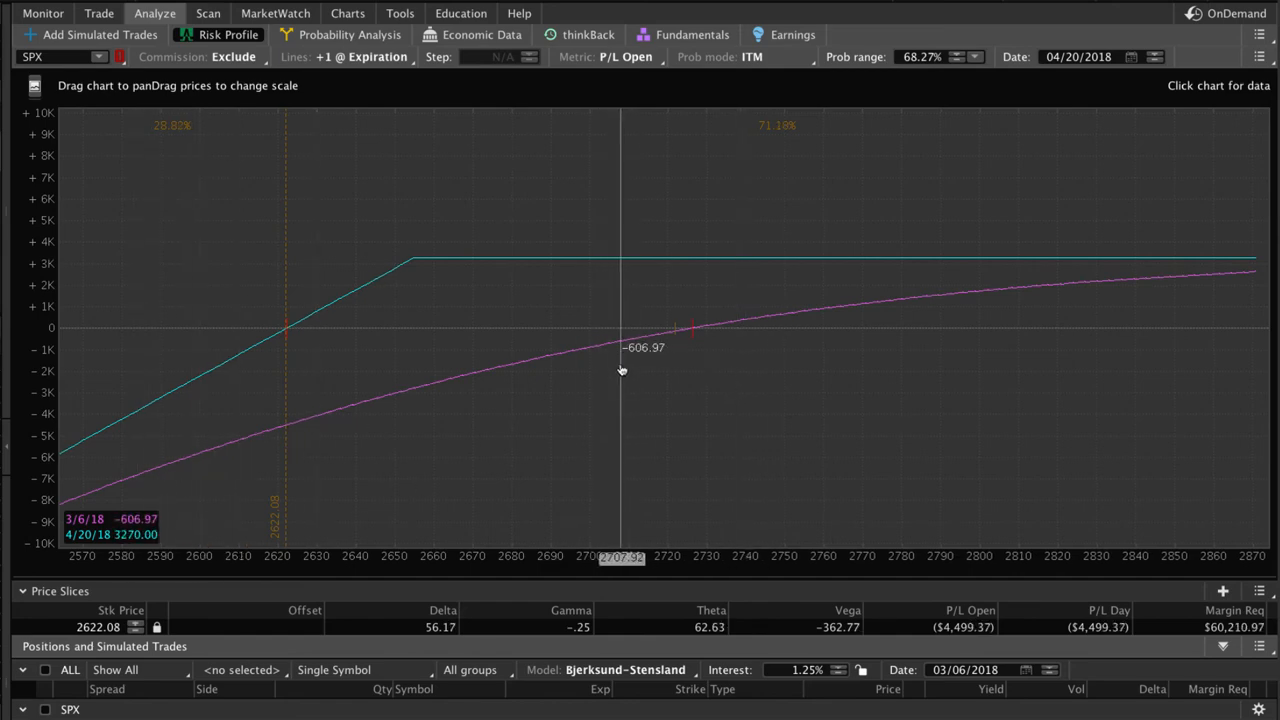
mouse_move(659, 363)
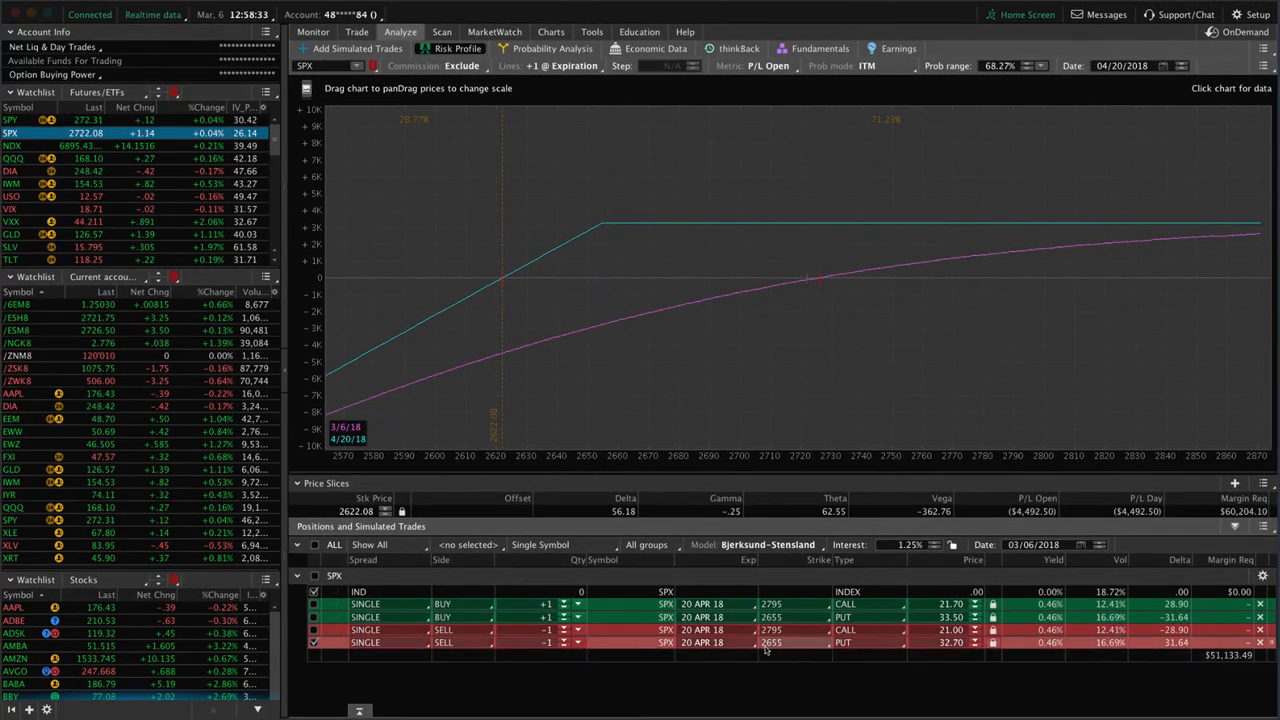
mouse_move(611, 353)
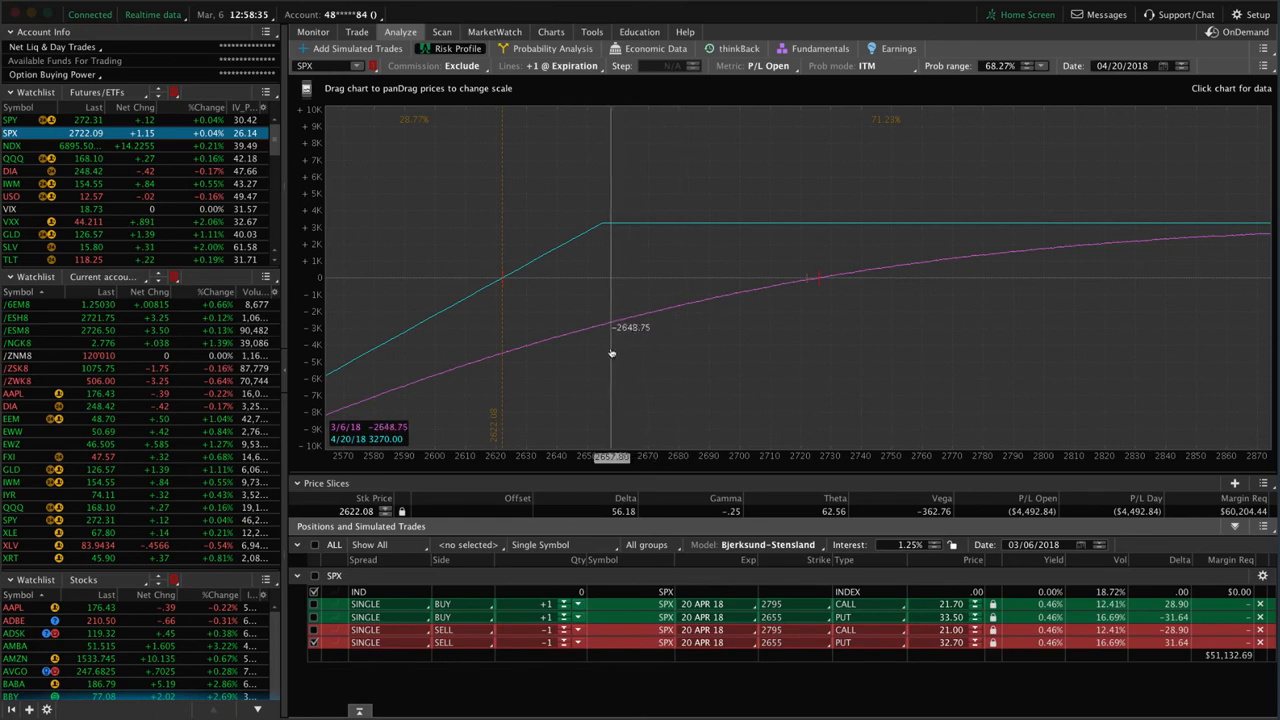
mouse_move(746, 247)
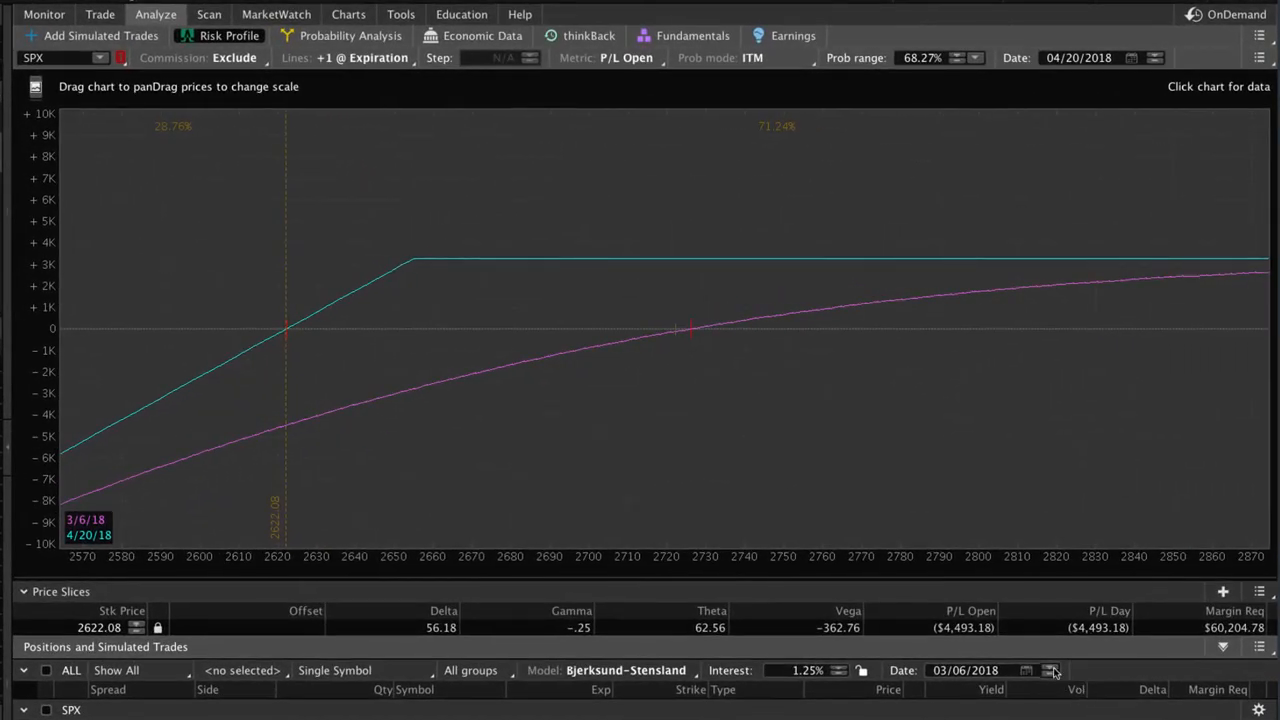
Step: Step the short put's analysis date through 3/14, 3/24, 4/2 and 4/13/18 toward expiration
click(1051, 670)
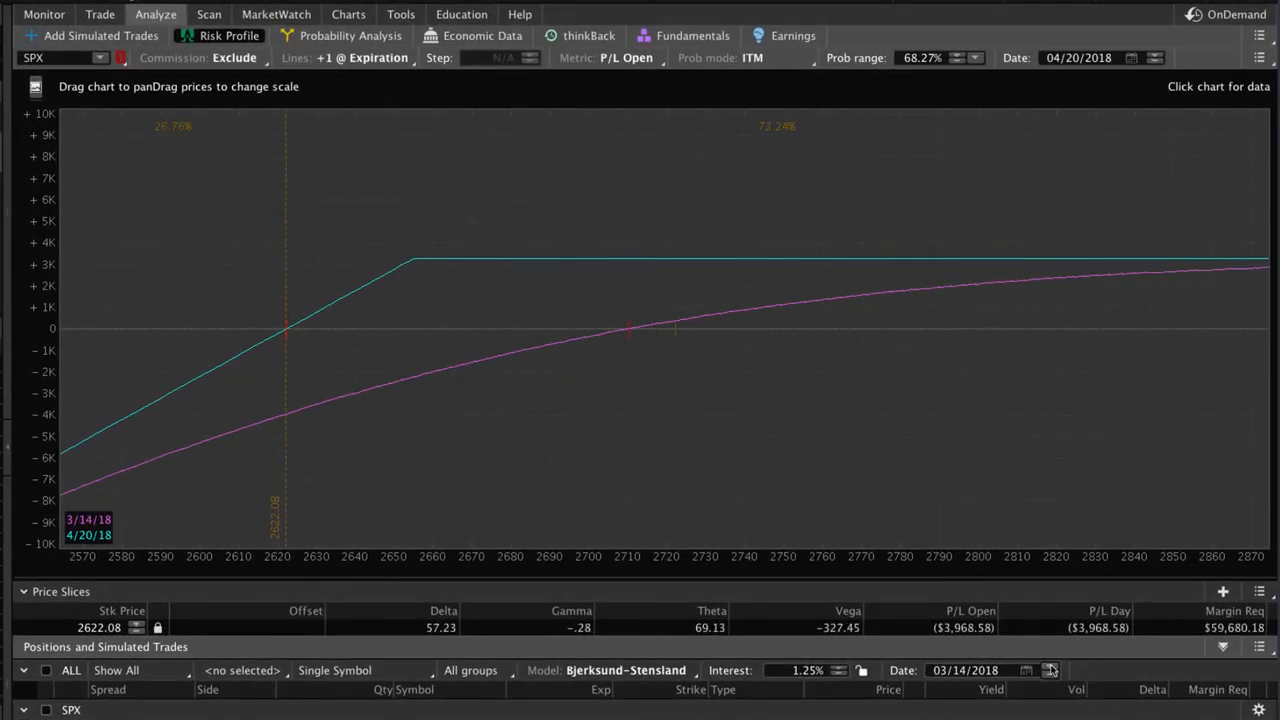
click(1050, 670)
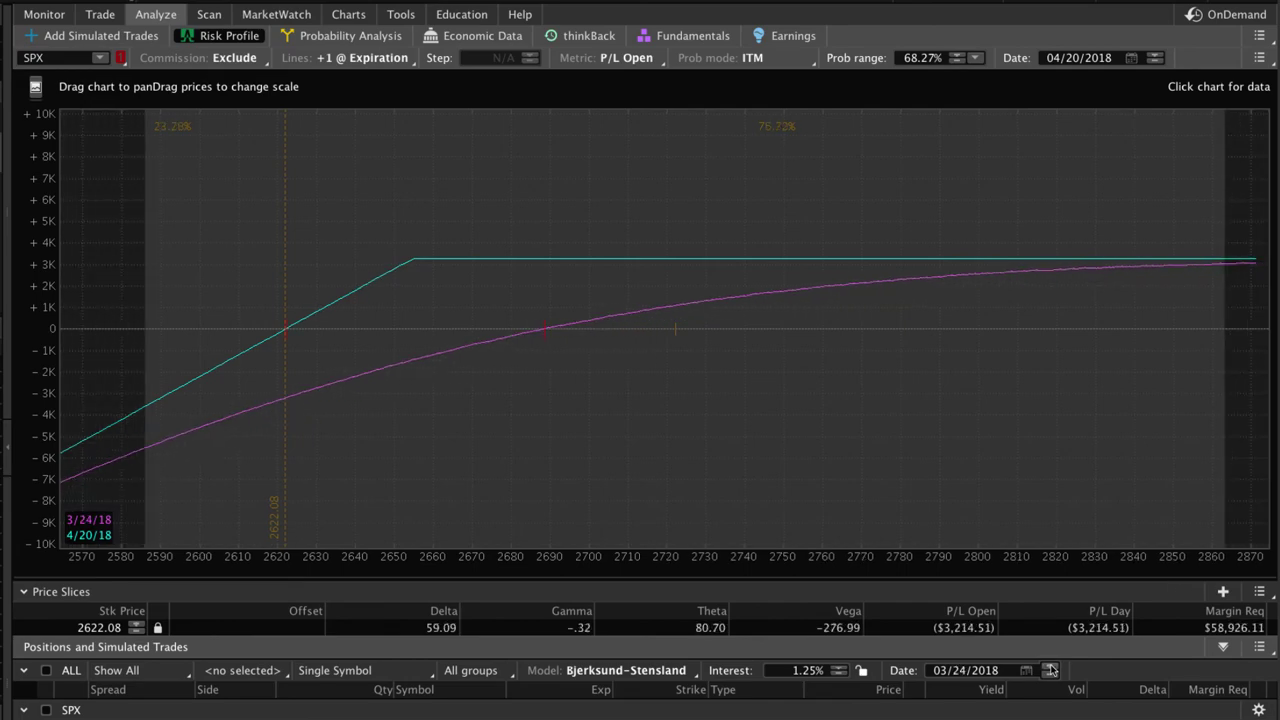
click(1051, 670)
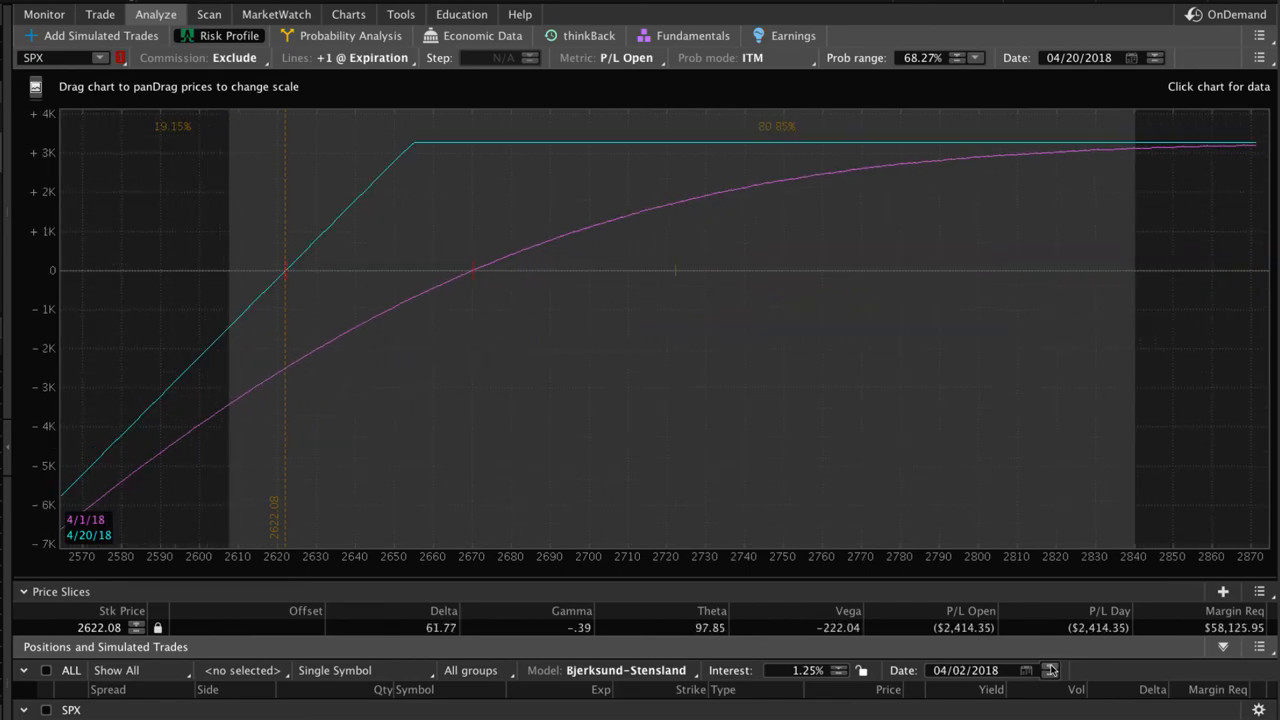
click(1051, 670)
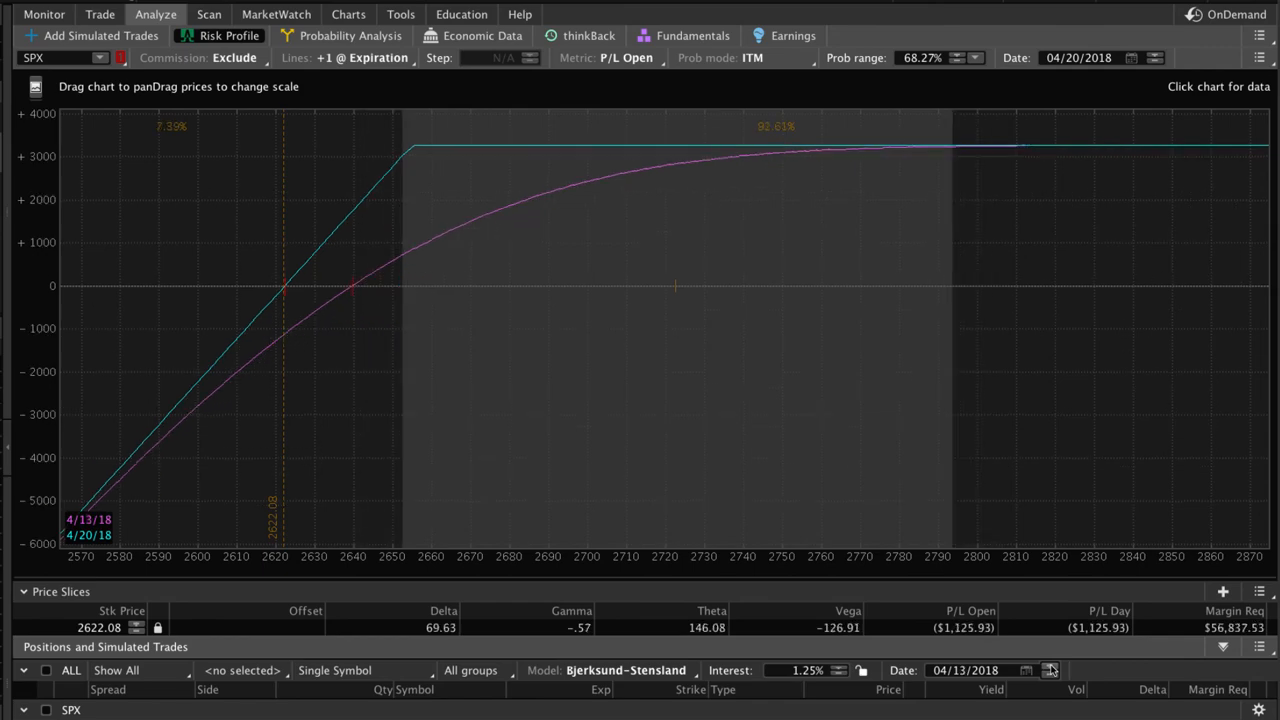
click(1050, 670)
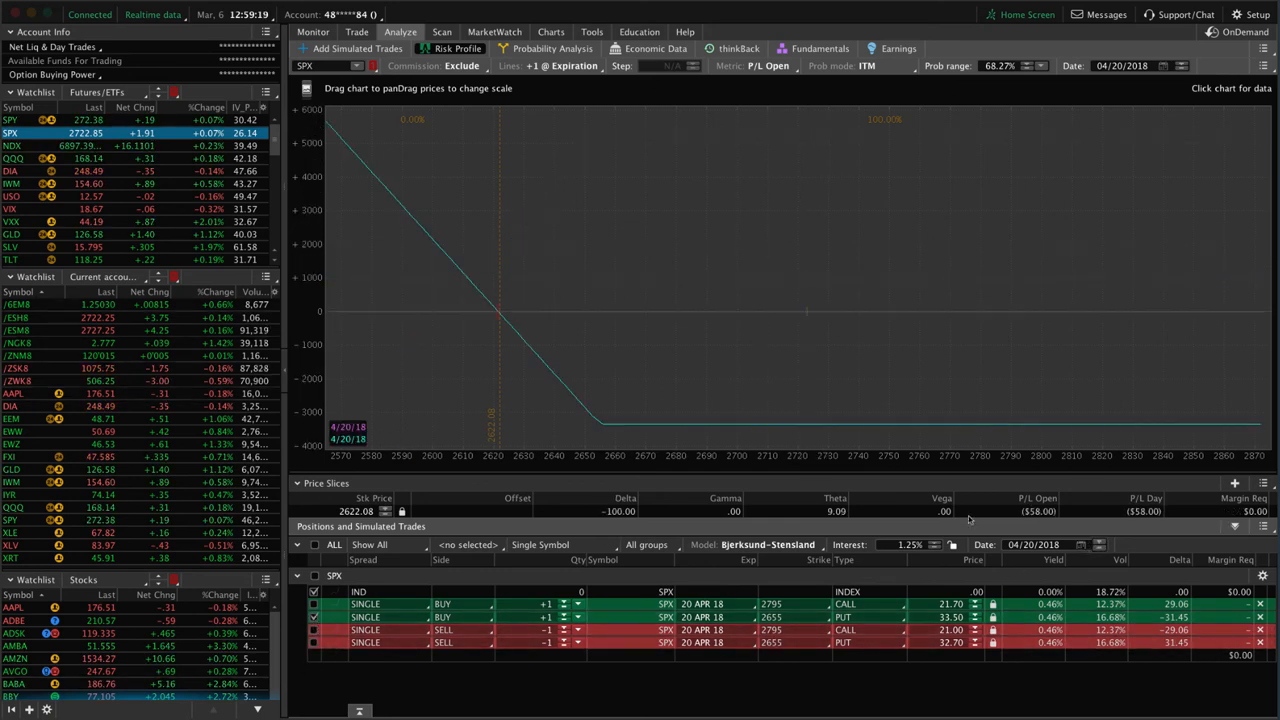
mouse_move(808, 428)
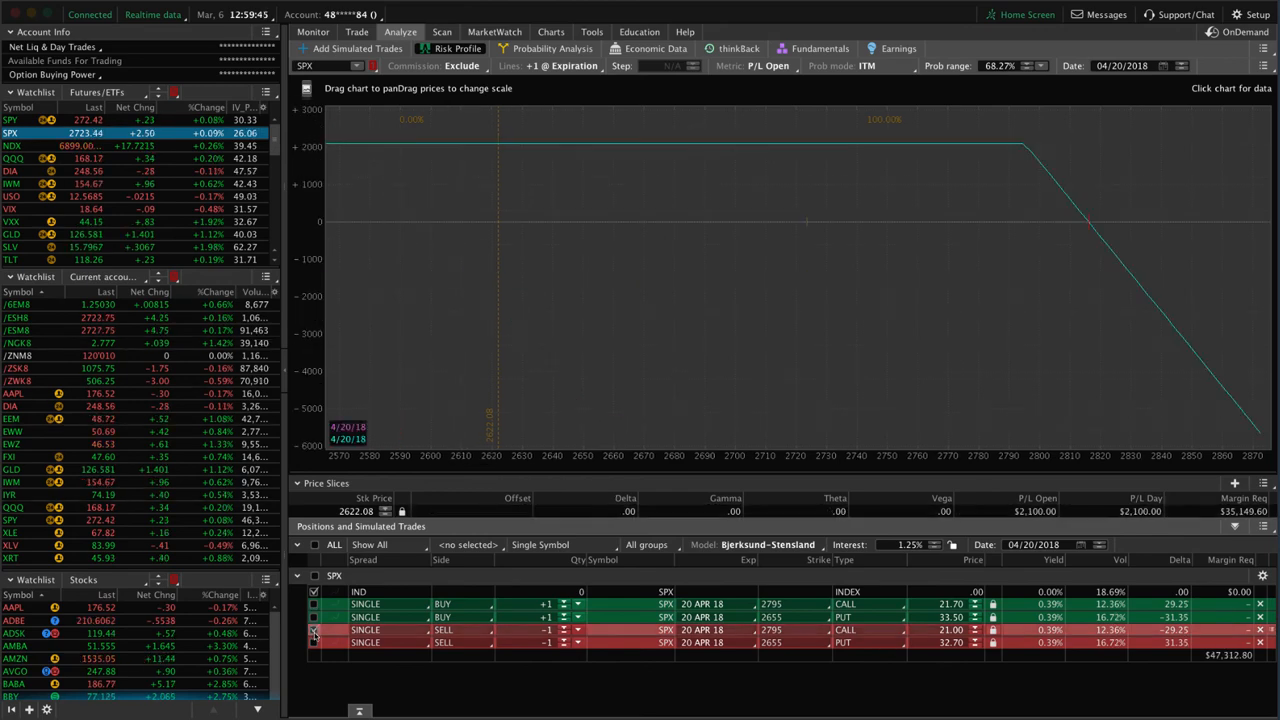
mouse_move(975, 302)
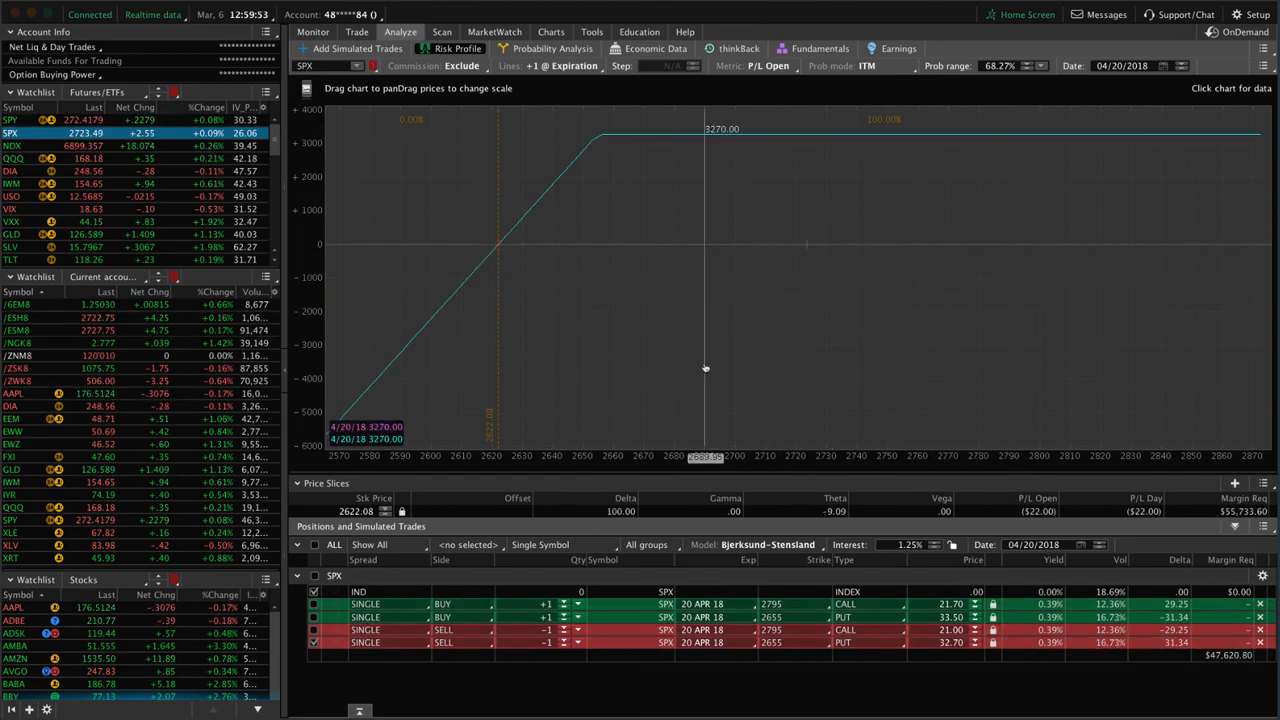
mouse_move(1004, 295)
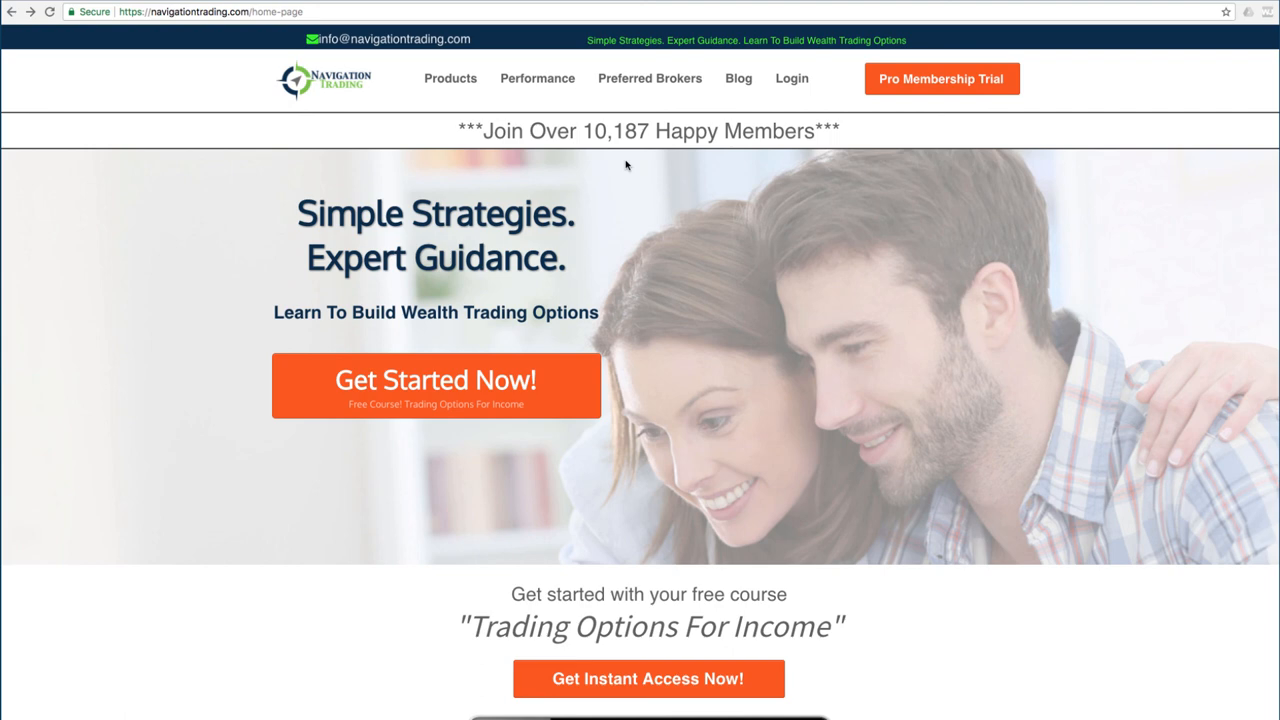
mouse_move(435, 386)
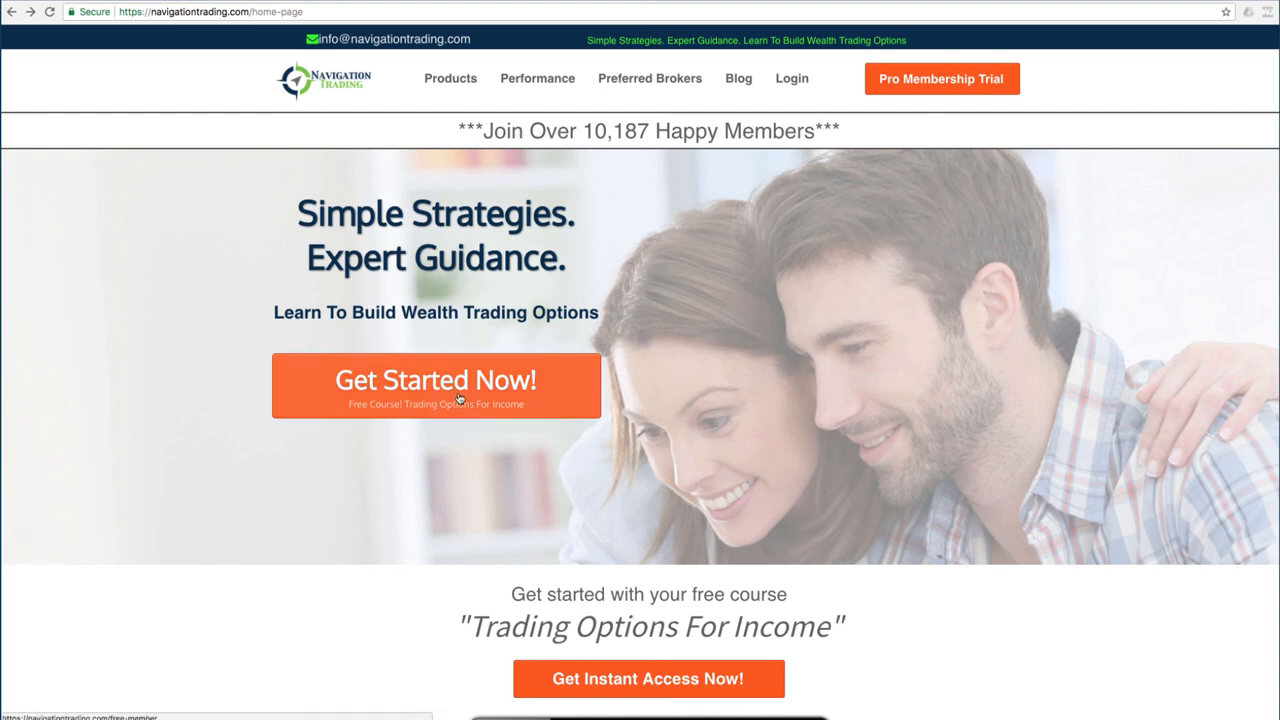
Step: Scroll through the free Trading Options For Income course bonuses and back up
scroll(down, 3)
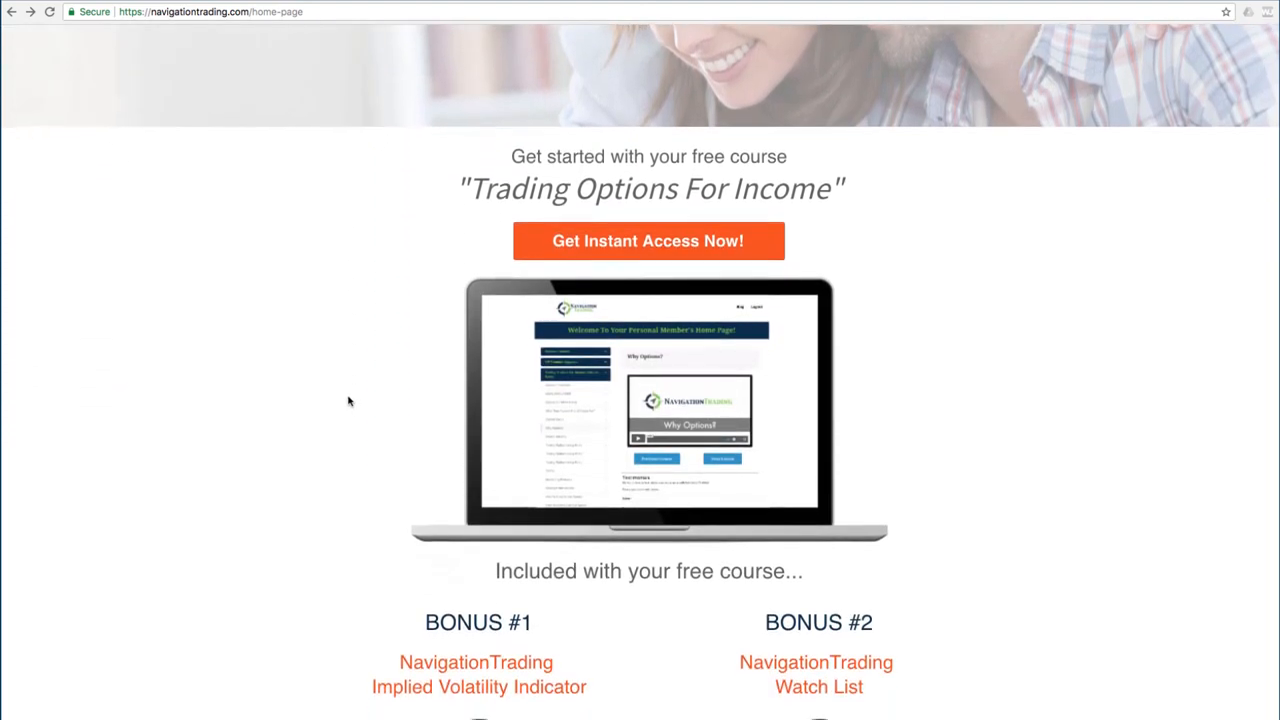
scroll(down, 3)
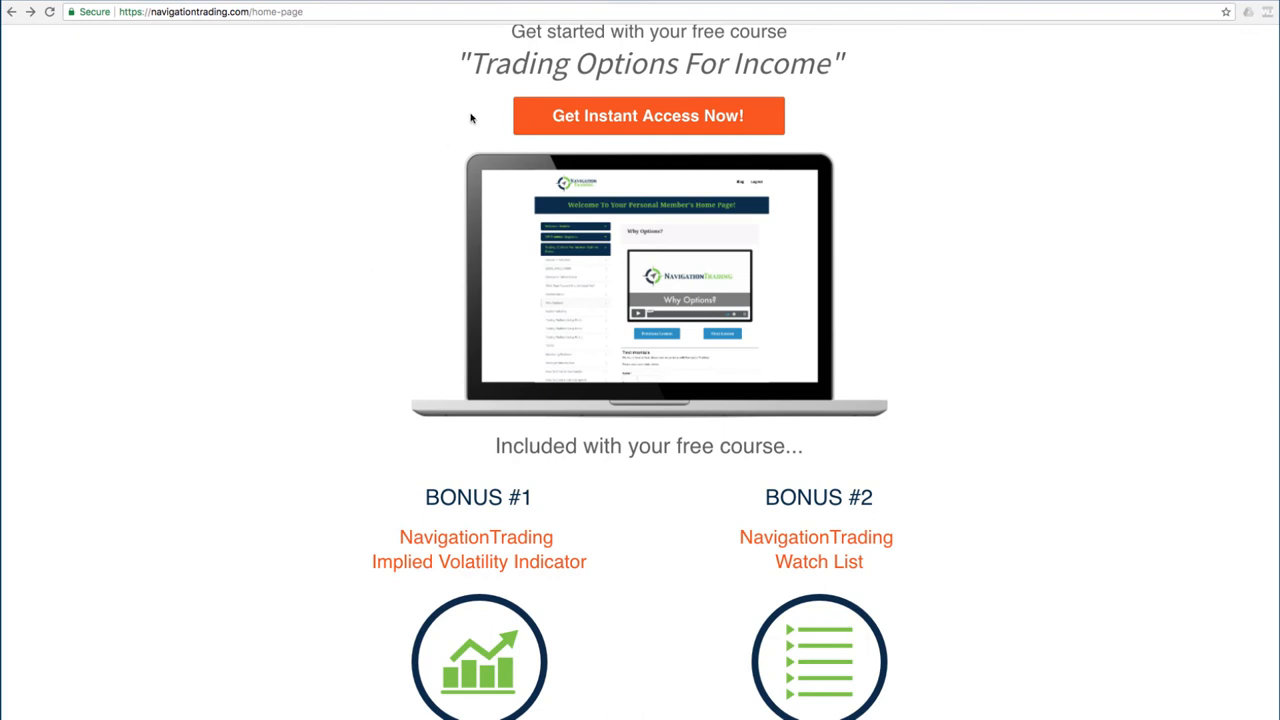
mouse_move(284, 351)
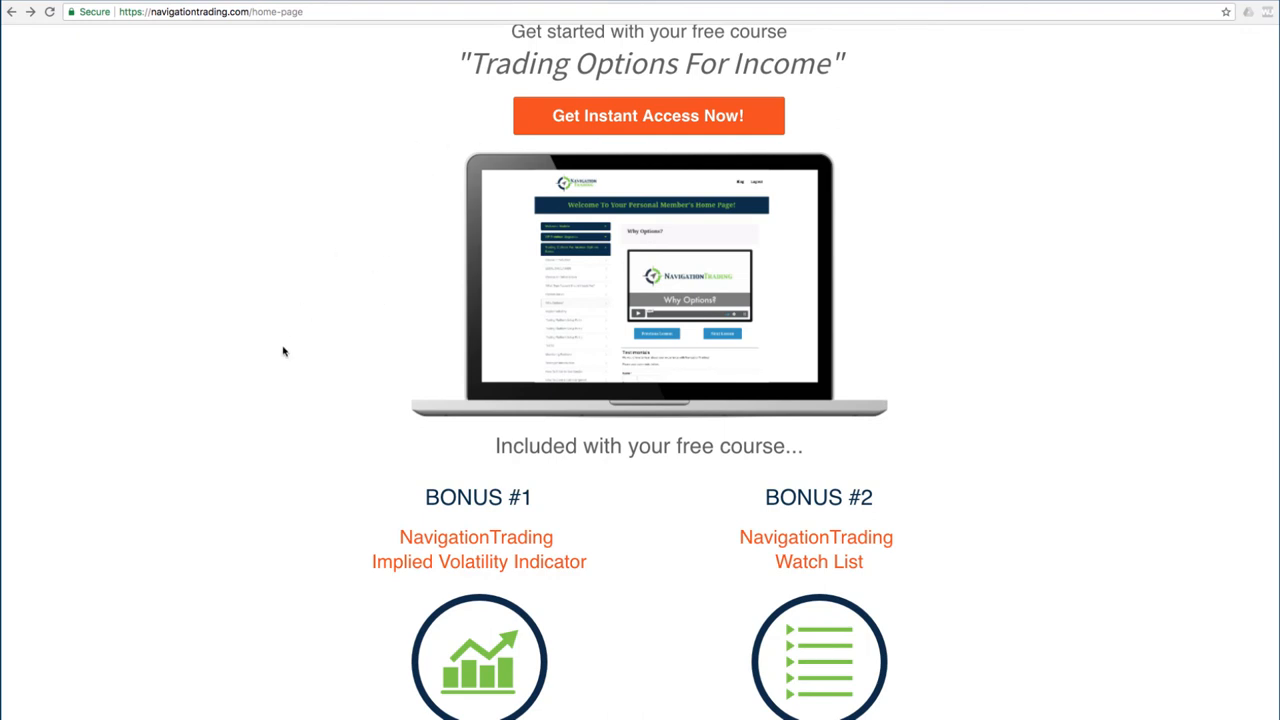
mouse_move(375, 584)
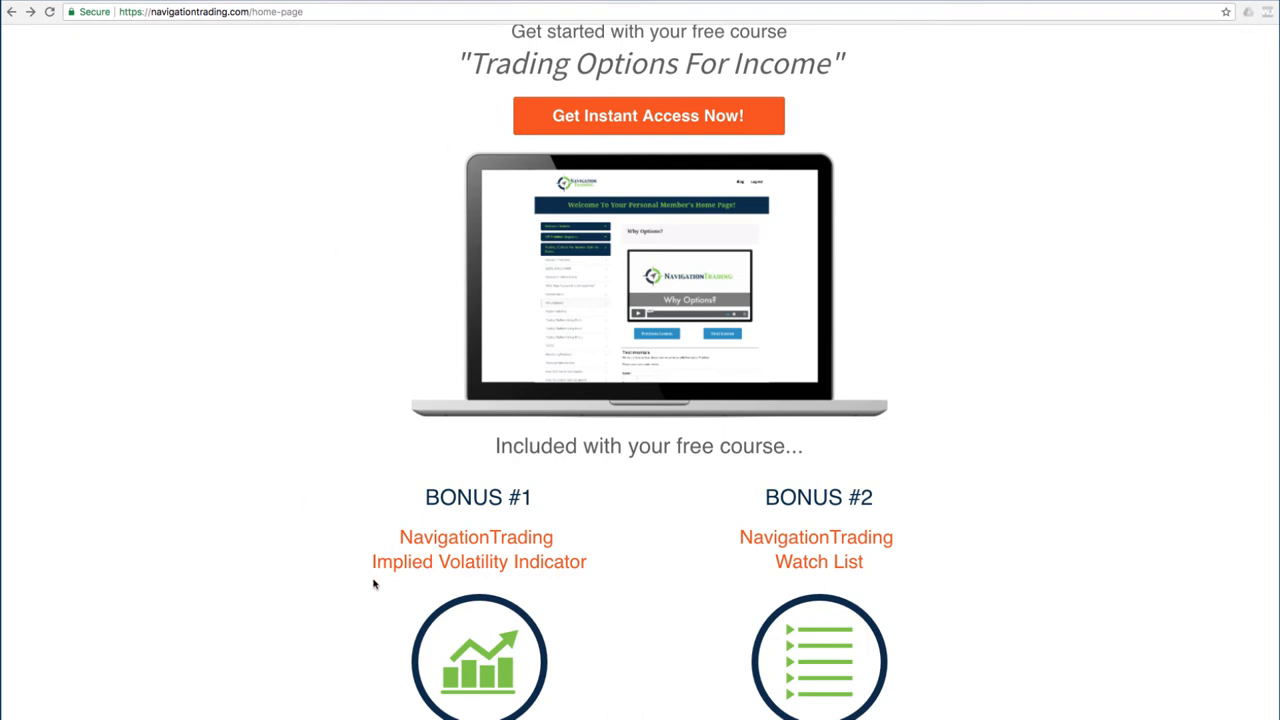
mouse_move(379, 584)
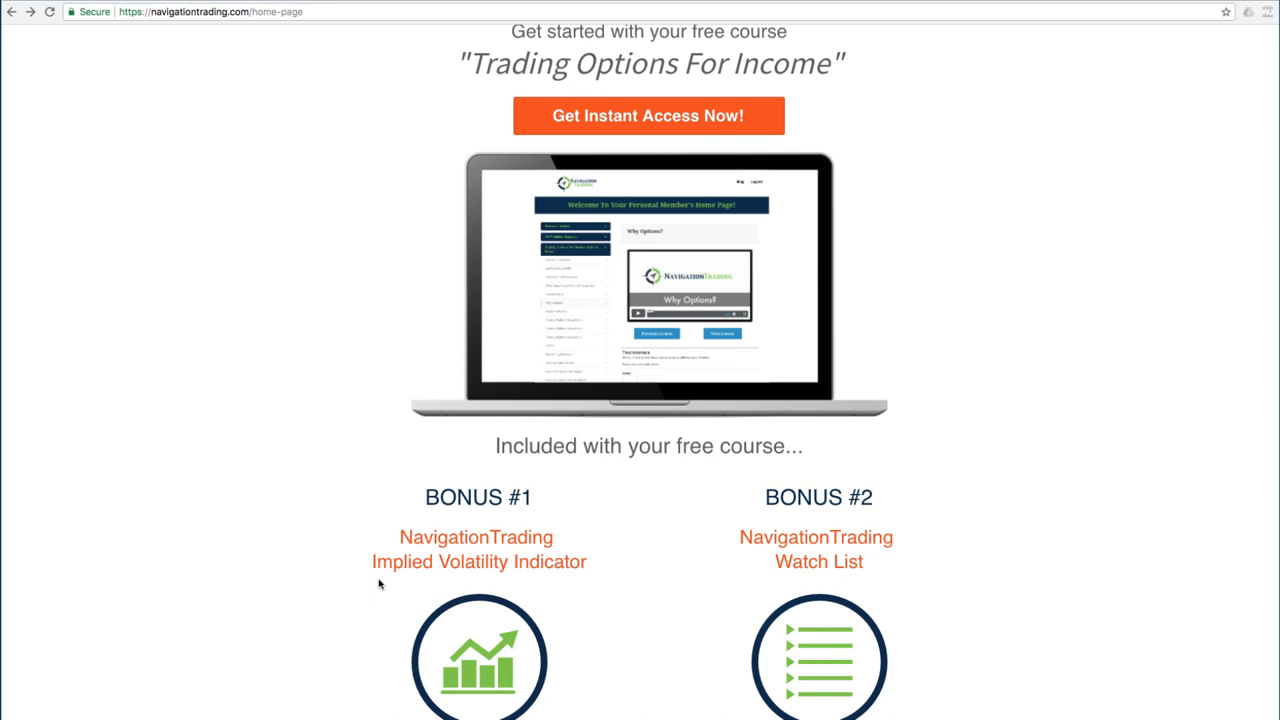
scroll(down, 3)
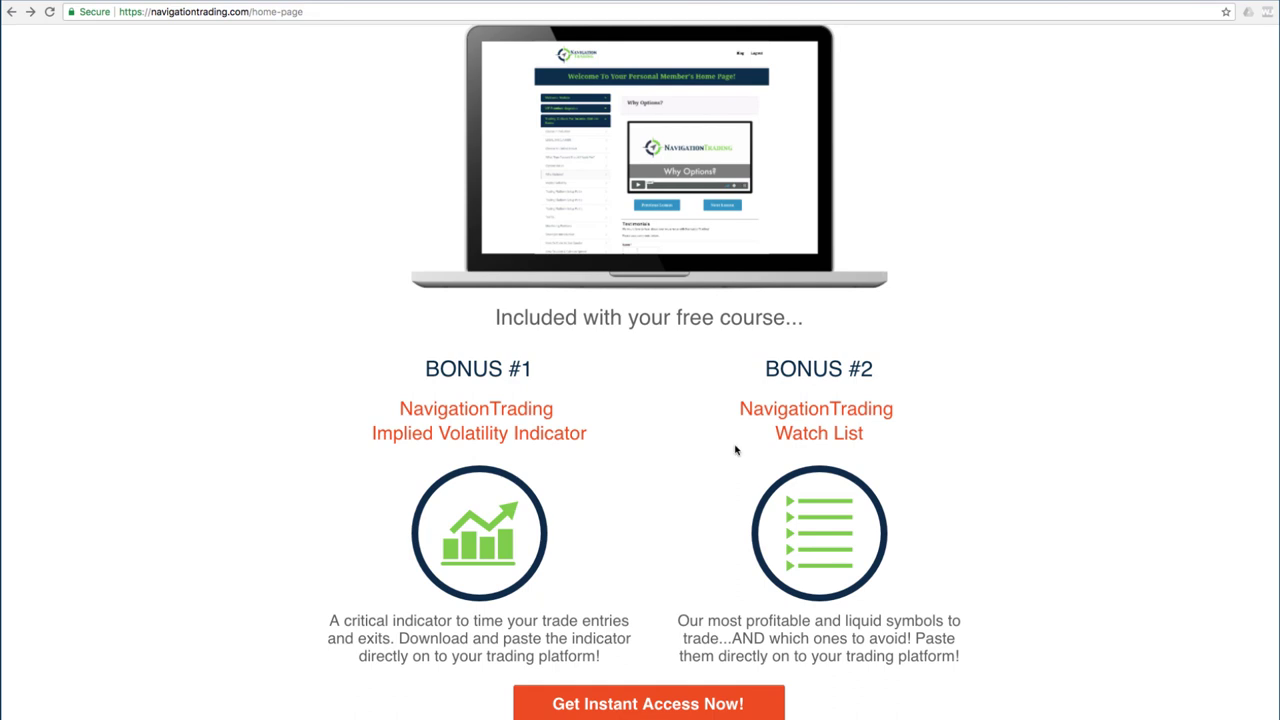
scroll(up, 3)
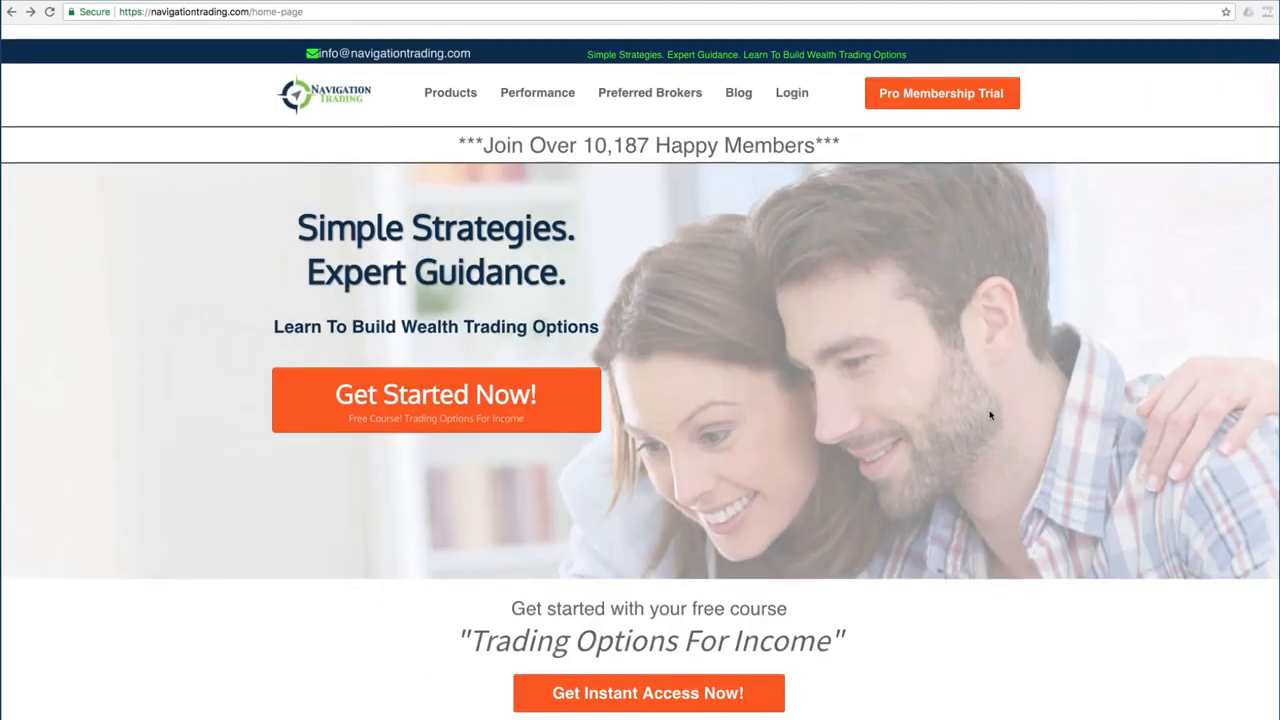